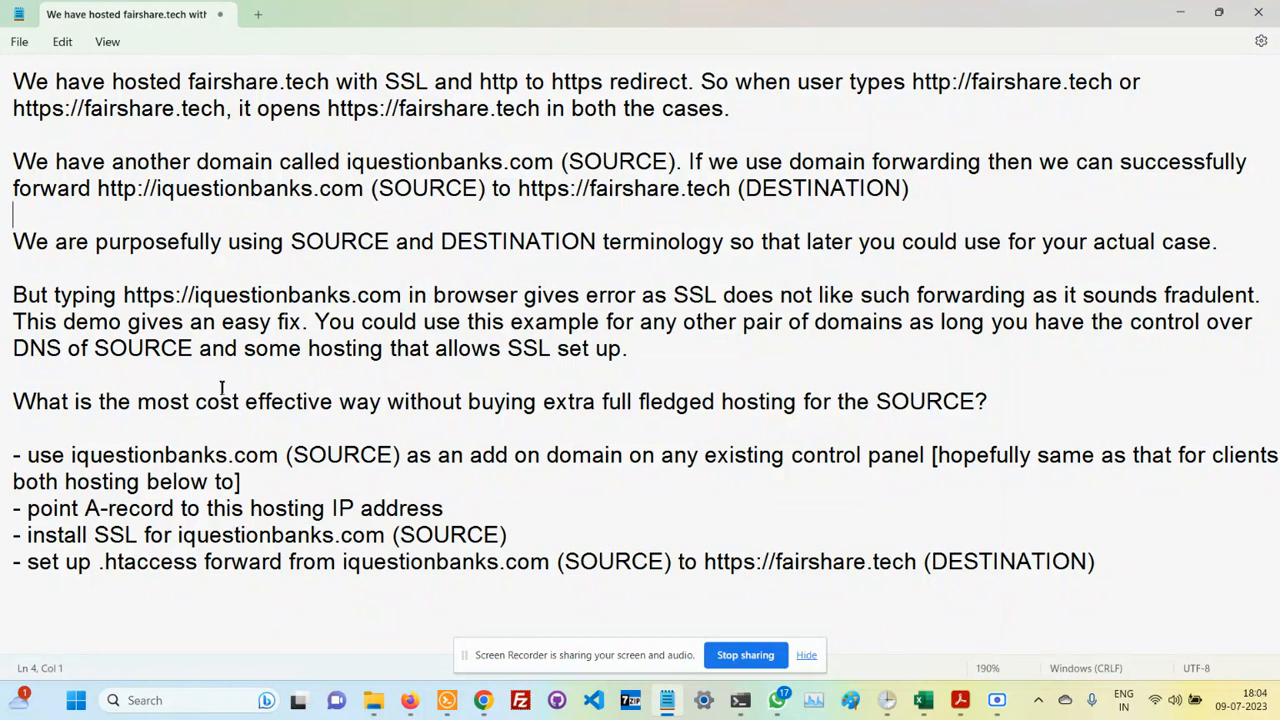
{"action": "mouse_move", "coordinate": [233, 206]}
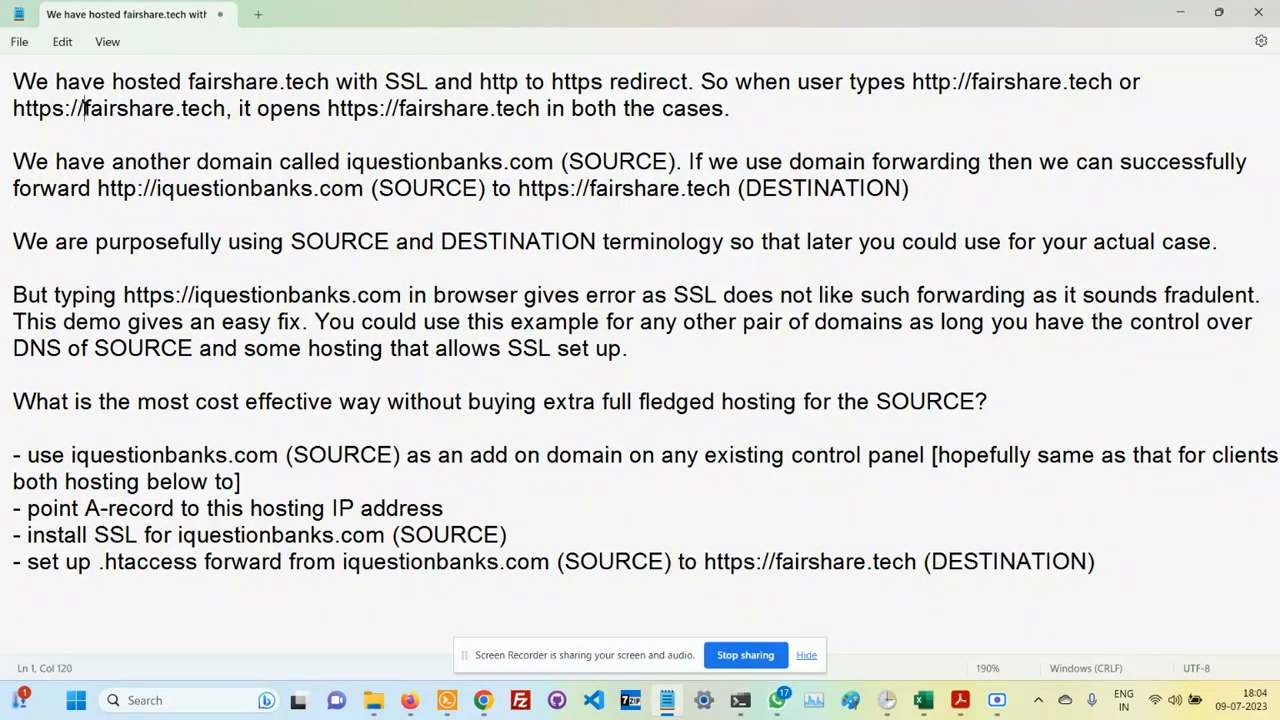
Highlight the fairshare.tech addresses and the iquestionbanks.com SOURCE in the notes.
{"action": "double_click", "coordinate": [154, 108]}
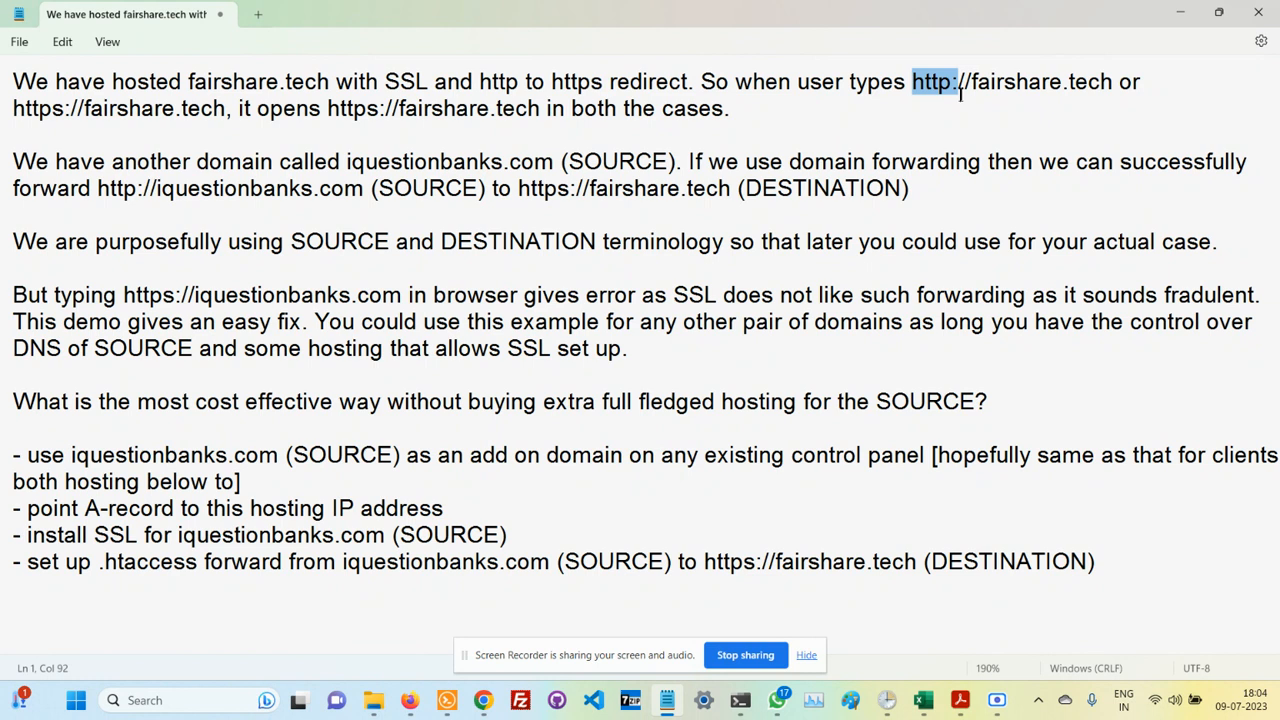
{"action": "left_click_drag", "start_coordinate": [930, 81], "coordinate": [1085, 81]}
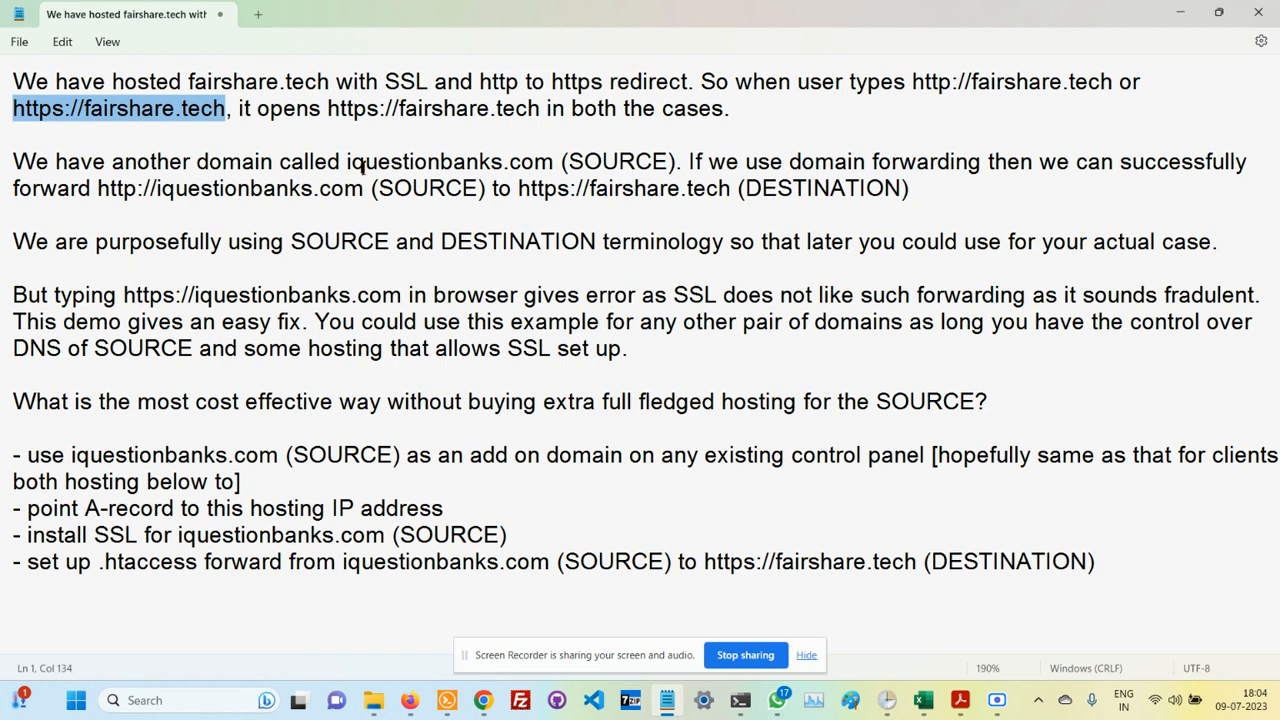
{"action": "left_click", "coordinate": [347, 161]}
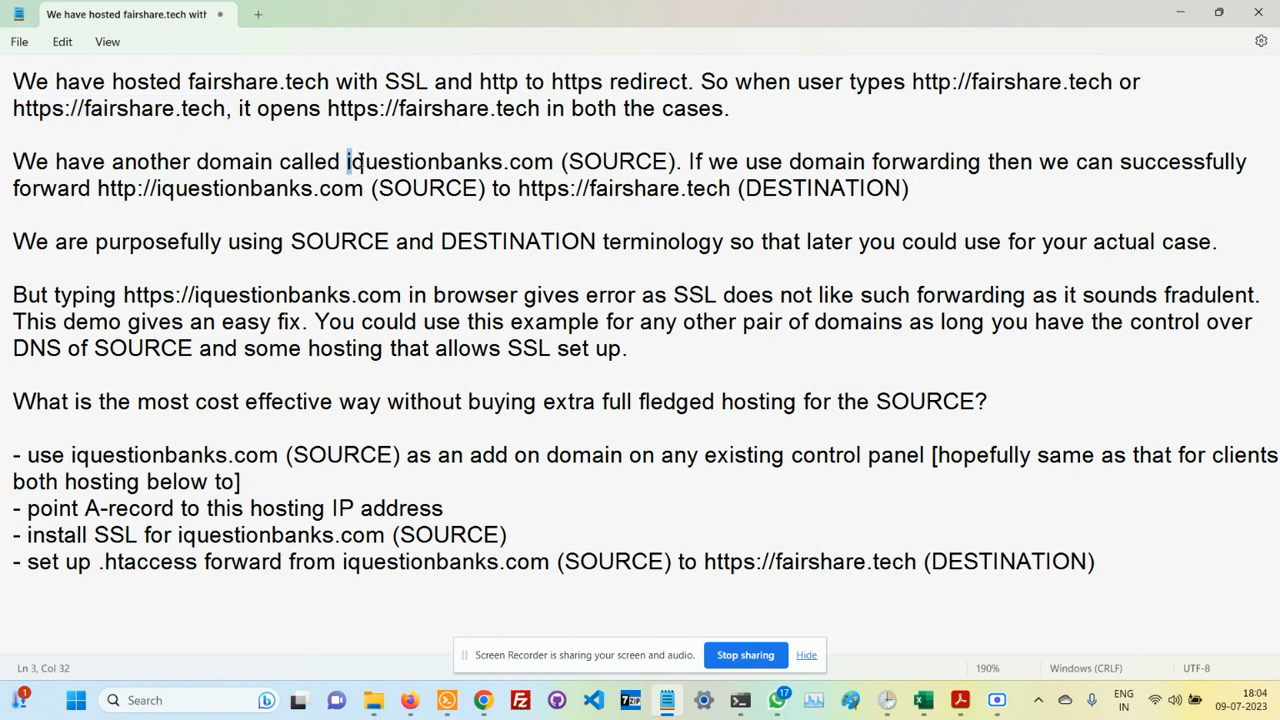
{"action": "double_click", "coordinate": [448, 161]}
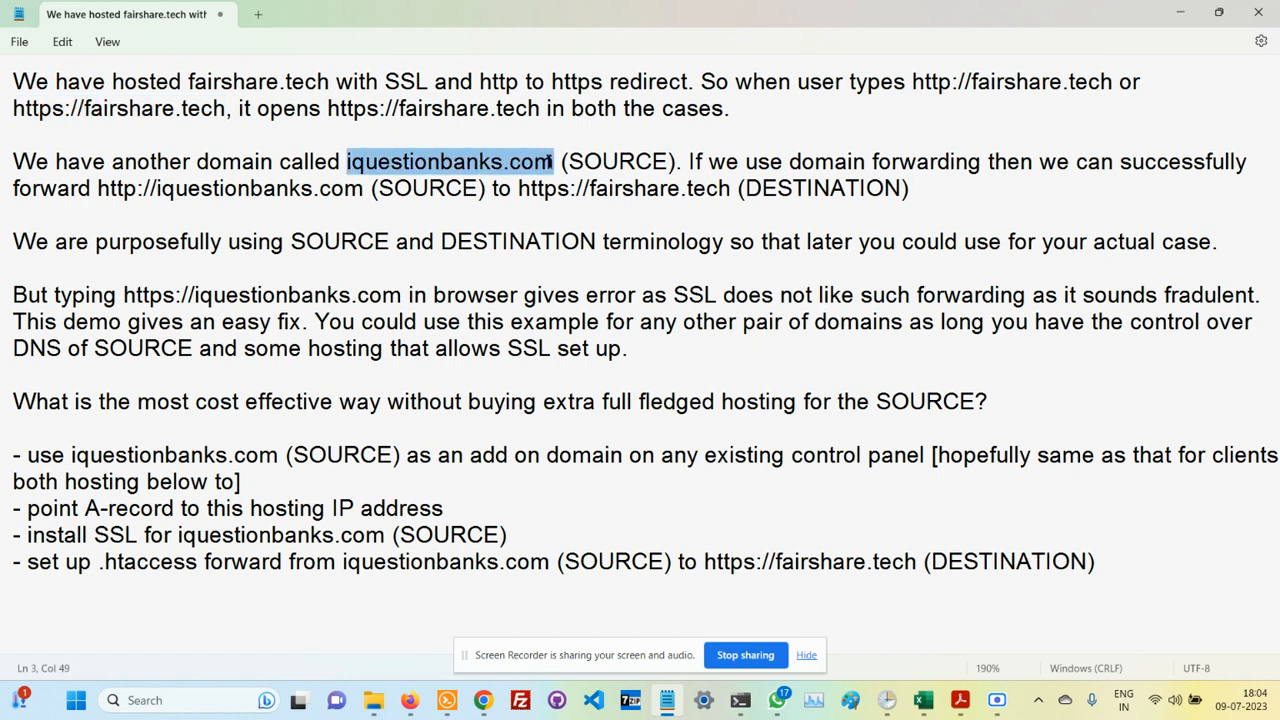
{"action": "mouse_move", "coordinate": [595, 161]}
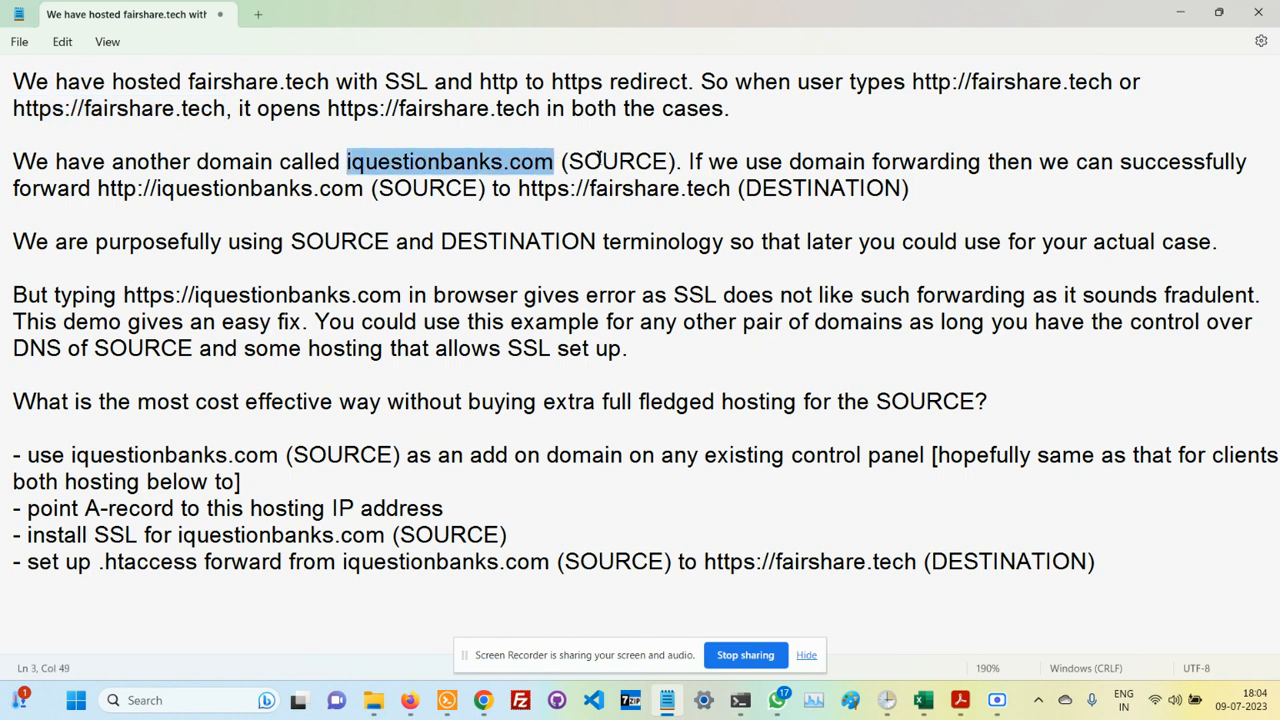
{"action": "double_click", "coordinate": [617, 161]}
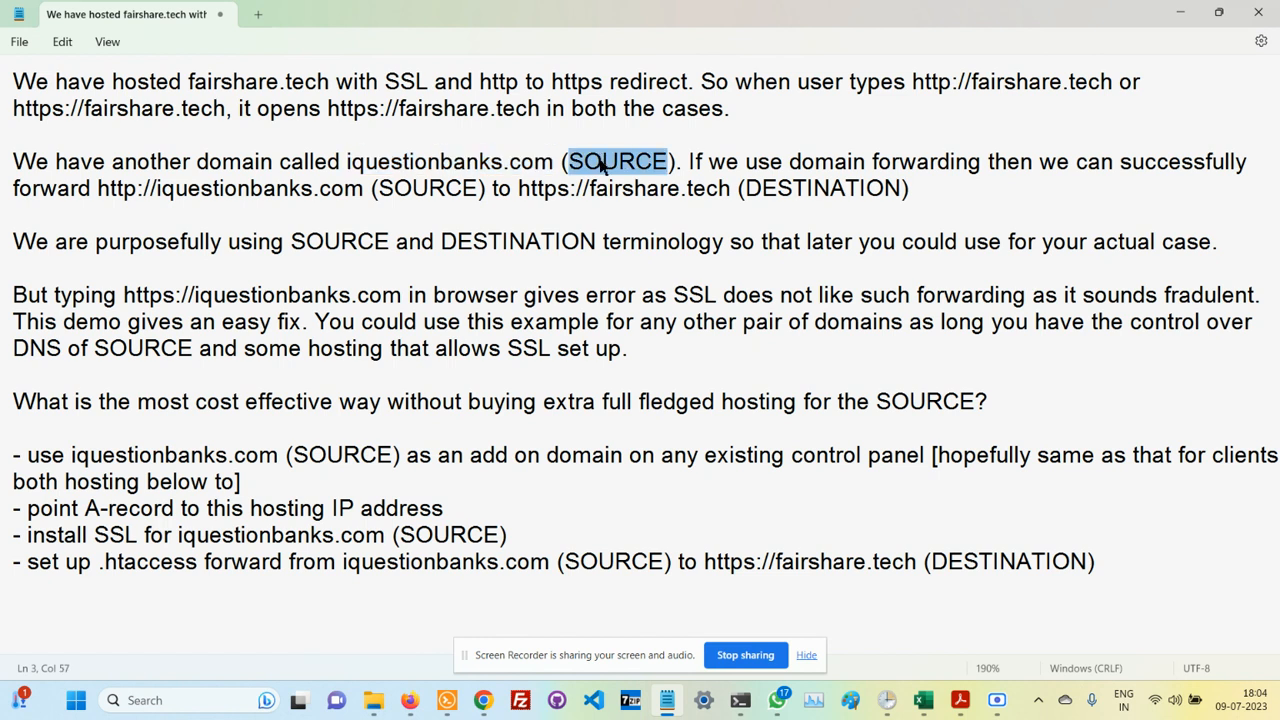
{"action": "mouse_move", "coordinate": [406, 142]}
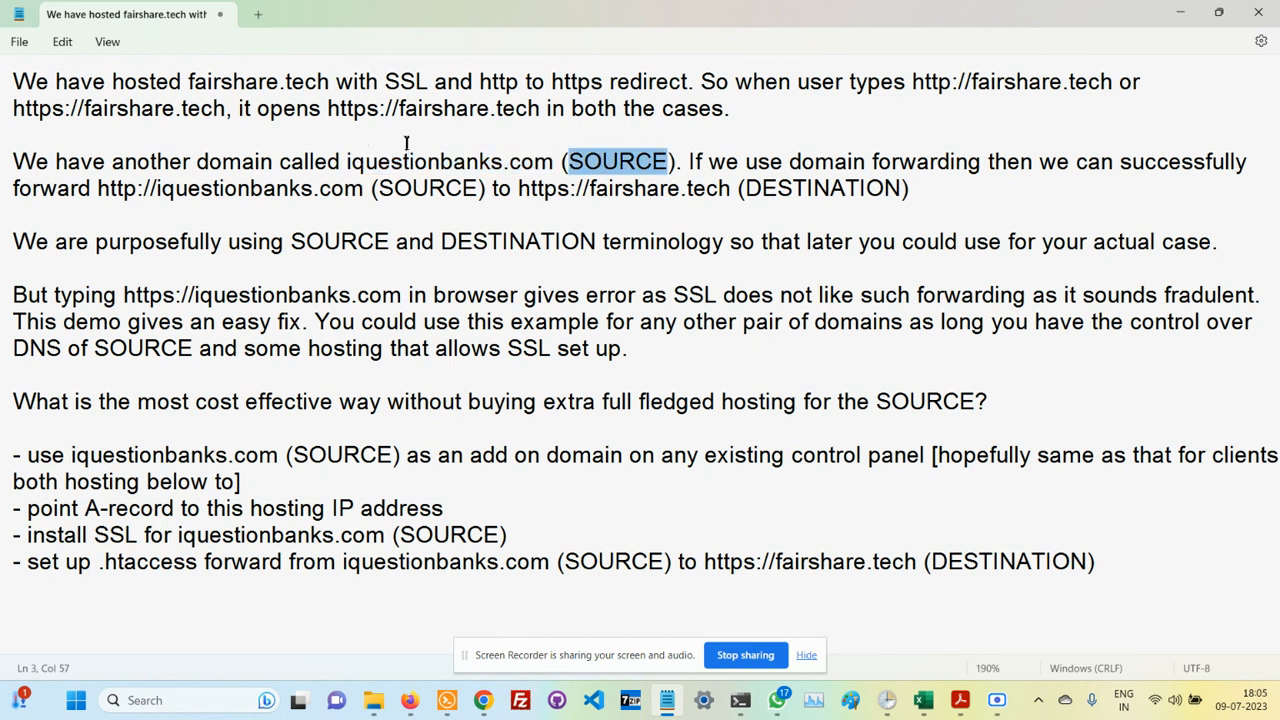
{"action": "mouse_move", "coordinate": [535, 167]}
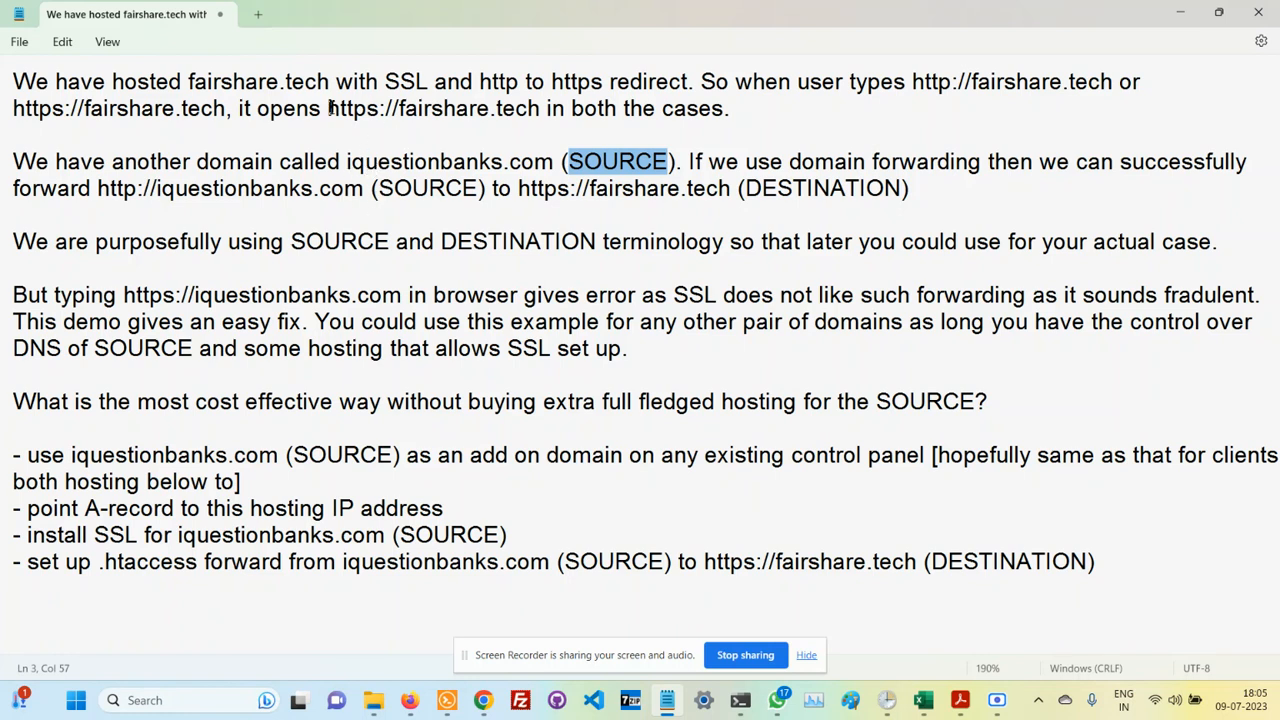
{"action": "double_click", "coordinate": [432, 108]}
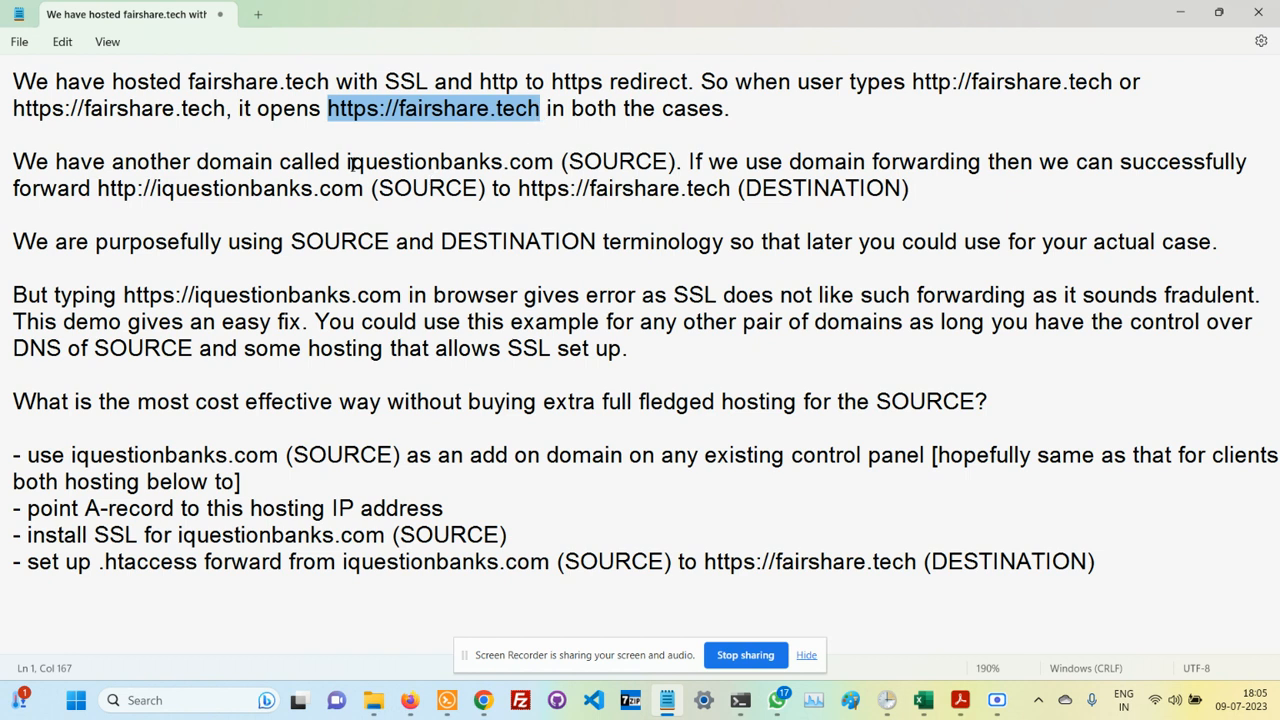
{"action": "double_click", "coordinate": [449, 161]}
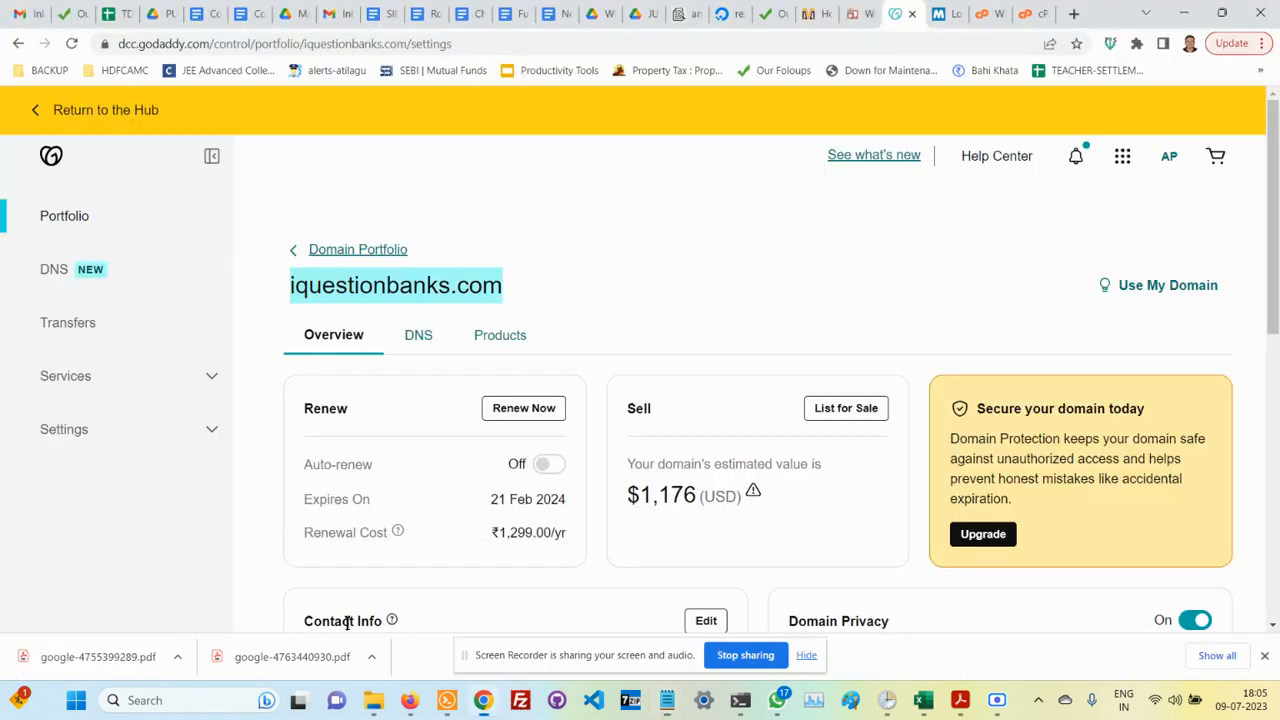
{"action": "mouse_move", "coordinate": [377, 355]}
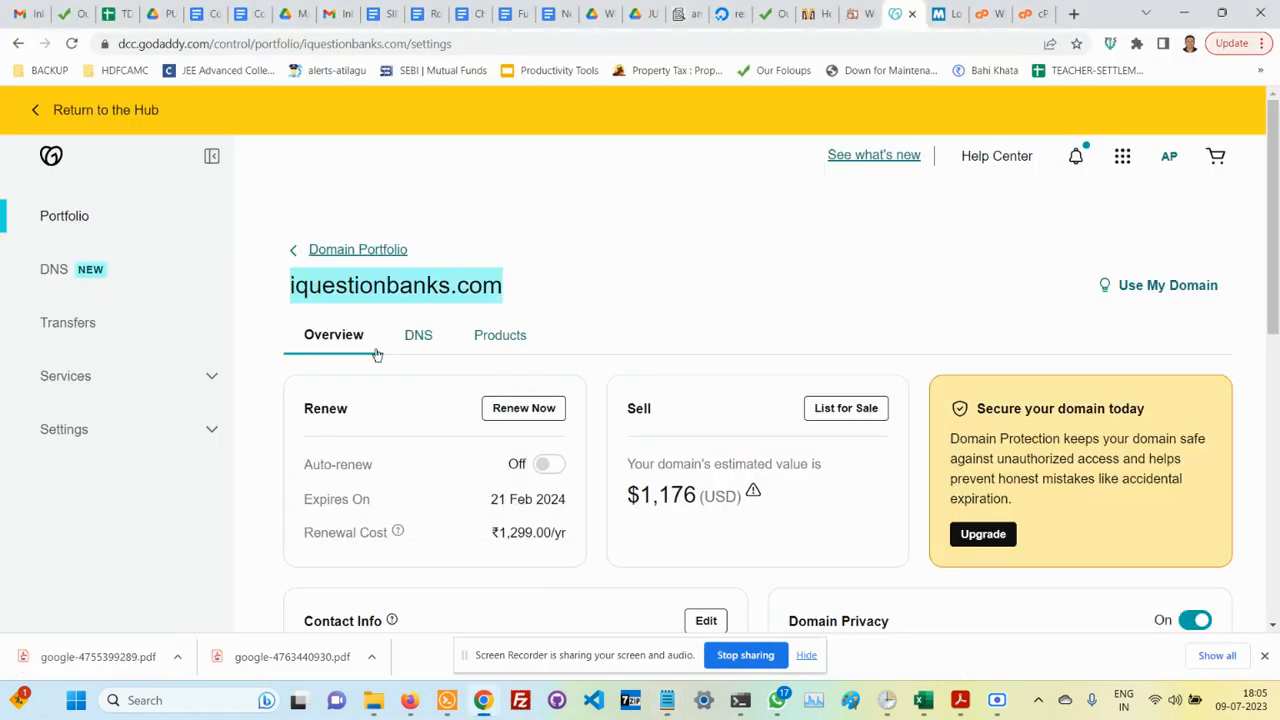
{"action": "scroll", "scroll_direction": "down", "scroll_amount": 3}
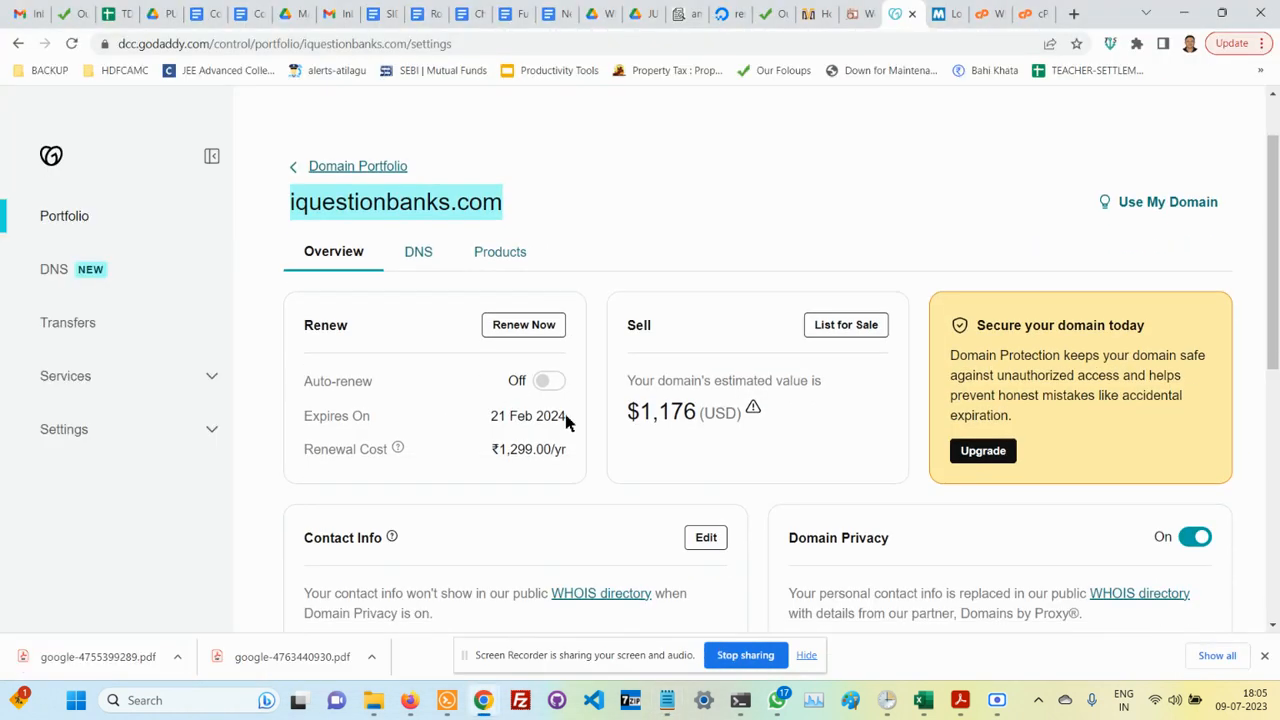
{"action": "left_click", "coordinate": [418, 251]}
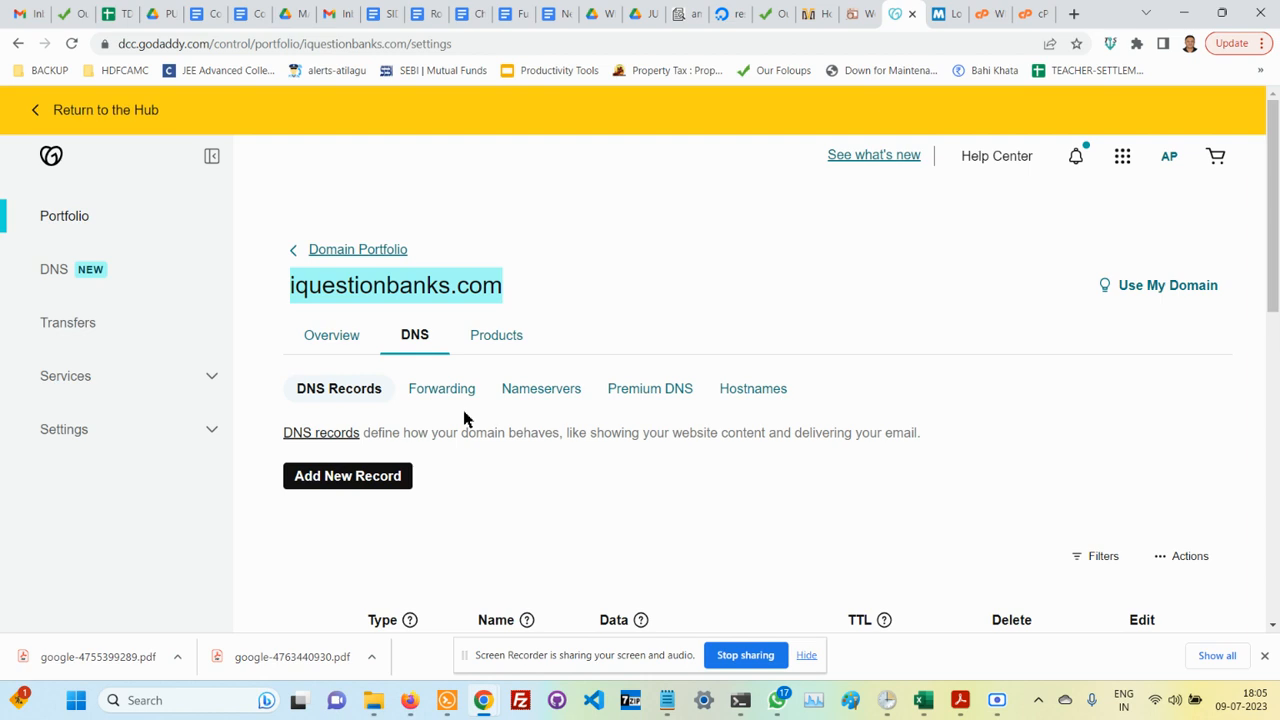
{"action": "mouse_move", "coordinate": [441, 388]}
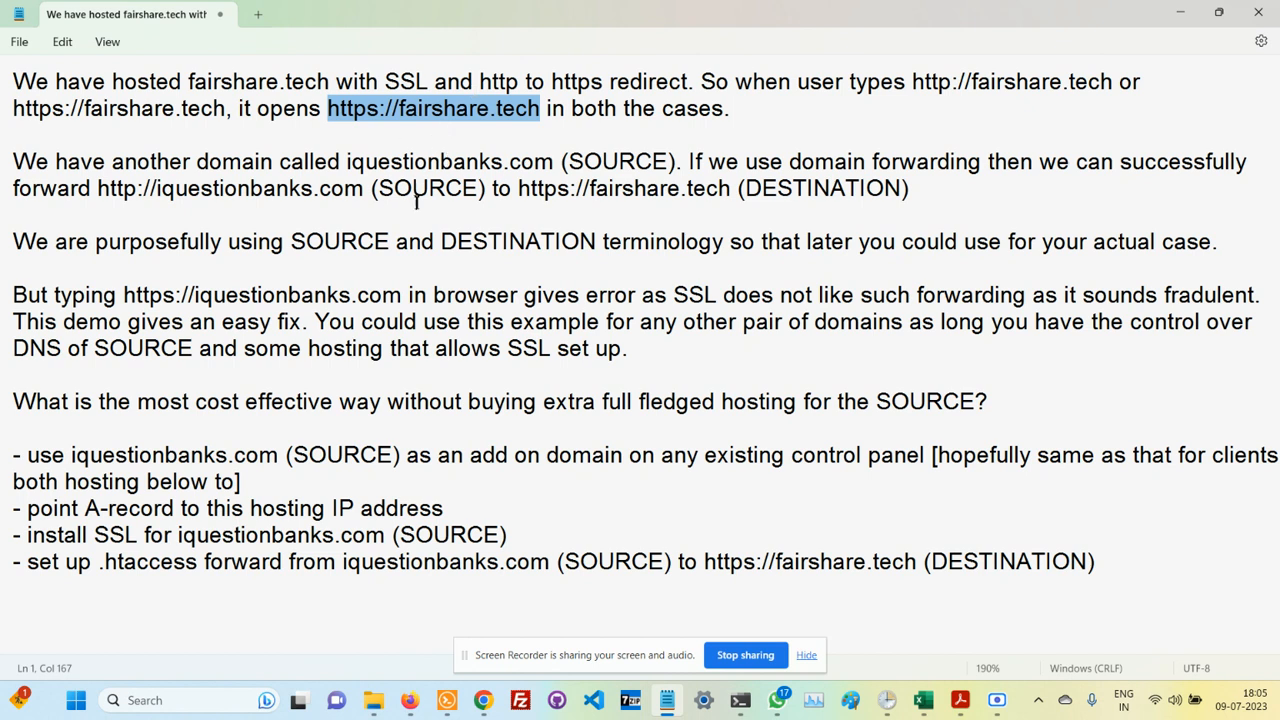
{"action": "mouse_move", "coordinate": [440, 210]}
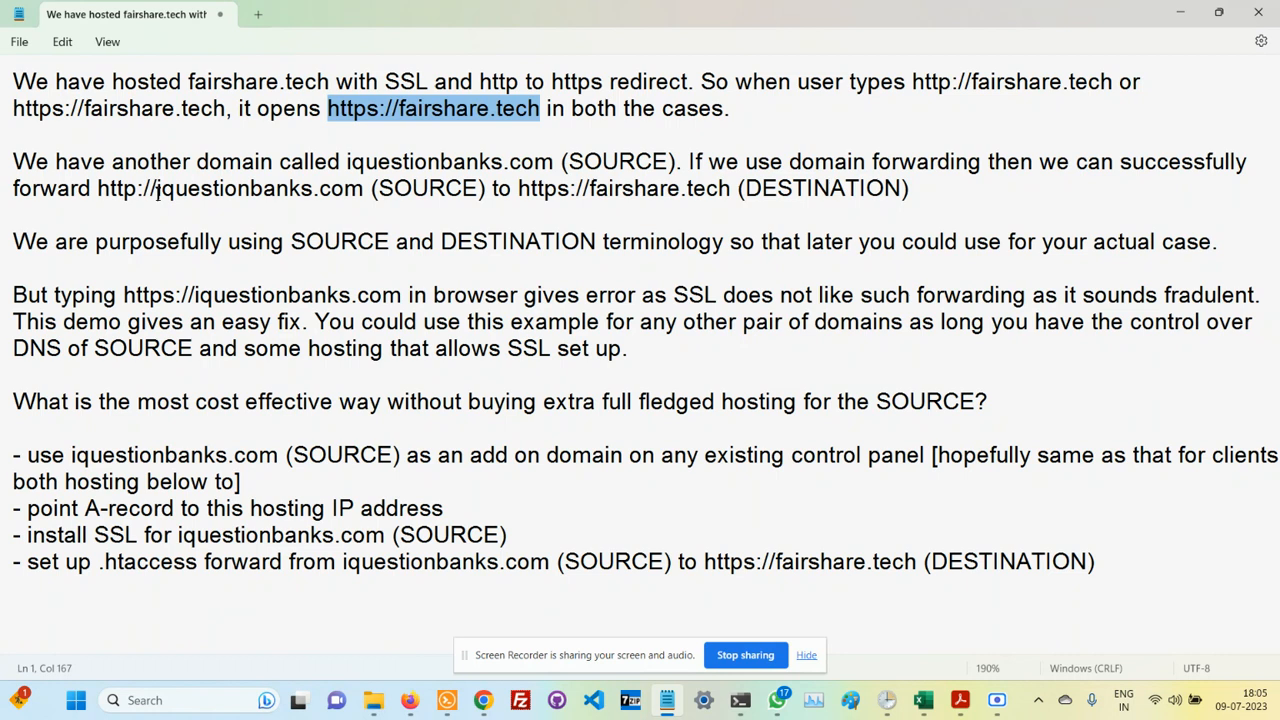
Review the plan forwarding iquestionbanks.com to fairshare.tech, then return to the GoDaddy window.
{"action": "double_click", "coordinate": [257, 188]}
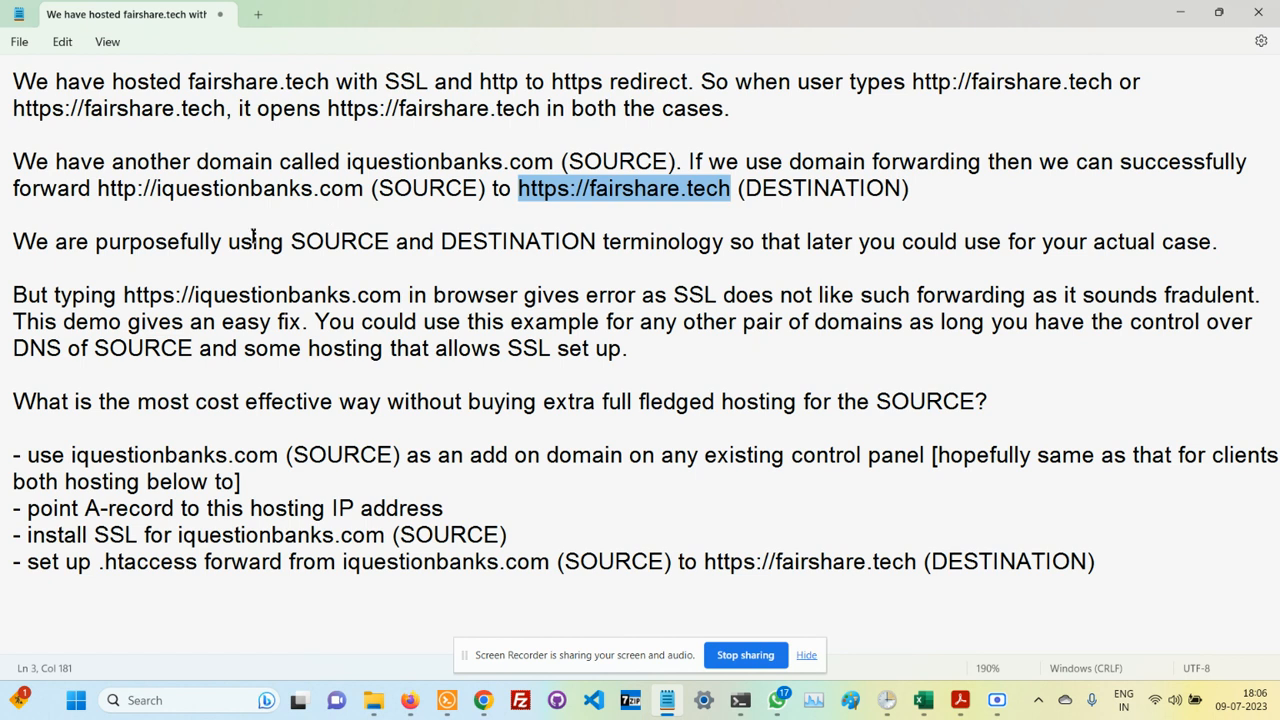
{"action": "double_click", "coordinate": [114, 188]}
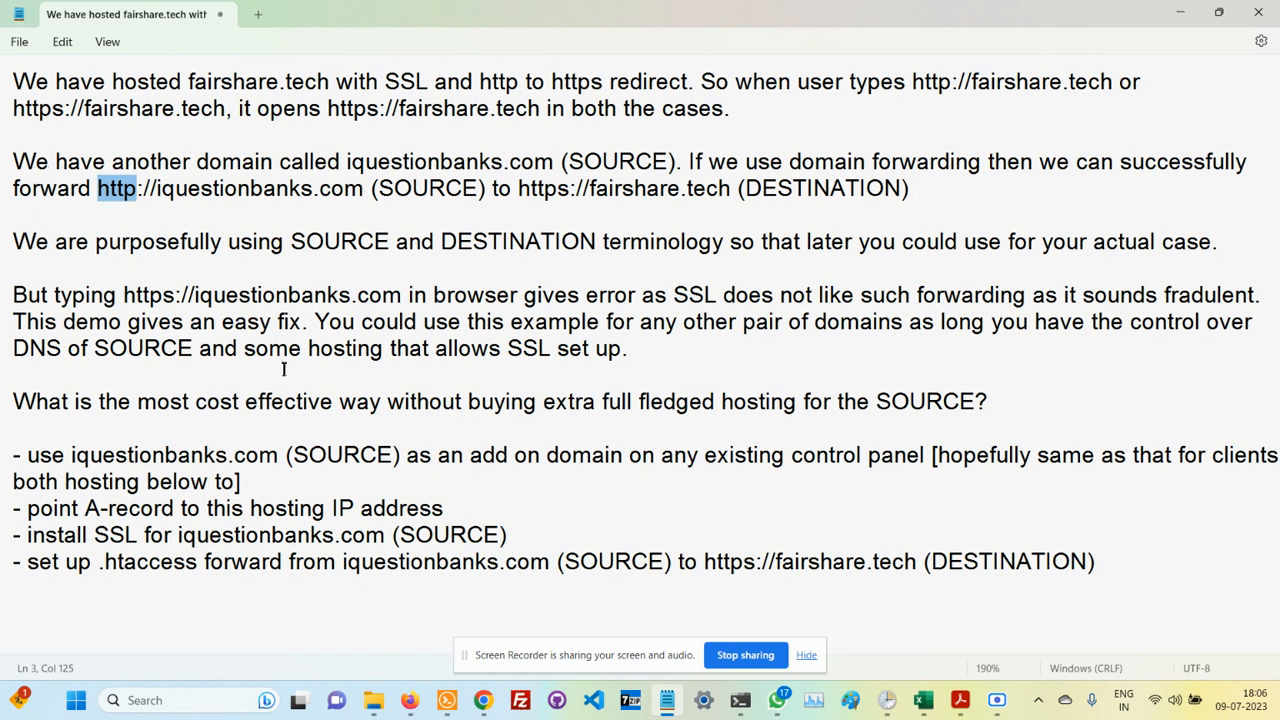
{"action": "mouse_move", "coordinate": [175, 155]}
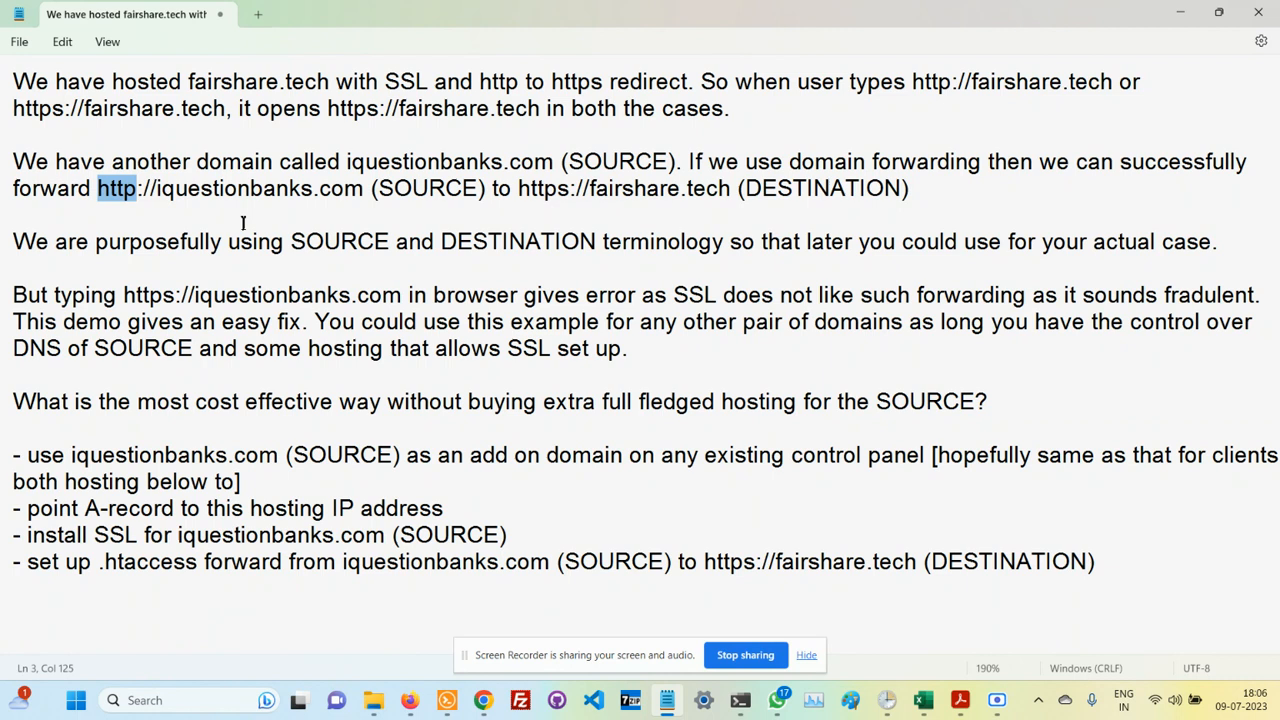
{"action": "mouse_move", "coordinate": [186, 315]}
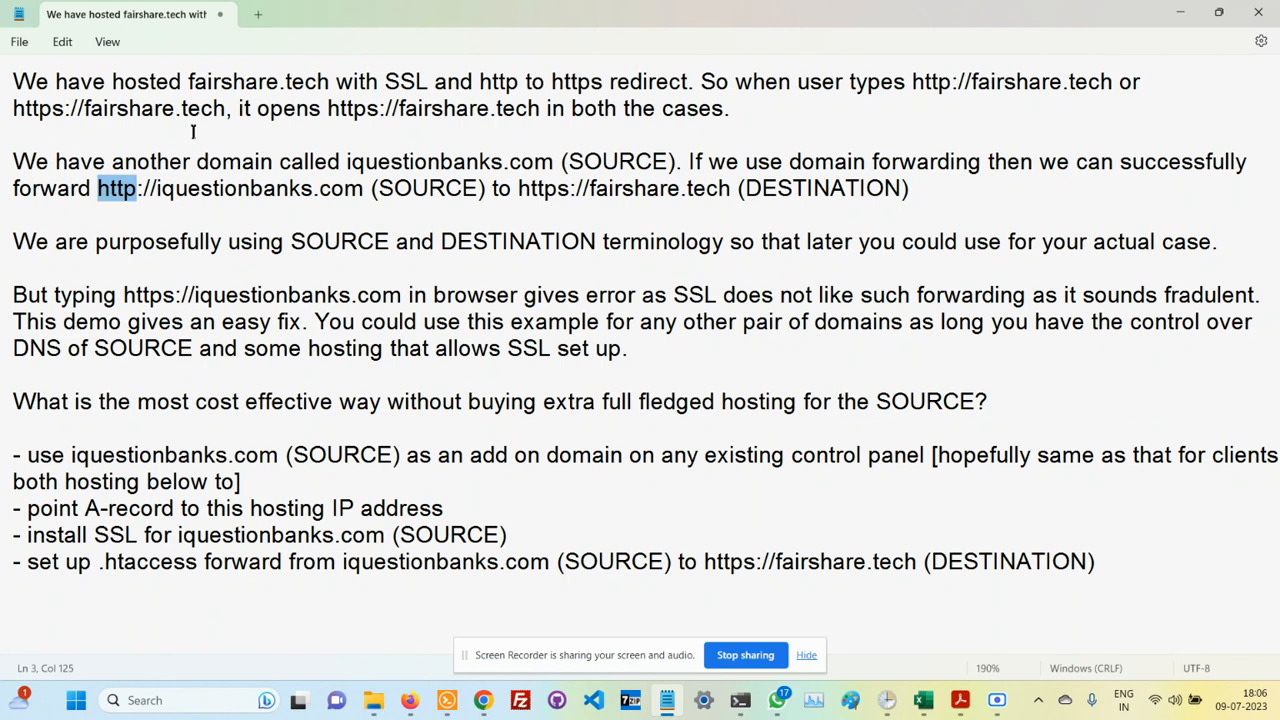
{"action": "mouse_move", "coordinate": [118, 294]}
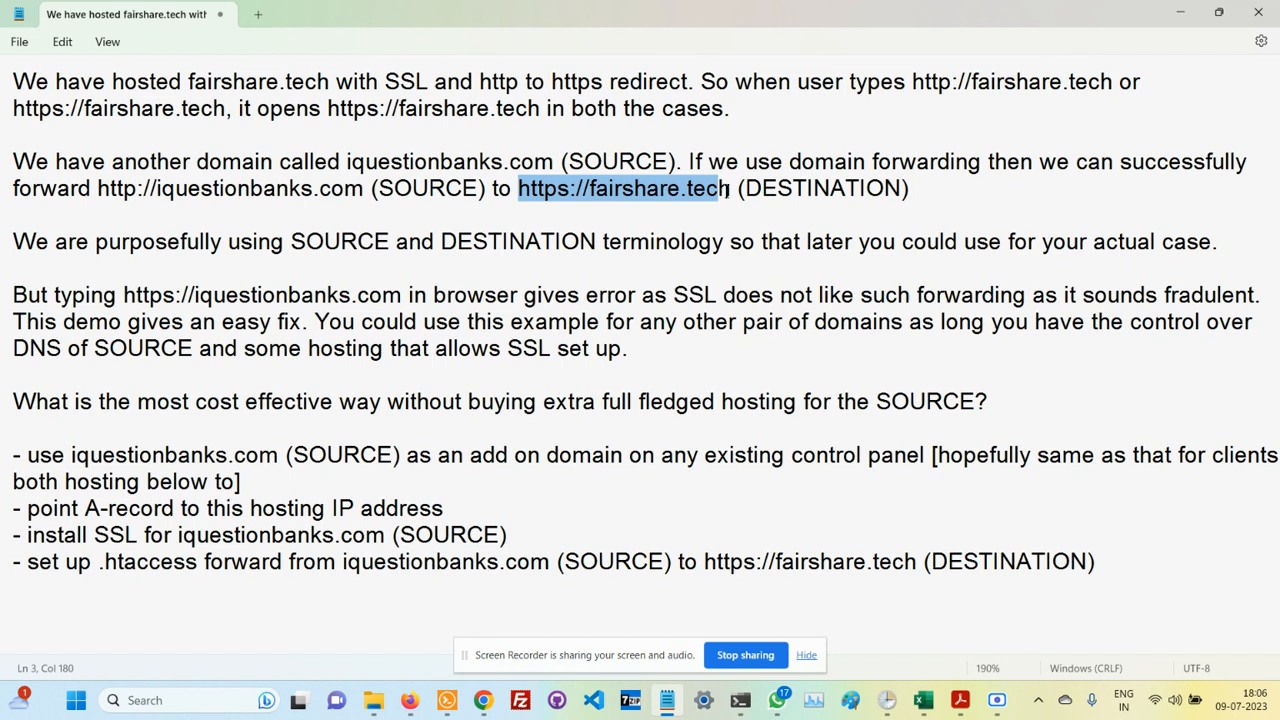
{"action": "mouse_move", "coordinate": [504, 262]}
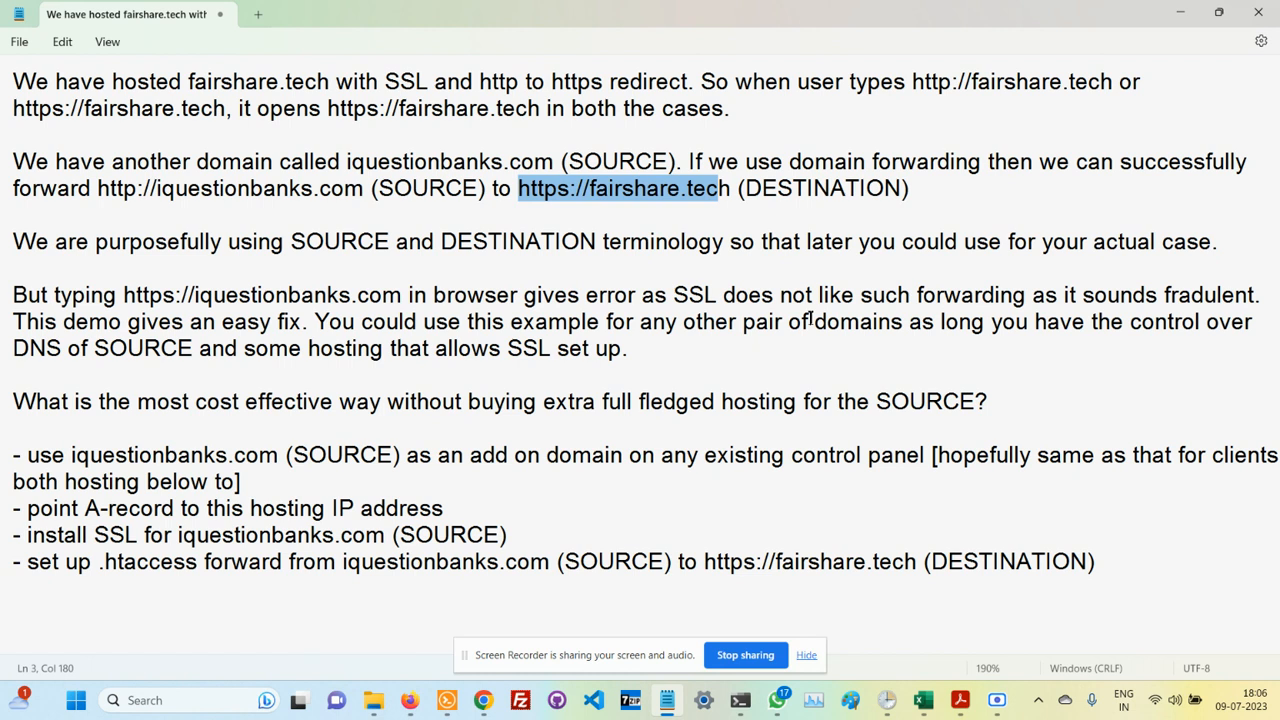
{"action": "mouse_move", "coordinate": [722, 473]}
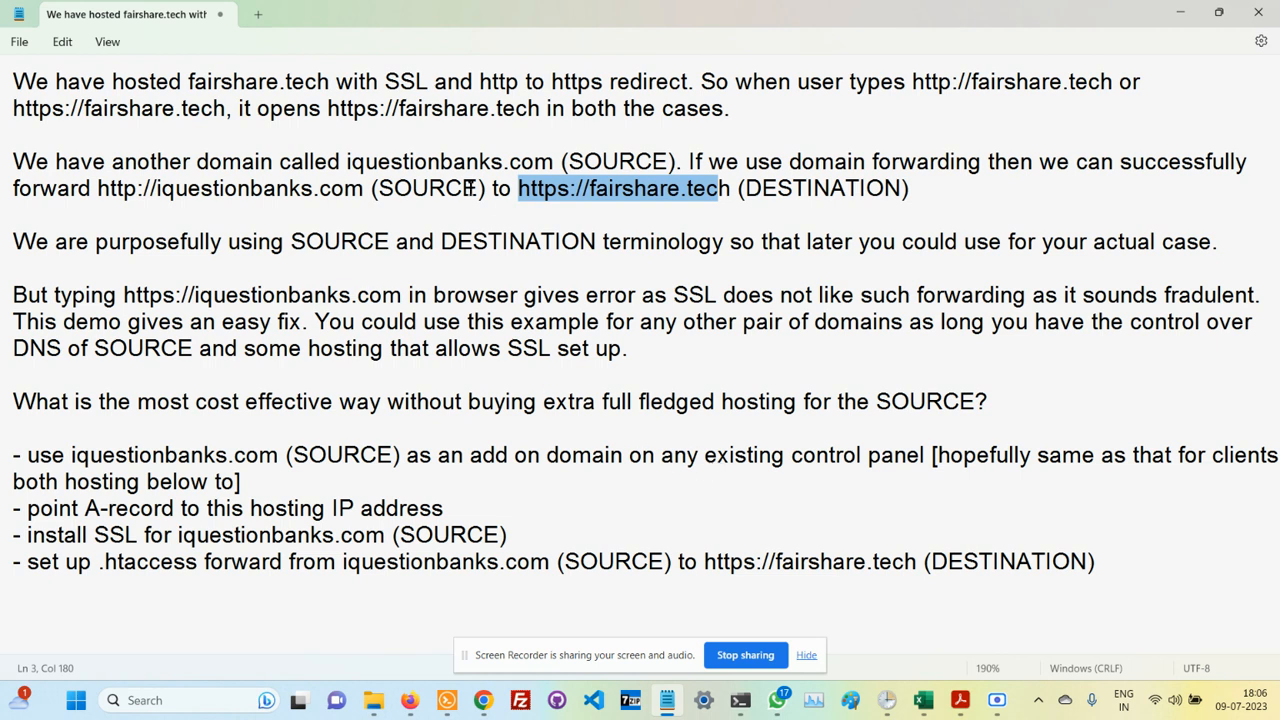
{"action": "double_click", "coordinate": [428, 188]}
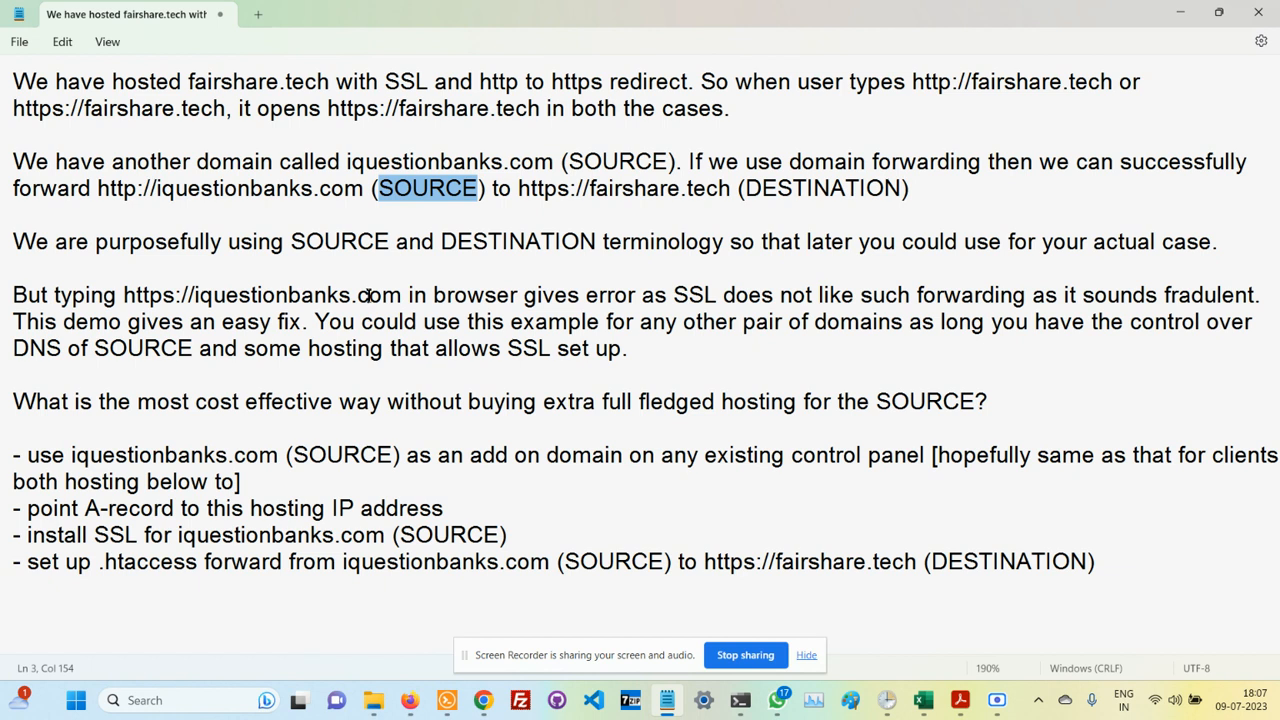
{"action": "mouse_move", "coordinate": [489, 471]}
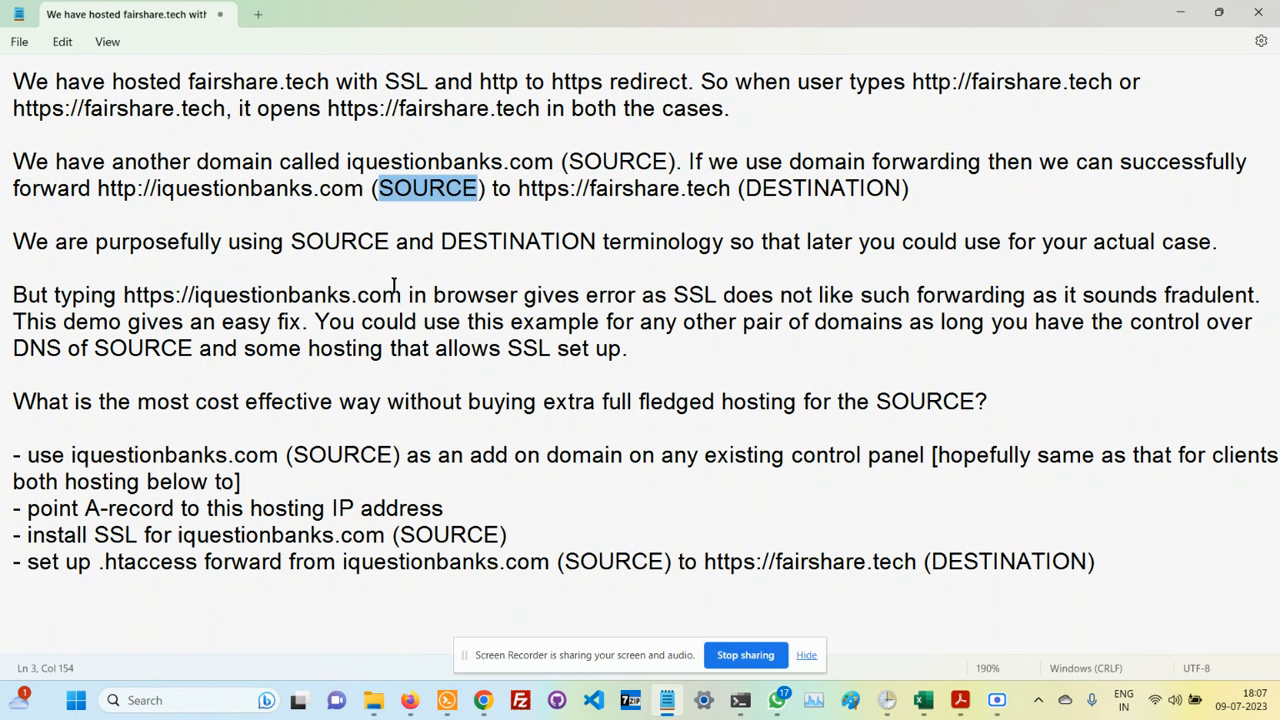
{"action": "double_click", "coordinate": [232, 188]}
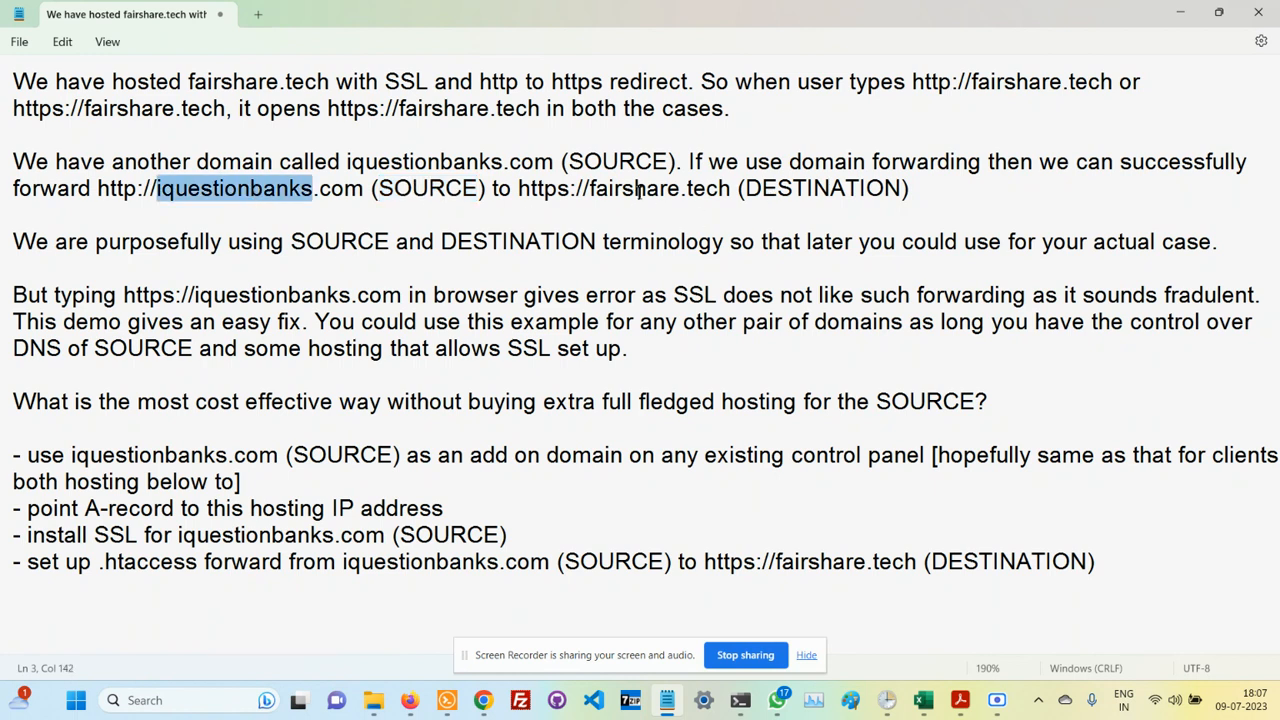
{"action": "double_click", "coordinate": [633, 188]}
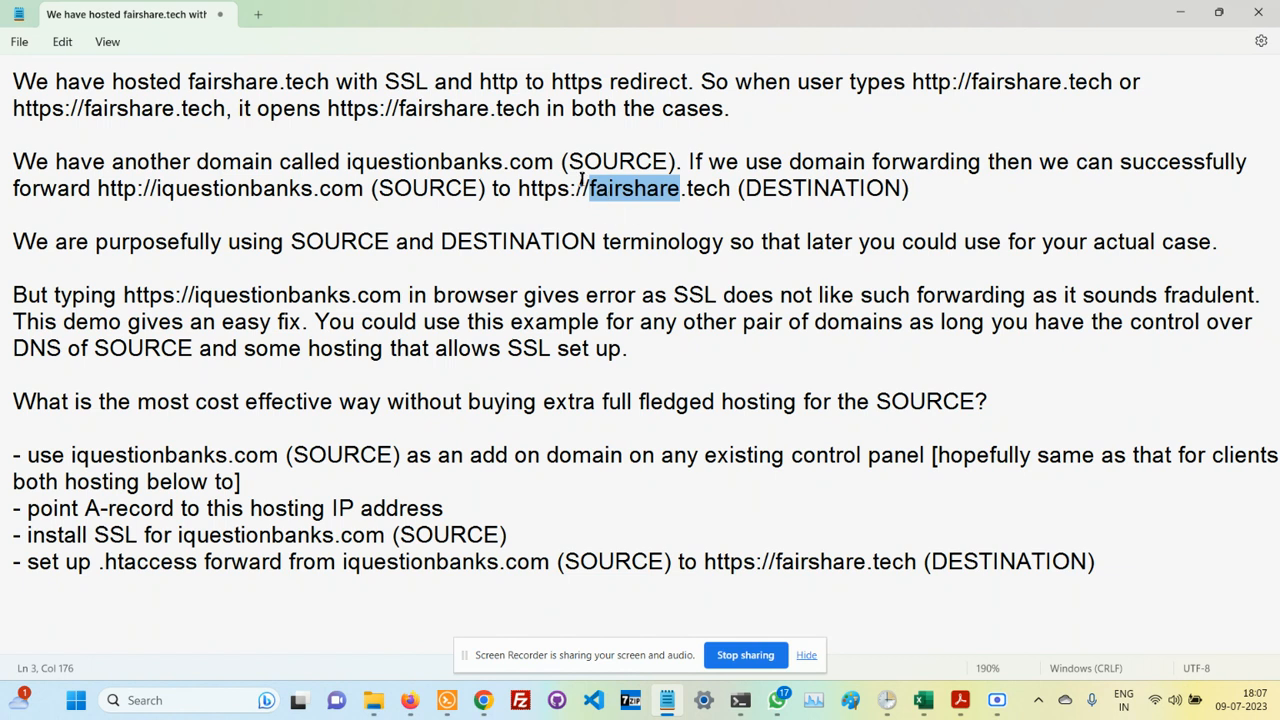
{"action": "mouse_move", "coordinate": [610, 196]}
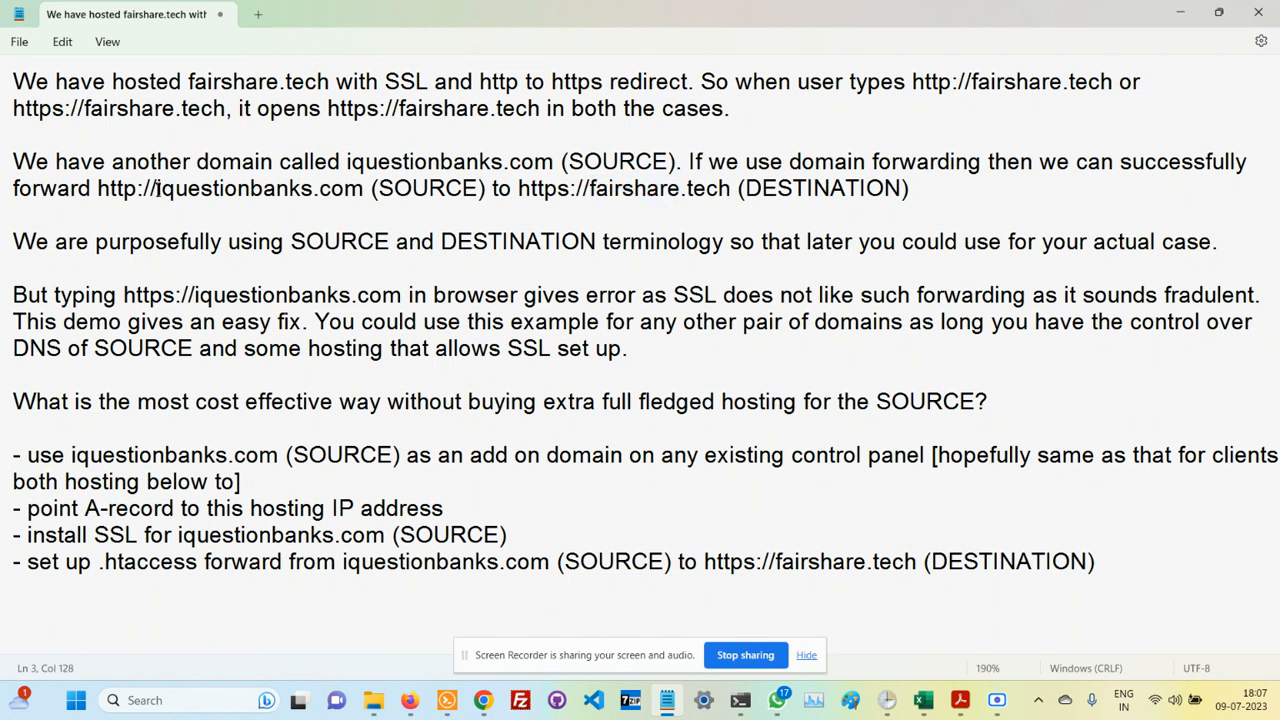
{"action": "double_click", "coordinate": [258, 188]}
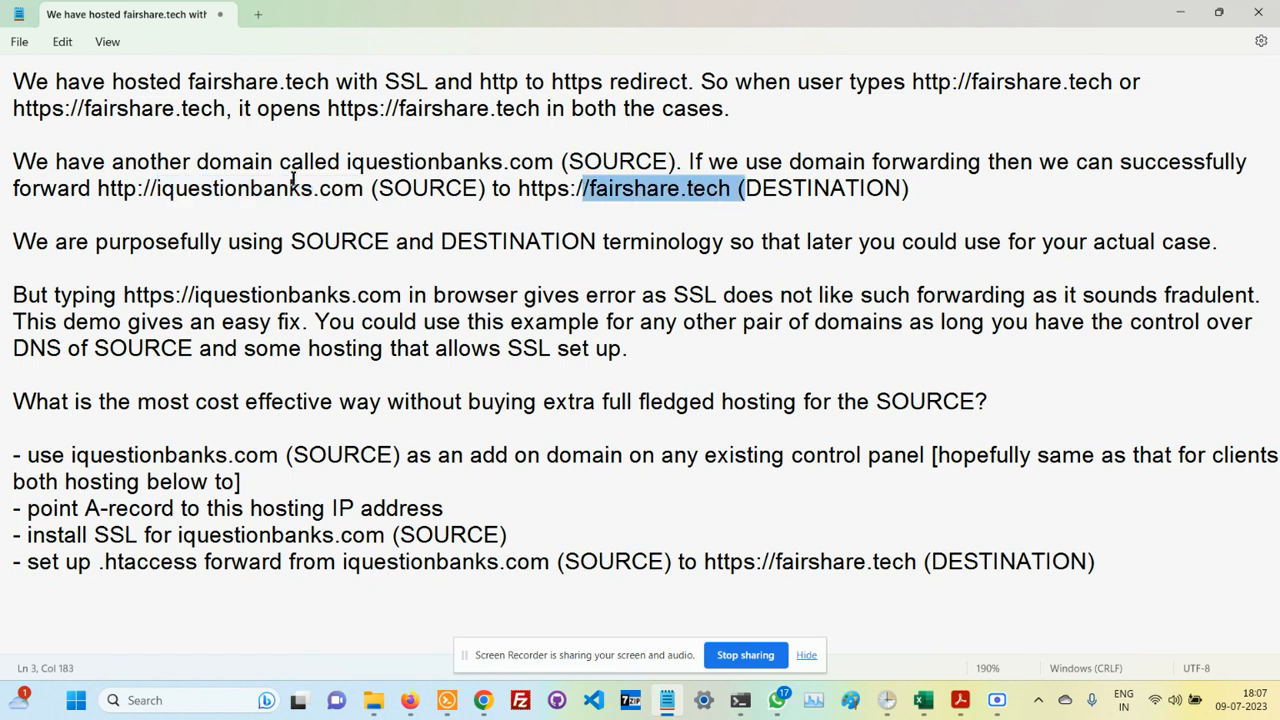
{"action": "mouse_move", "coordinate": [238, 207]}
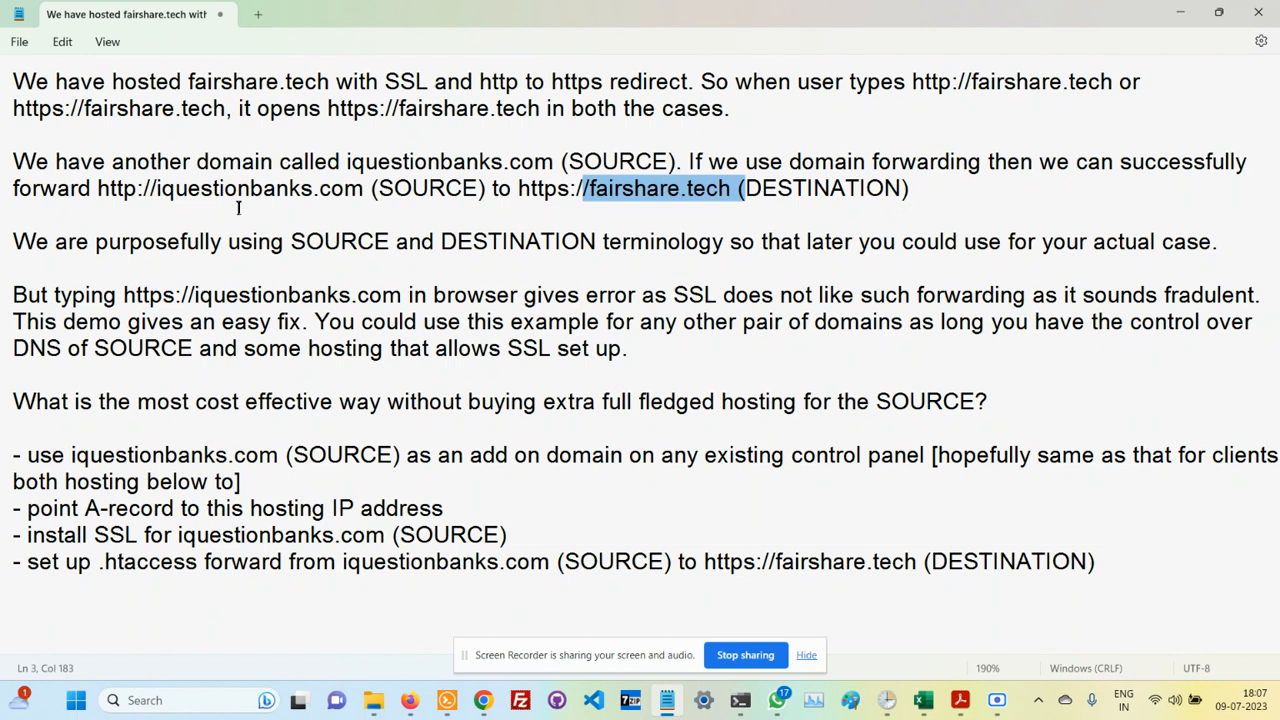
{"action": "mouse_move", "coordinate": [532, 335]}
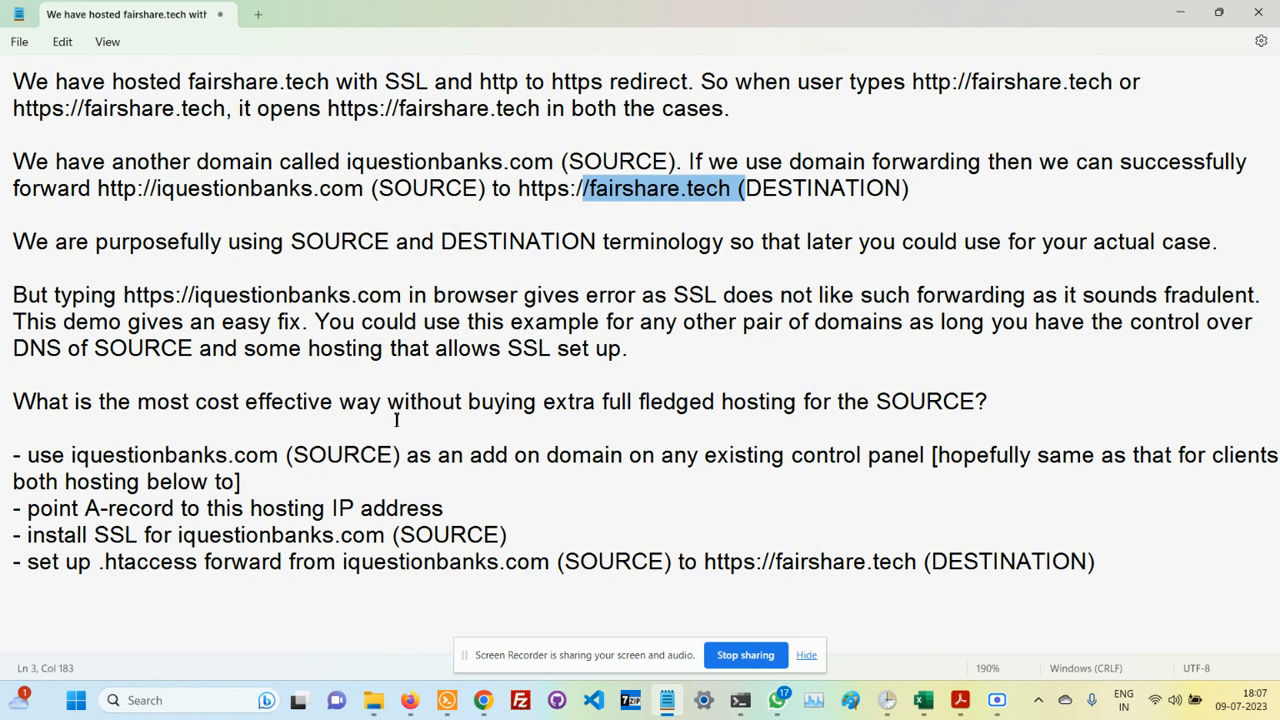
{"action": "double_click", "coordinate": [147, 454]}
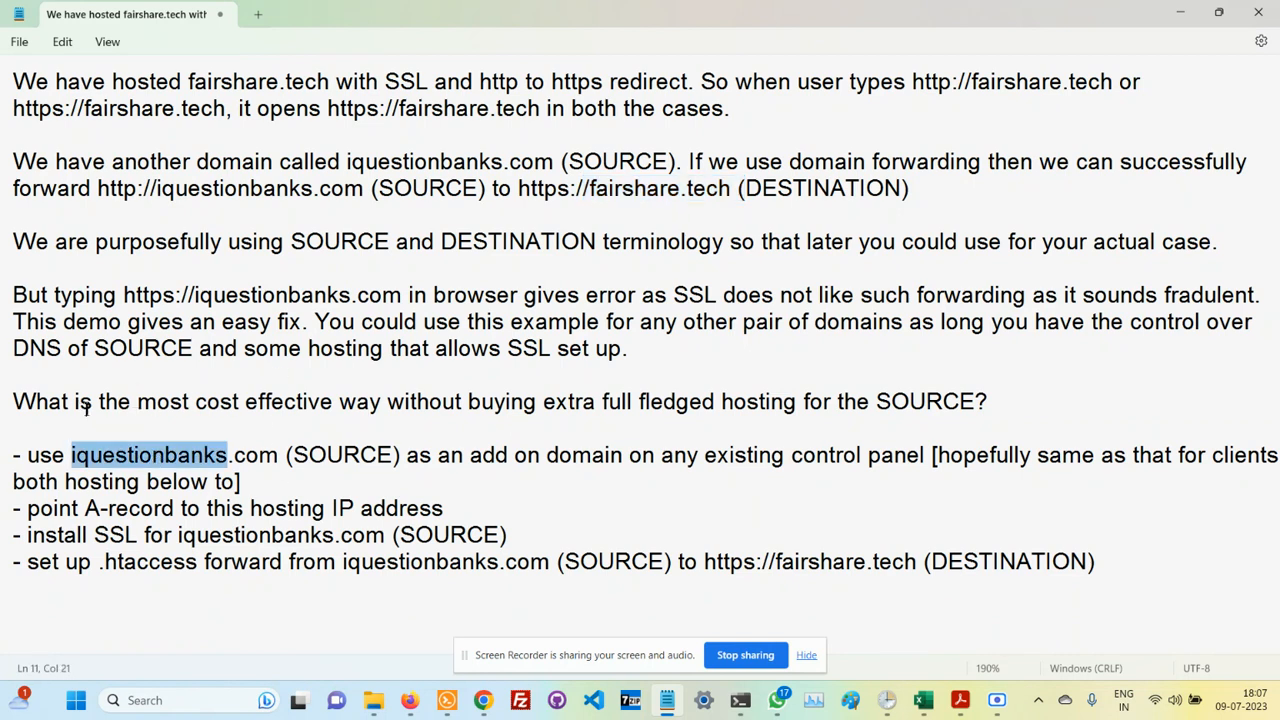
{"action": "mouse_move", "coordinate": [483, 700]}
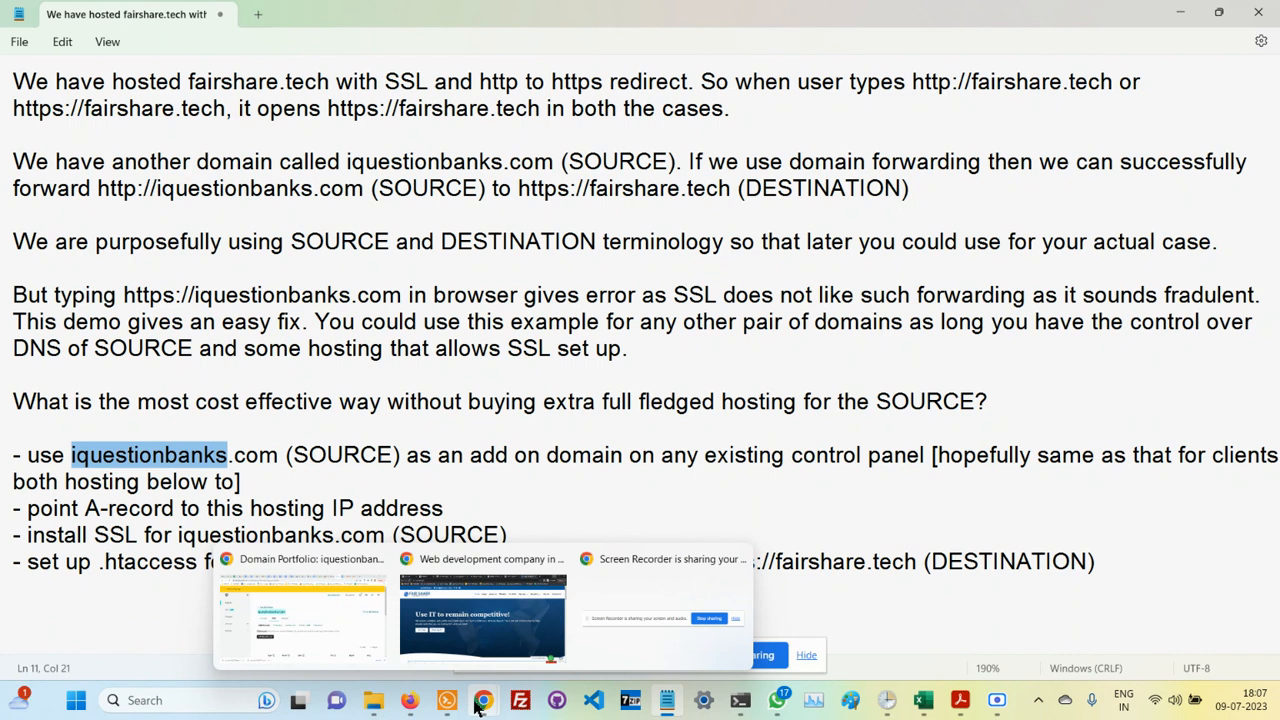
{"action": "left_click", "coordinate": [483, 700]}
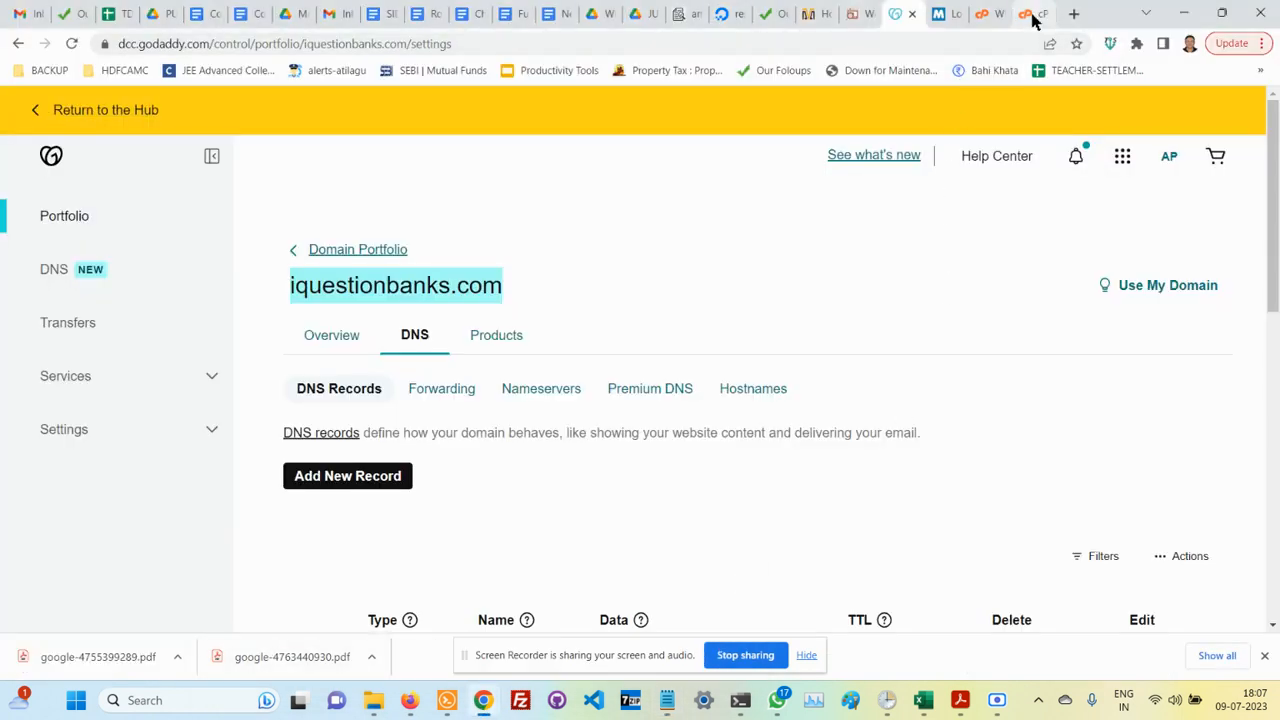
Switch to cPanel's Domains list with iquestionbanks.com and fairshop.app, and start a tool search.
{"action": "left_click", "coordinate": [1030, 14]}
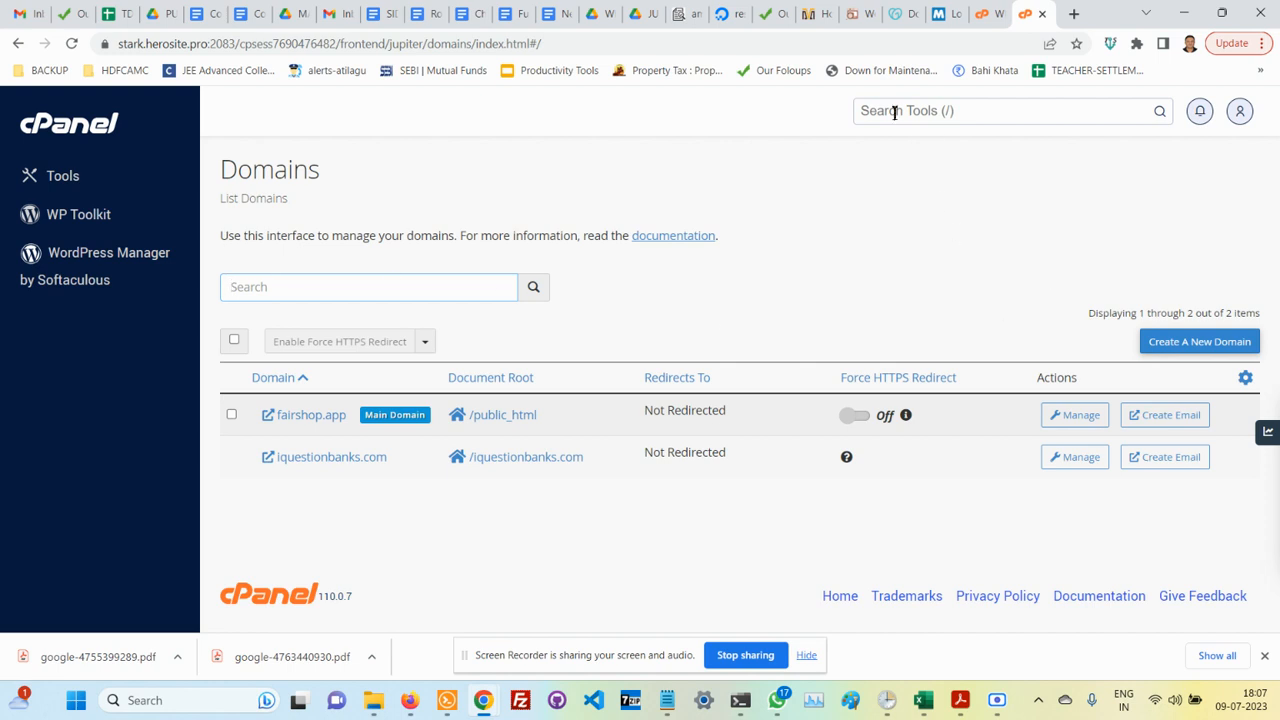
{"action": "mouse_move", "coordinate": [888, 152]}
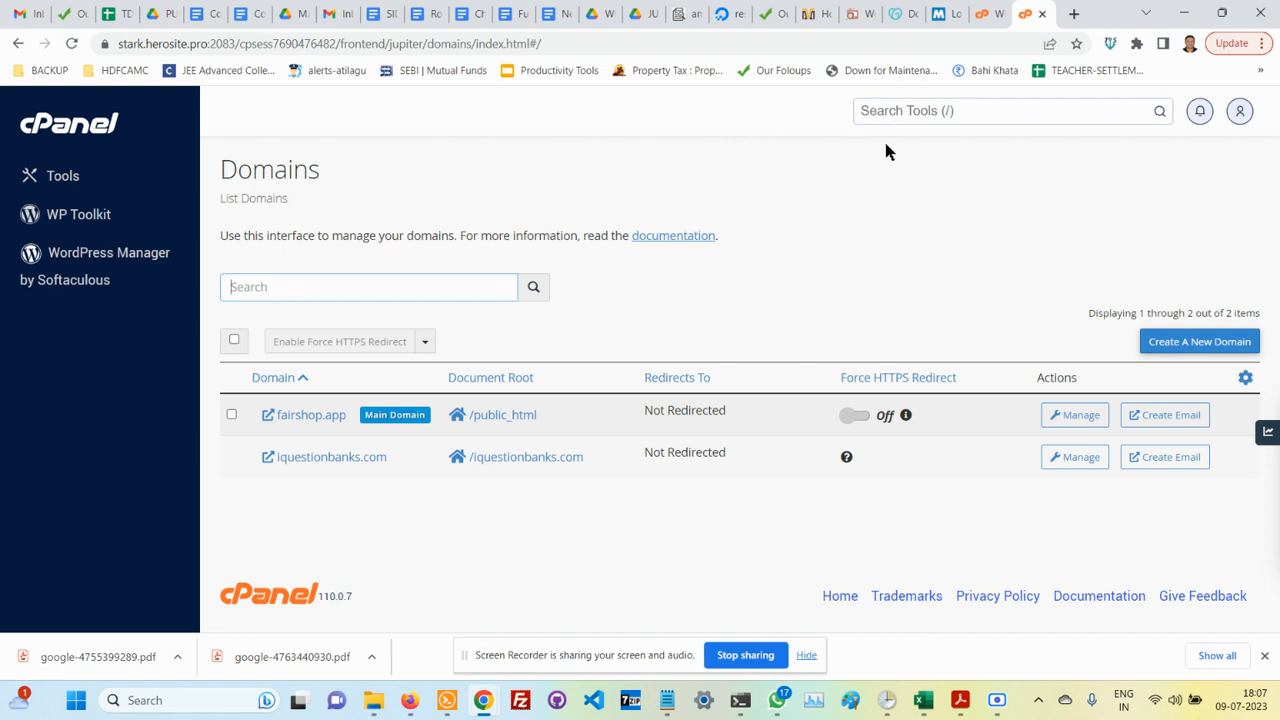
{"action": "left_click", "coordinate": [1010, 110]}
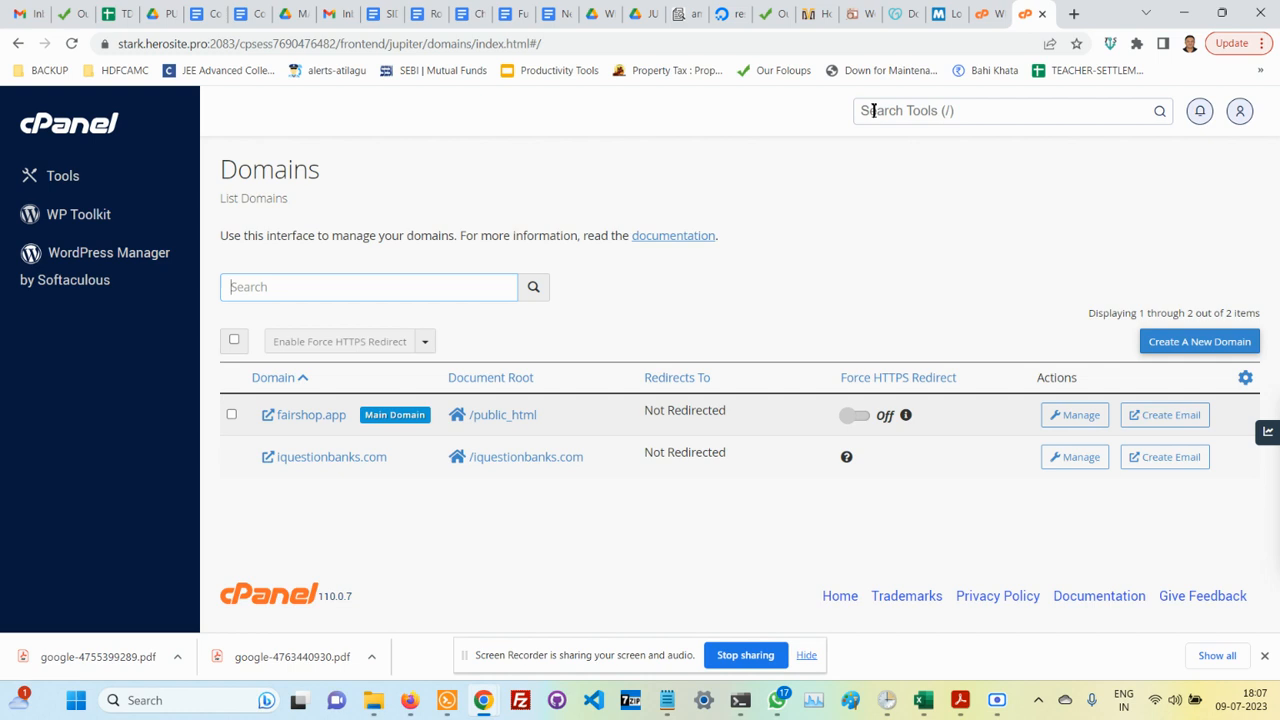
{"action": "mouse_move", "coordinate": [245, 155]}
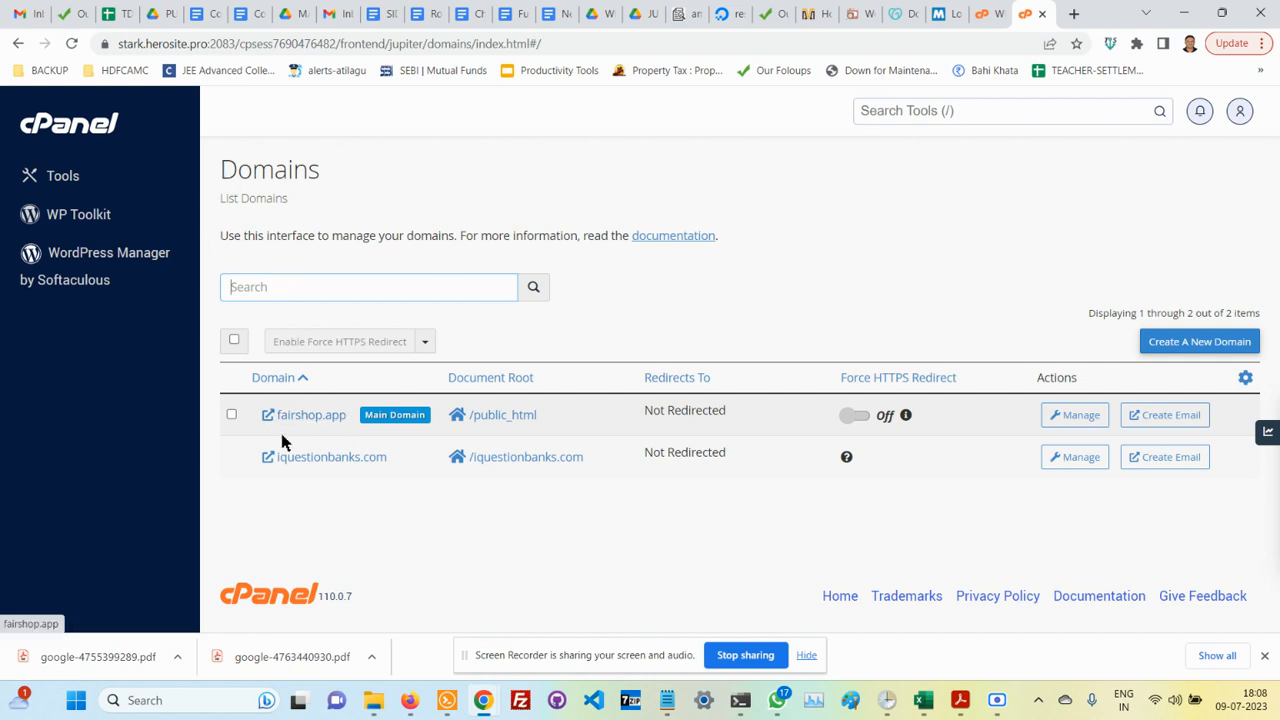
{"action": "mouse_move", "coordinate": [295, 490]}
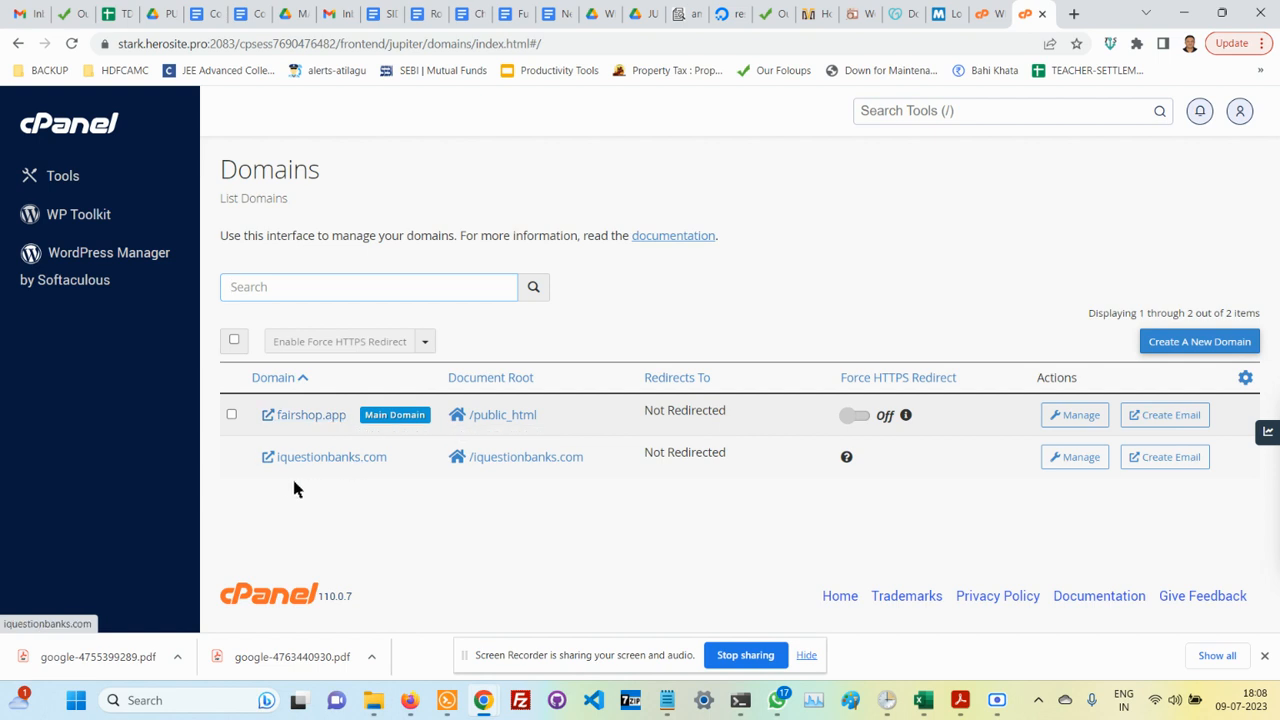
{"action": "mouse_move", "coordinate": [420, 476]}
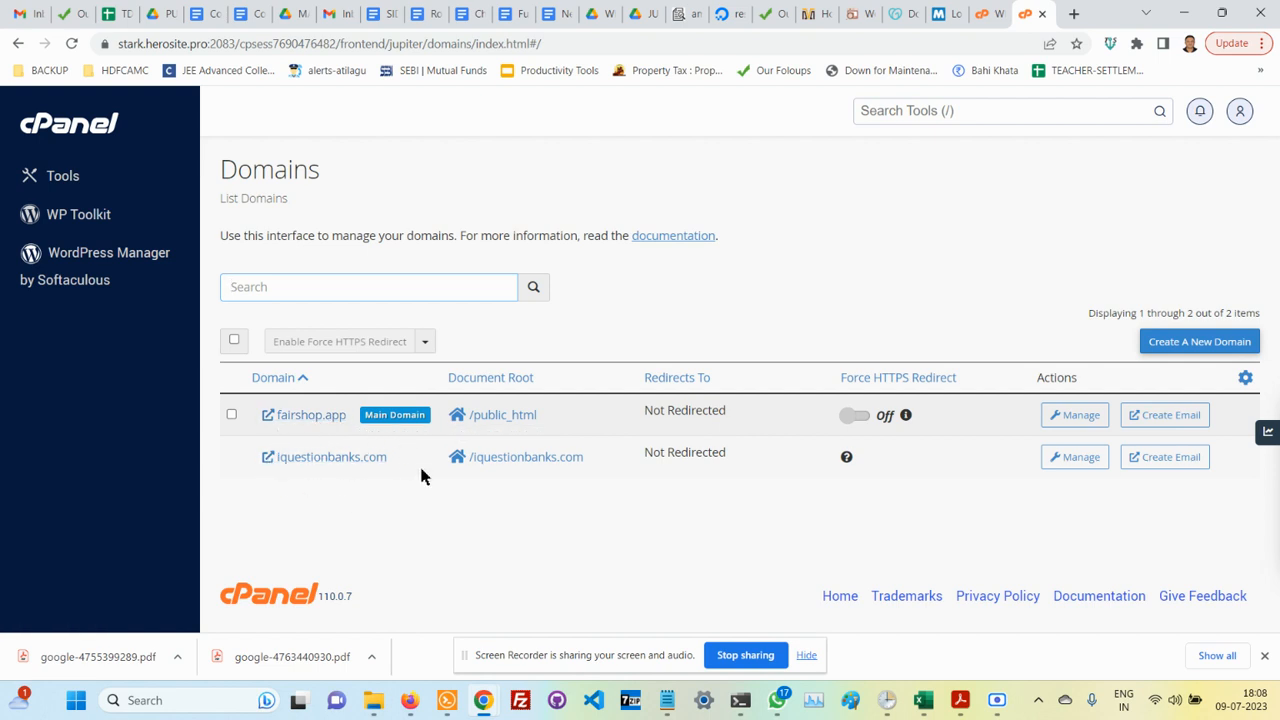
{"action": "mouse_move", "coordinate": [265, 457]}
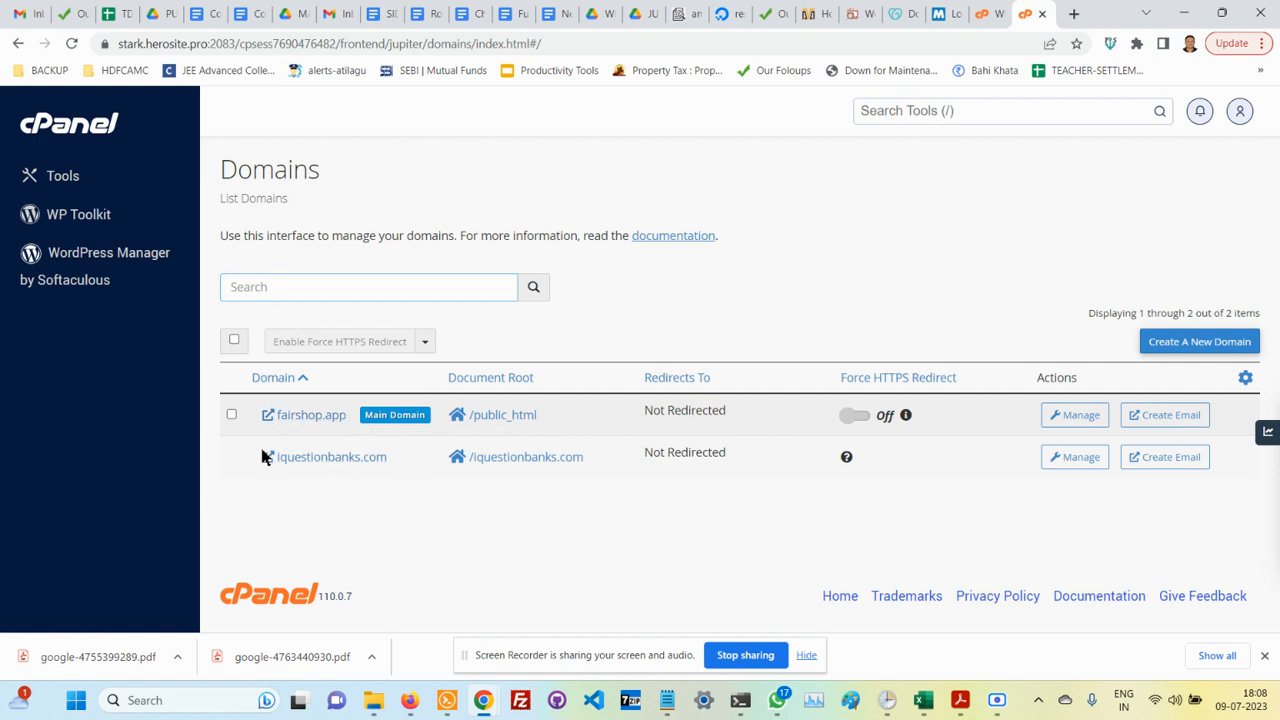
{"action": "mouse_move", "coordinate": [323, 456]}
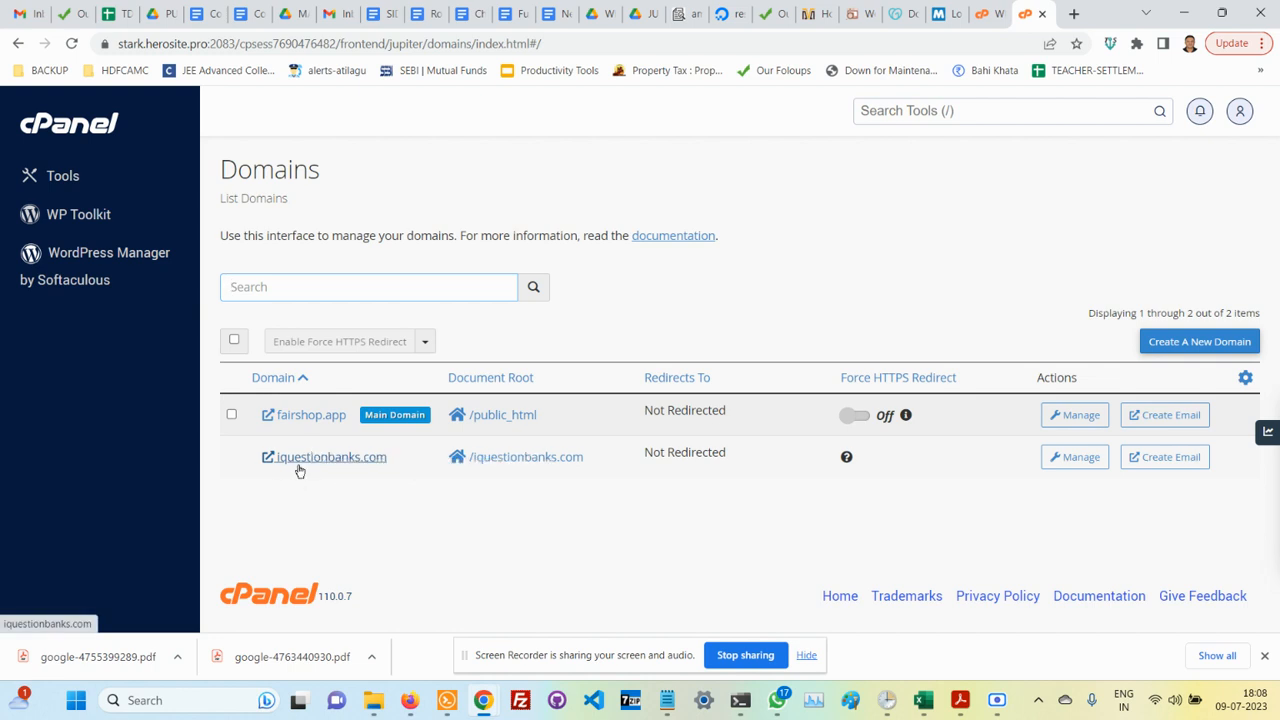
{"action": "mouse_move", "coordinate": [587, 549]}
{"action": "type", "text": "f"}
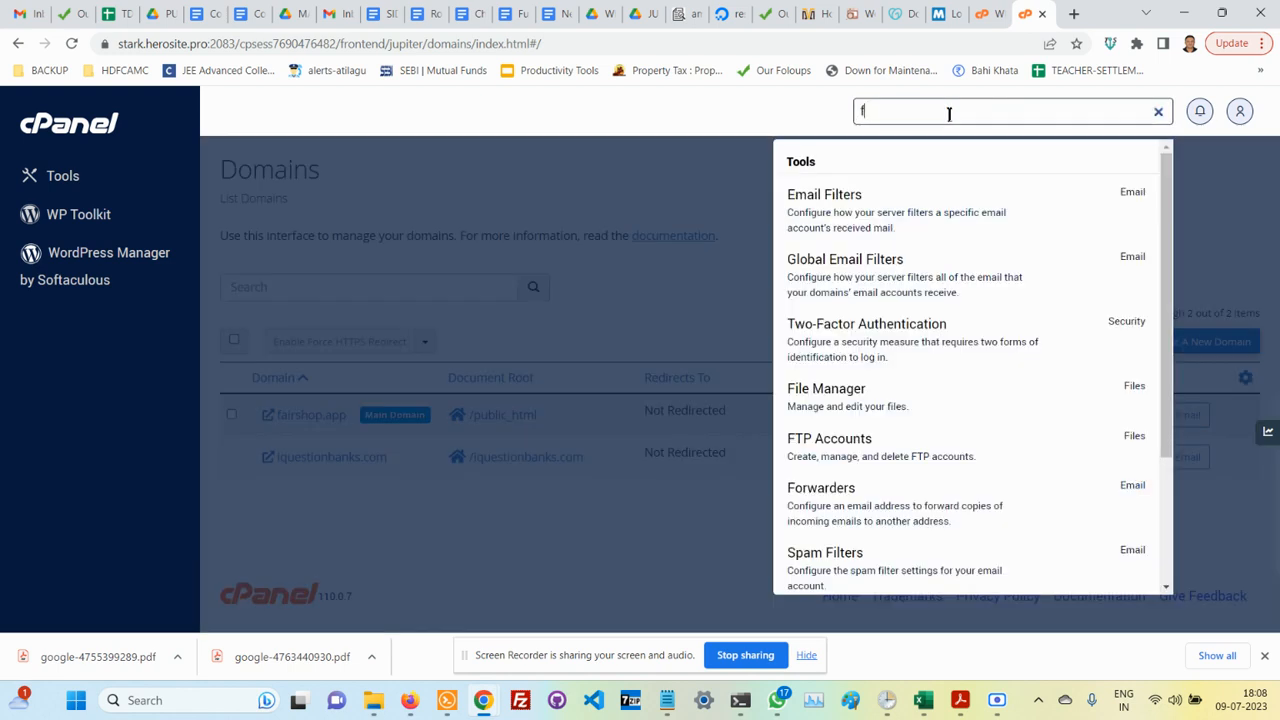
View the iquestionbanks.com folder in File Manager and select shared IP 103.86.177.233.
{"action": "type", "text": "ile"}
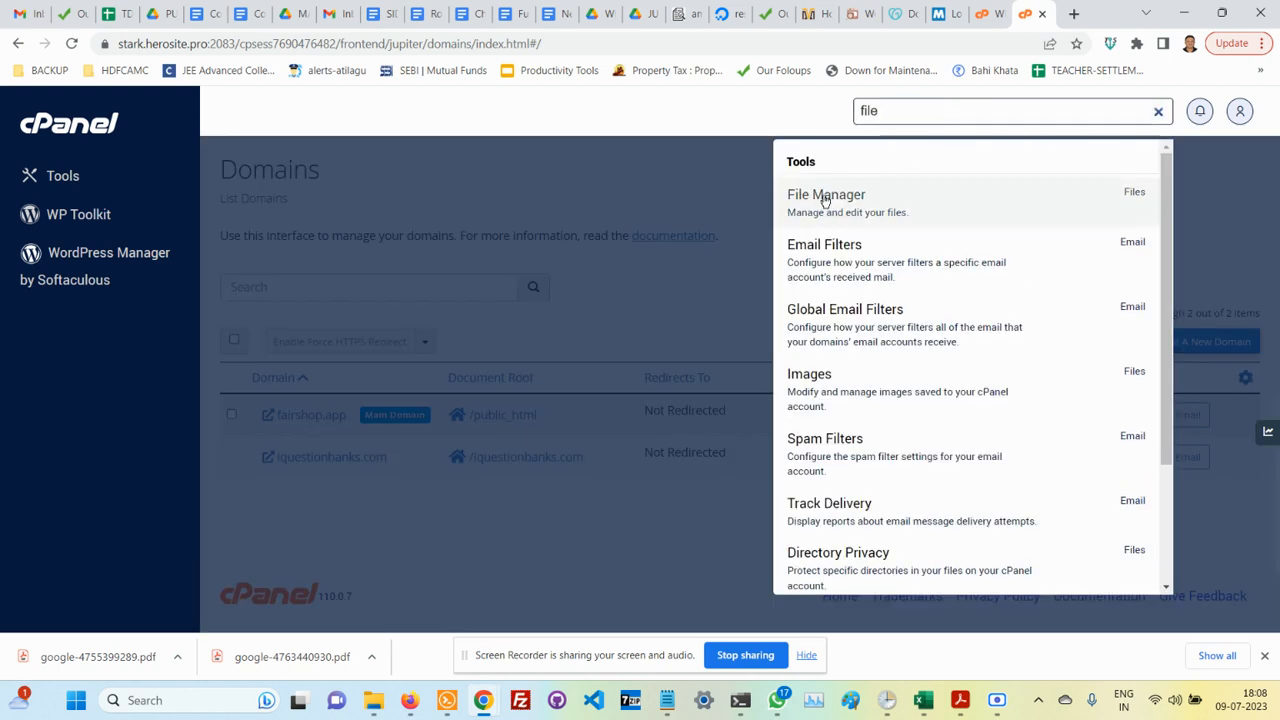
{"action": "left_click", "coordinate": [826, 194]}
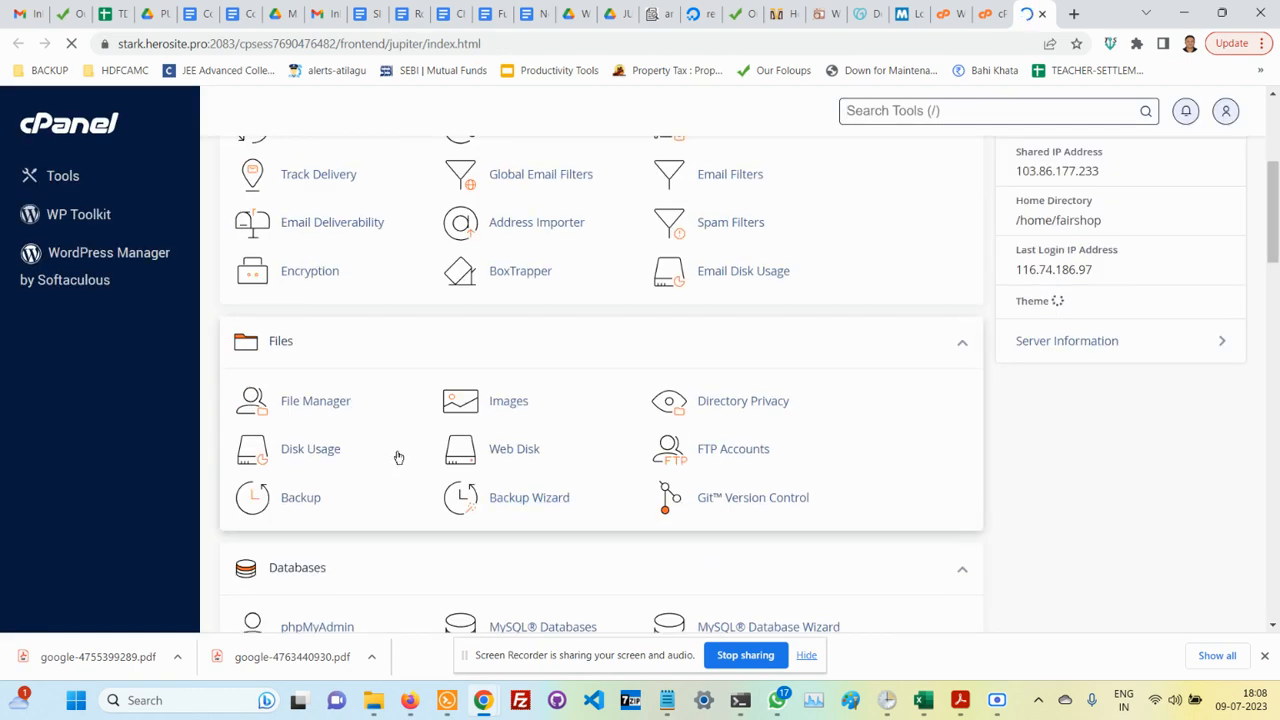
{"action": "left_click", "coordinate": [315, 400]}
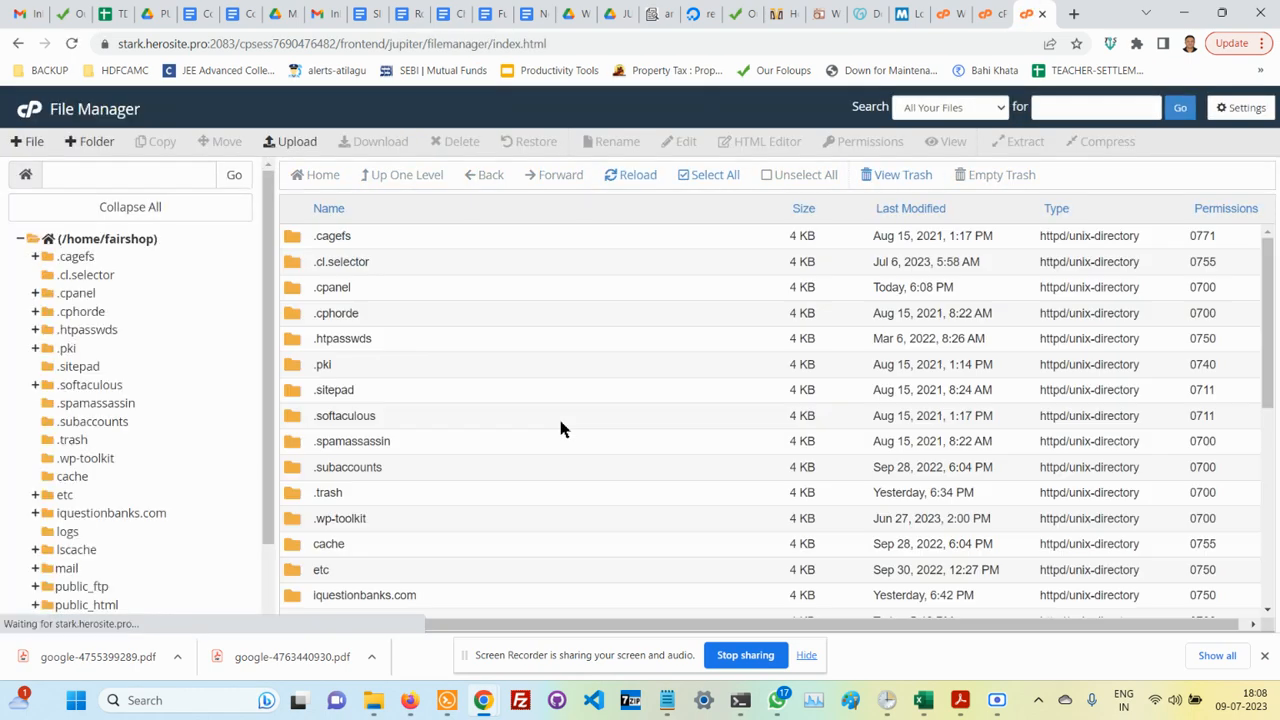
{"action": "scroll", "scroll_direction": "down", "scroll_amount": 3}
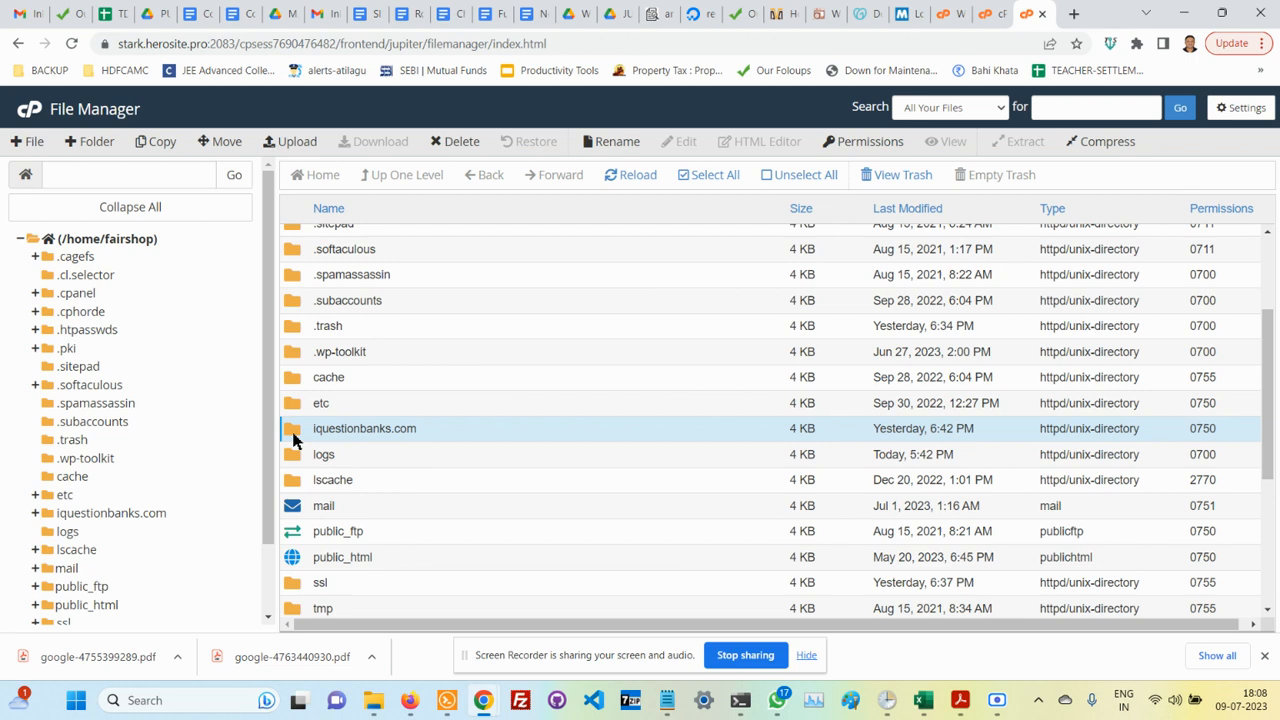
{"action": "double_click", "coordinate": [364, 428]}
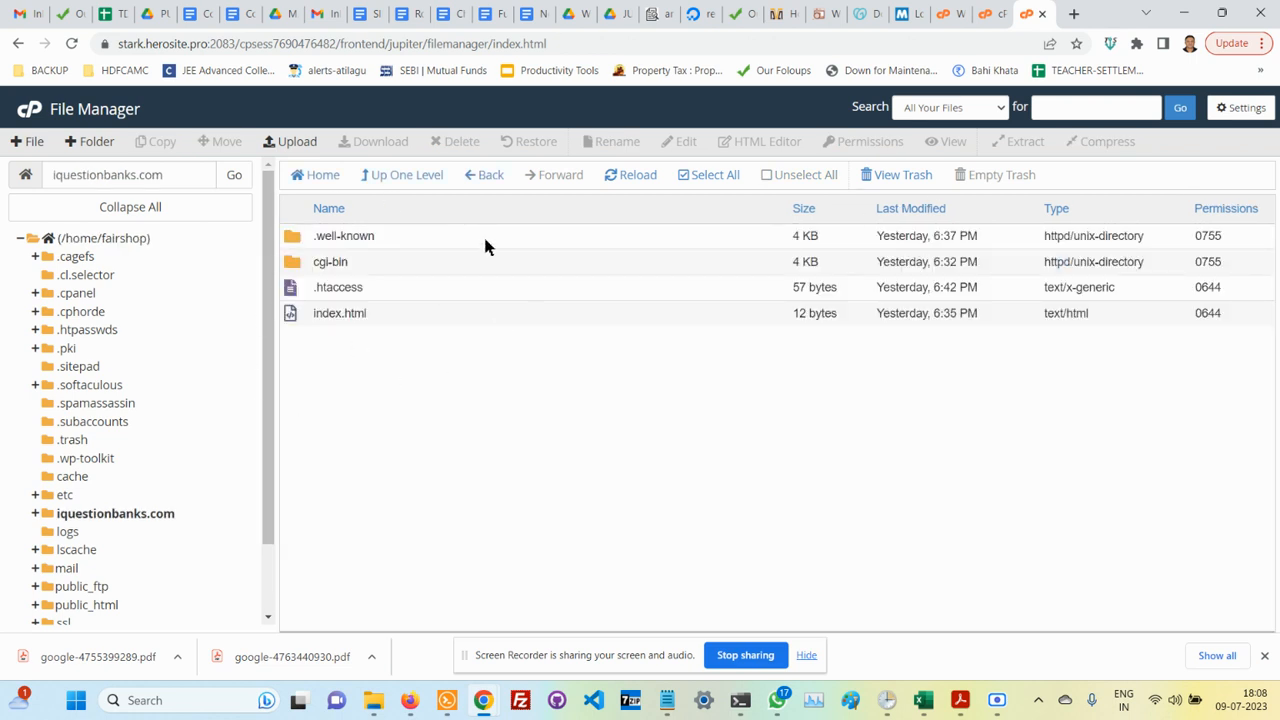
{"action": "mouse_move", "coordinate": [430, 317]}
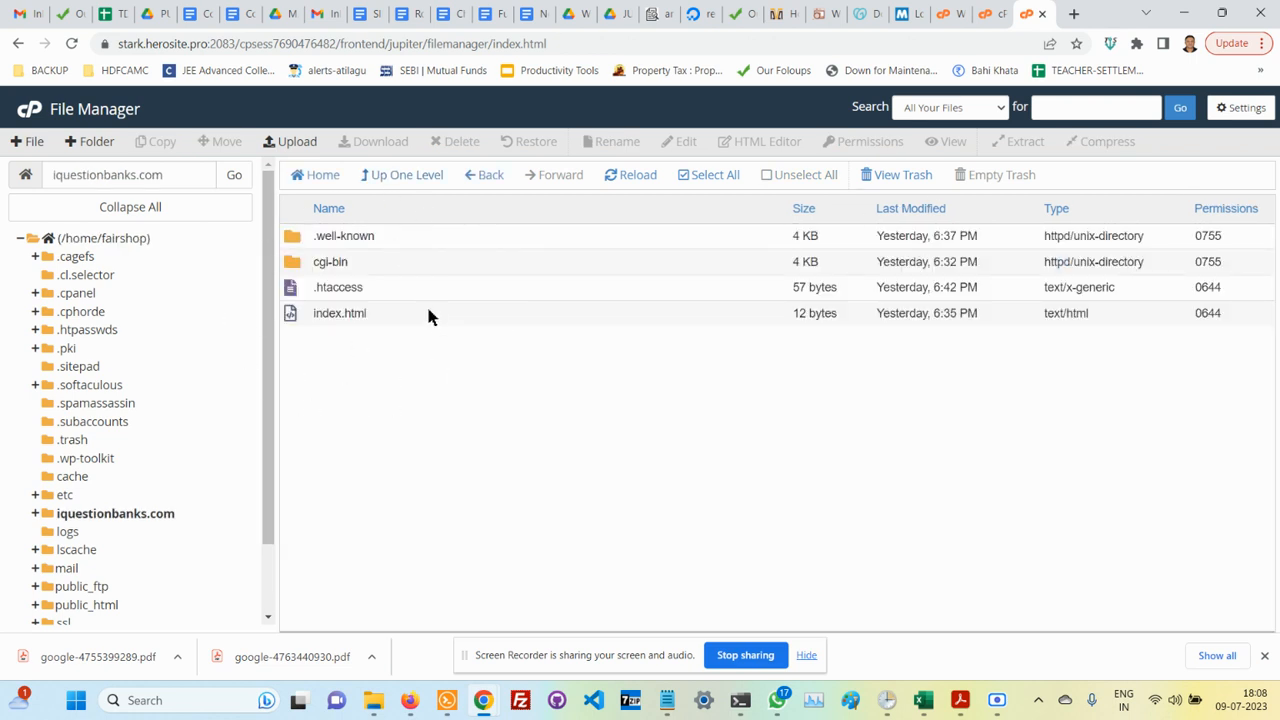
{"action": "mouse_move", "coordinate": [275, 300]}
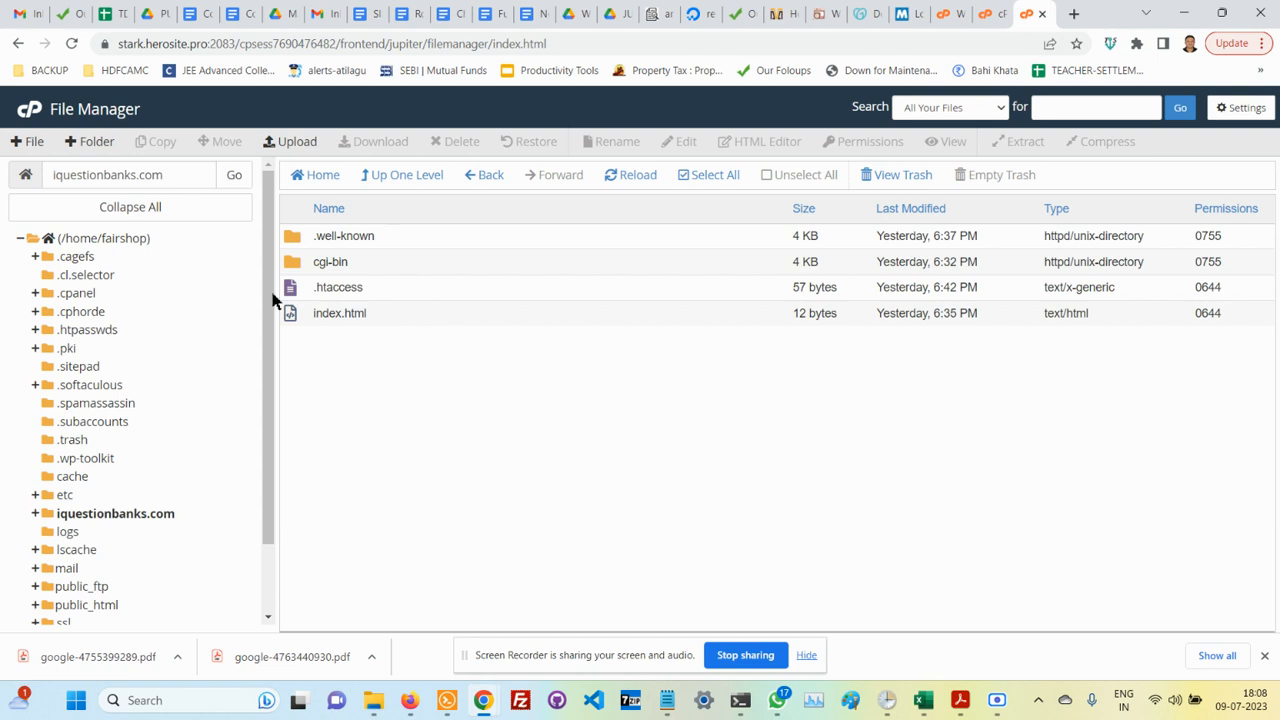
{"action": "mouse_move", "coordinate": [388, 348]}
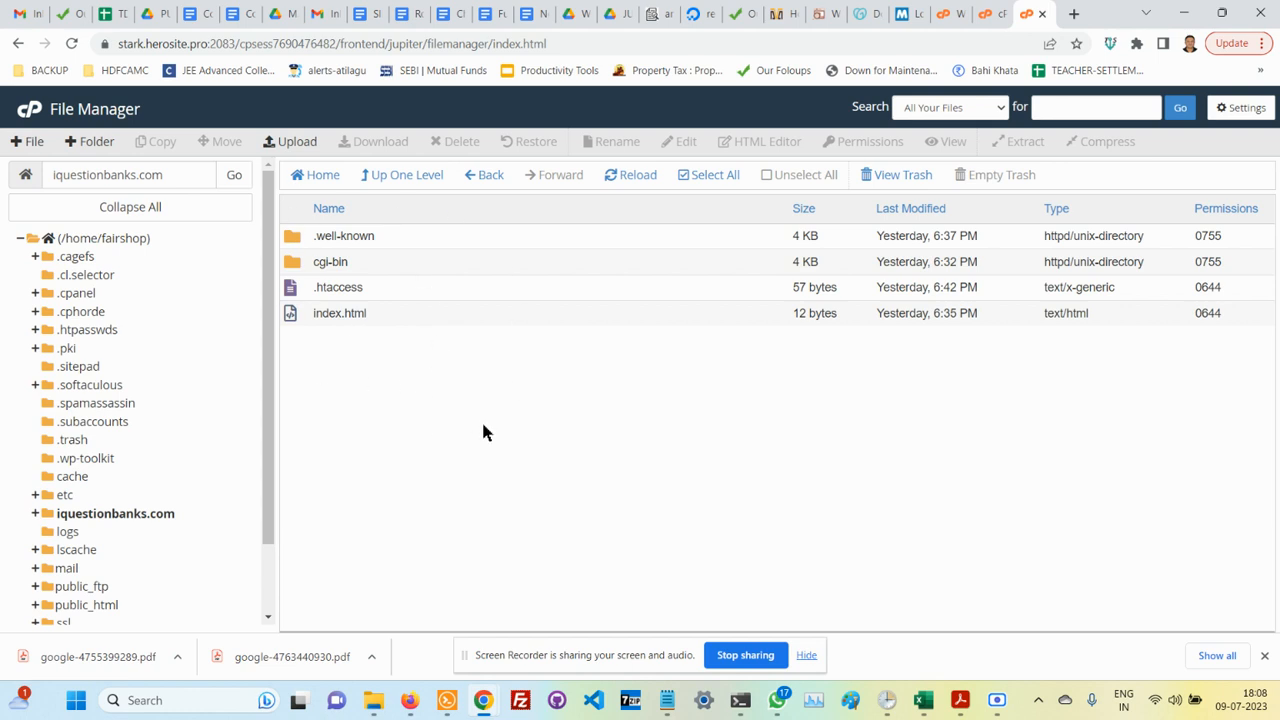
{"action": "mouse_move", "coordinate": [305, 258]}
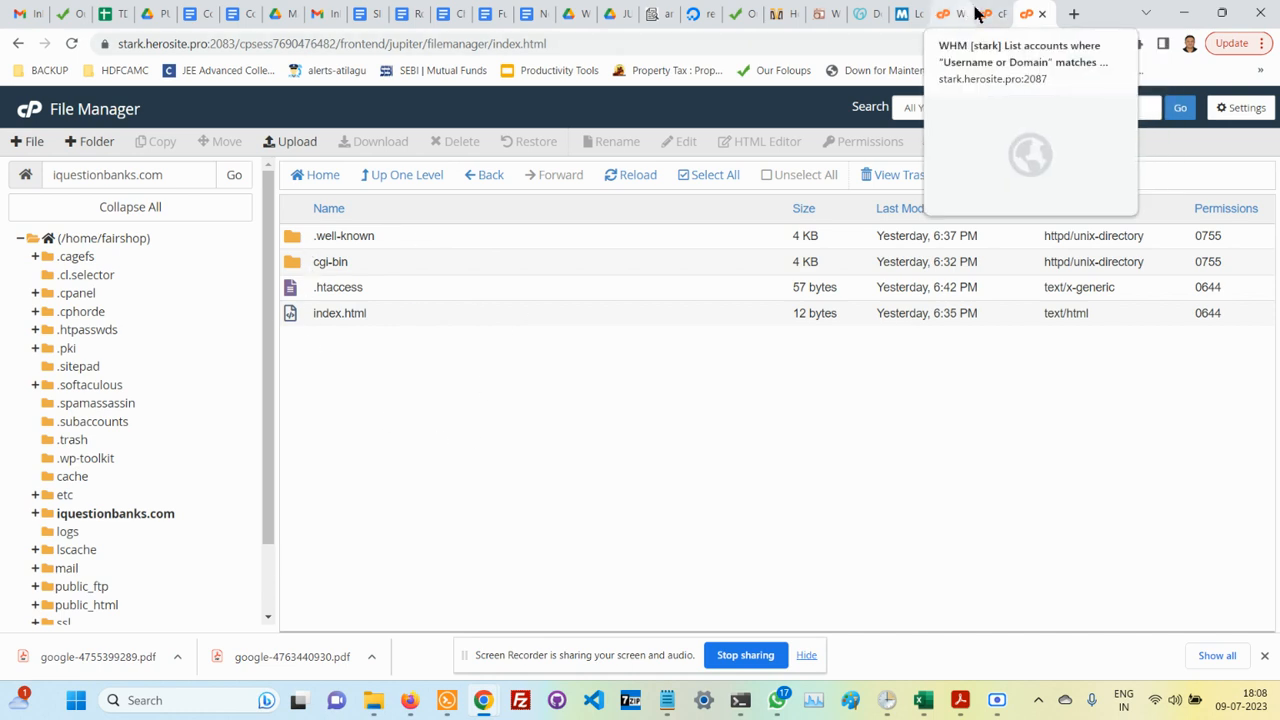
{"action": "mouse_move", "coordinate": [865, 13]}
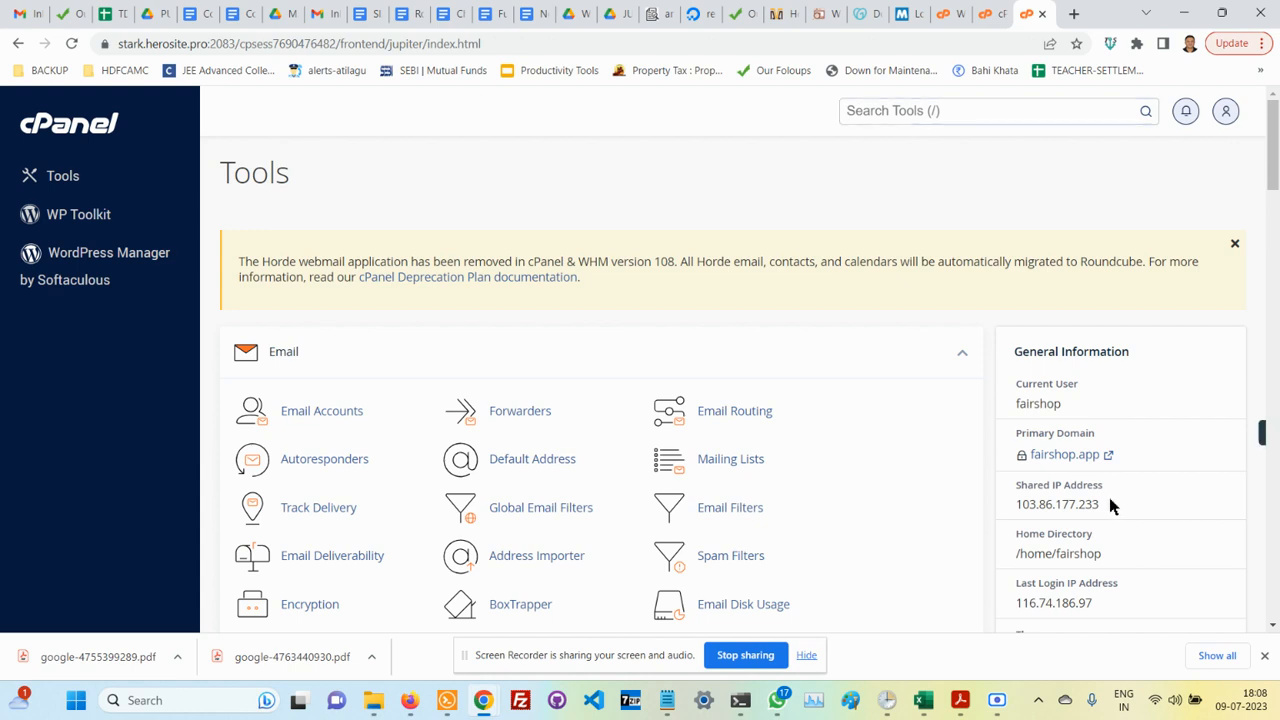
{"action": "double_click", "coordinate": [1057, 504]}
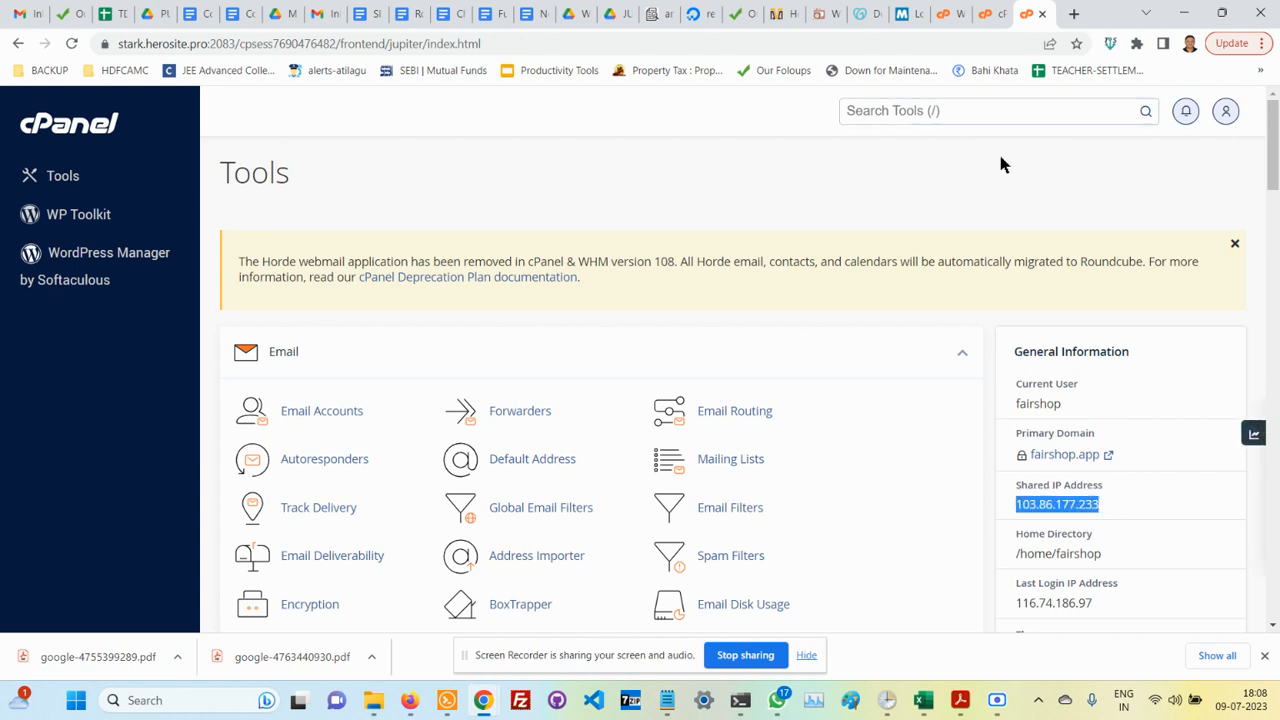
{"action": "left_click", "coordinate": [867, 13]}
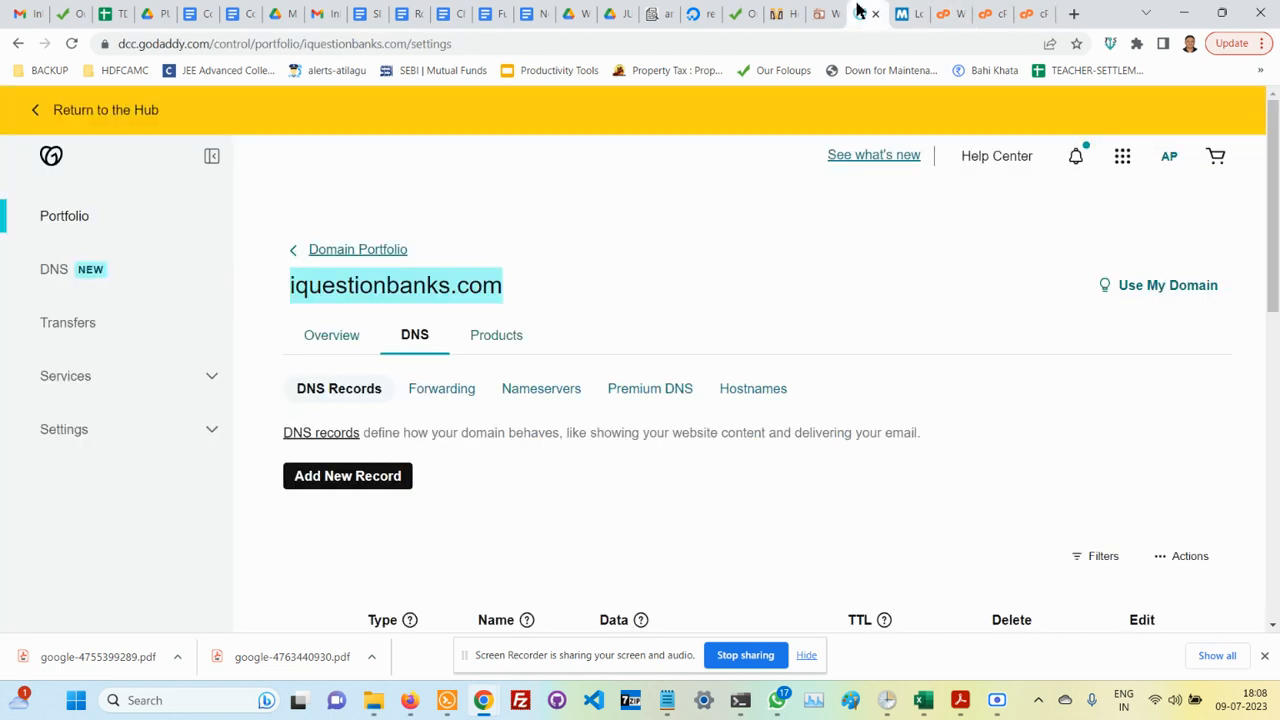
Scroll GoDaddy's DNS records to confirm the @ A record points to 103.86.177.233.
{"action": "scroll", "scroll_direction": "down", "scroll_amount": 3}
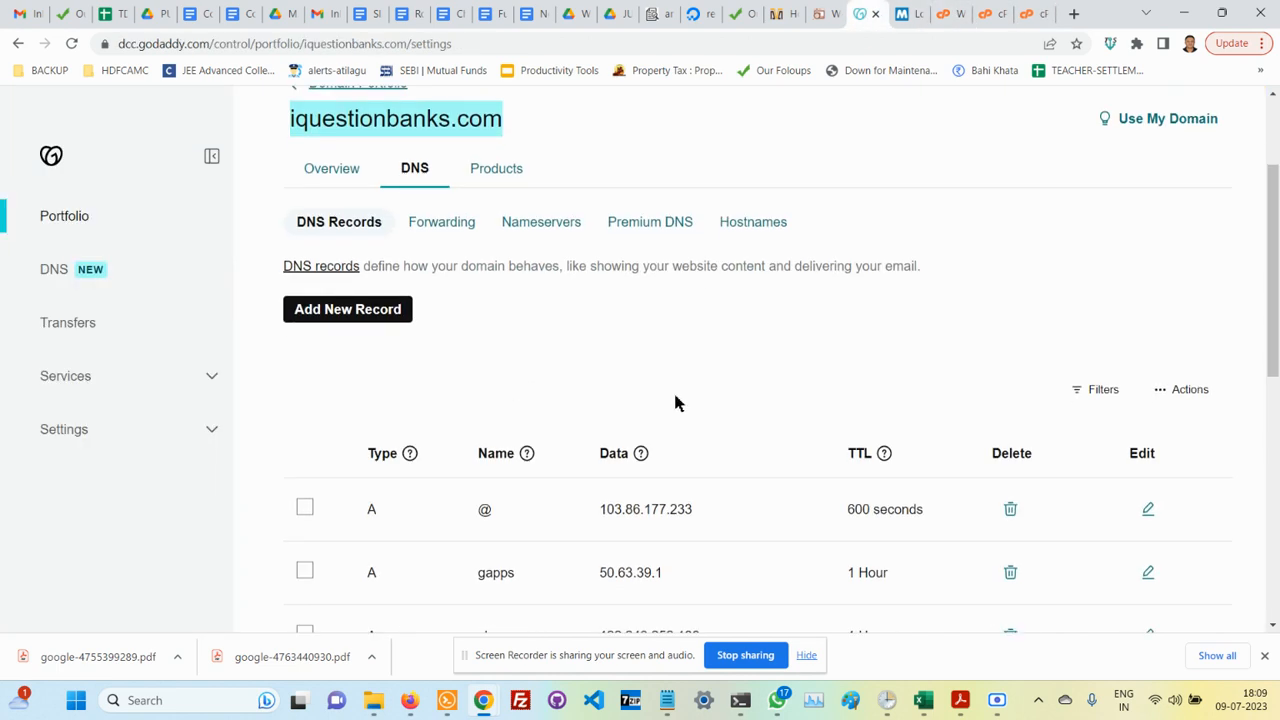
{"action": "scroll", "scroll_direction": "down", "scroll_amount": 3}
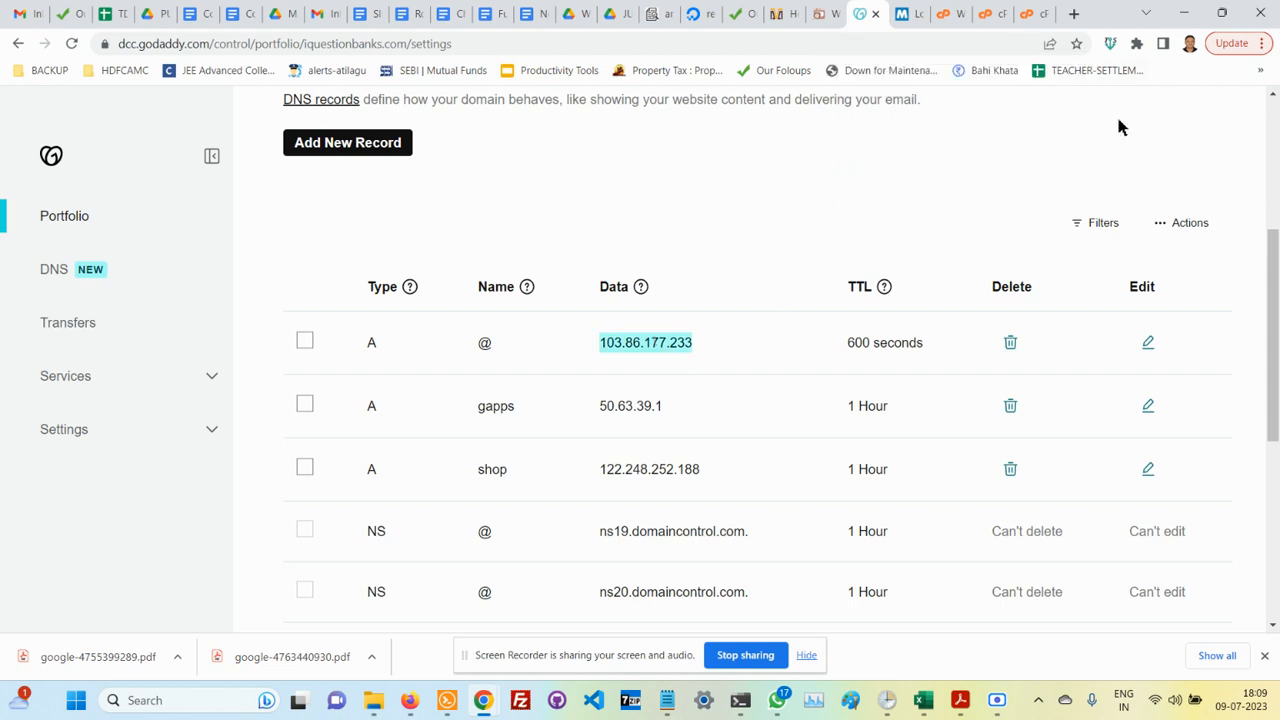
{"action": "mouse_move", "coordinate": [545, 408]}
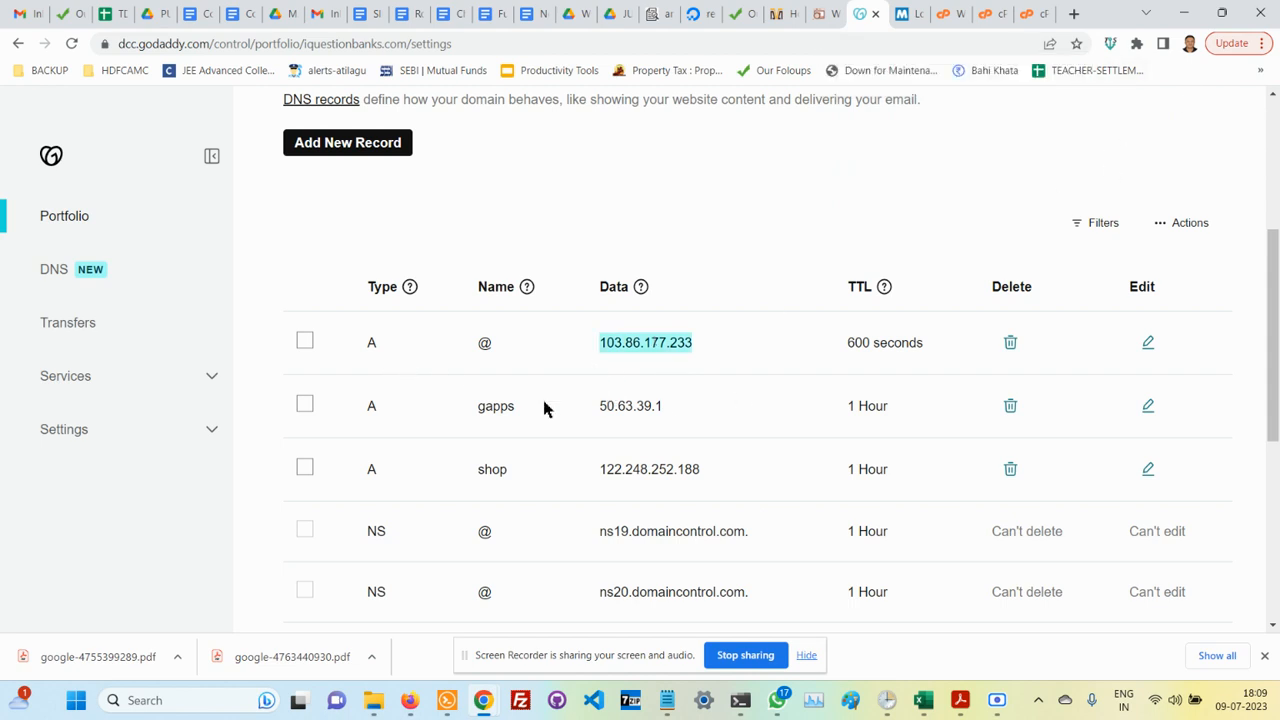
{"action": "mouse_move", "coordinate": [600, 328]}
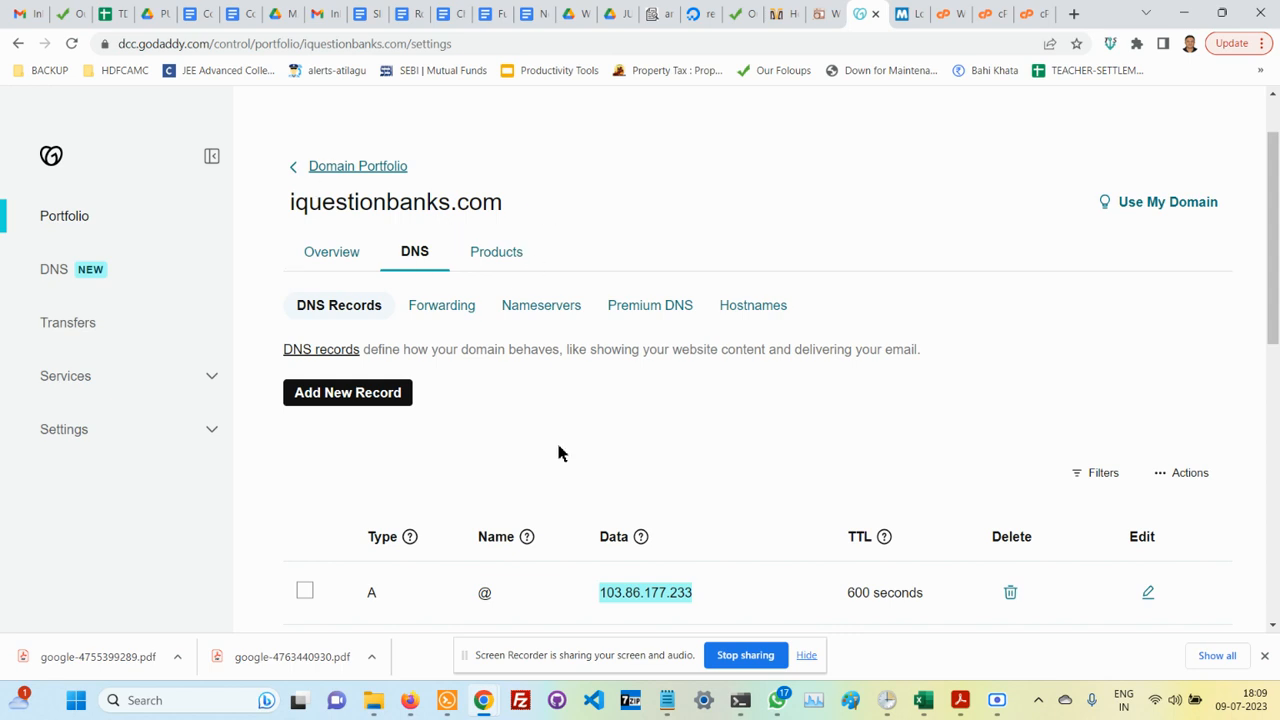
{"action": "scroll", "scroll_direction": "down", "scroll_amount": 3}
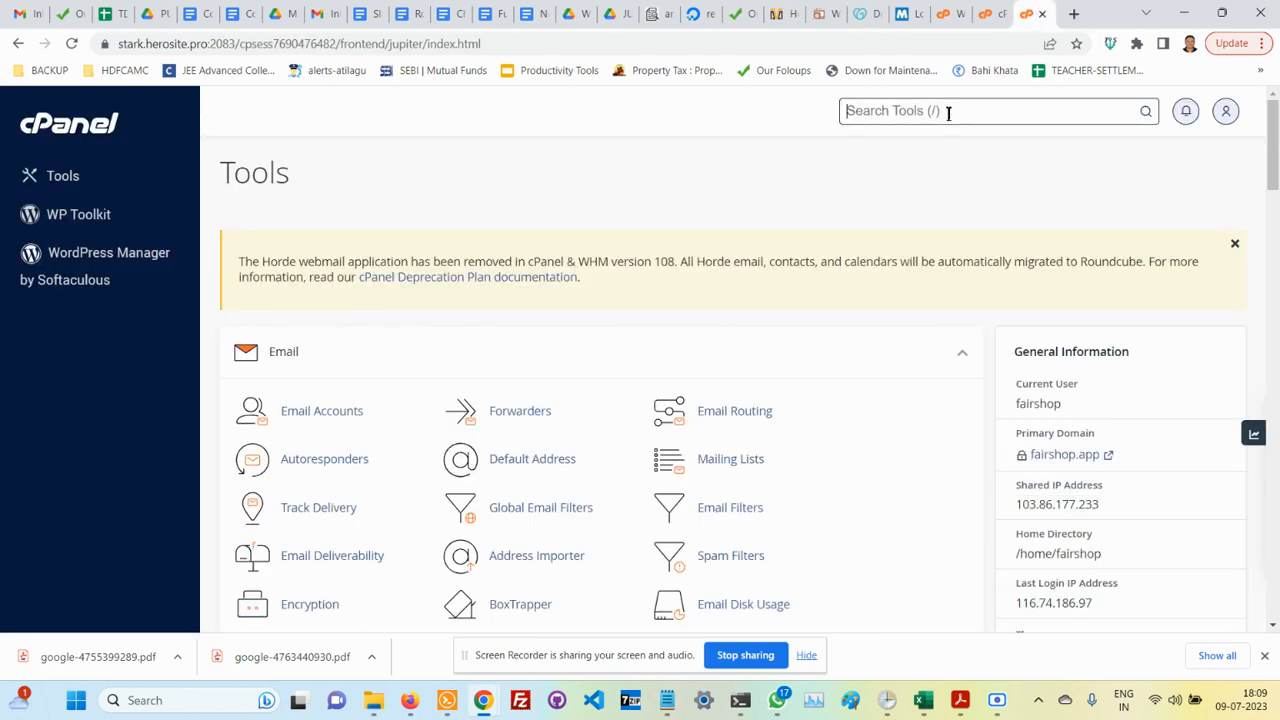
Open Let's Encrypt SSL and check iquestionbanks.com's certificate, expiring 06 Oct 2023.
{"action": "type", "text": "SSL"}
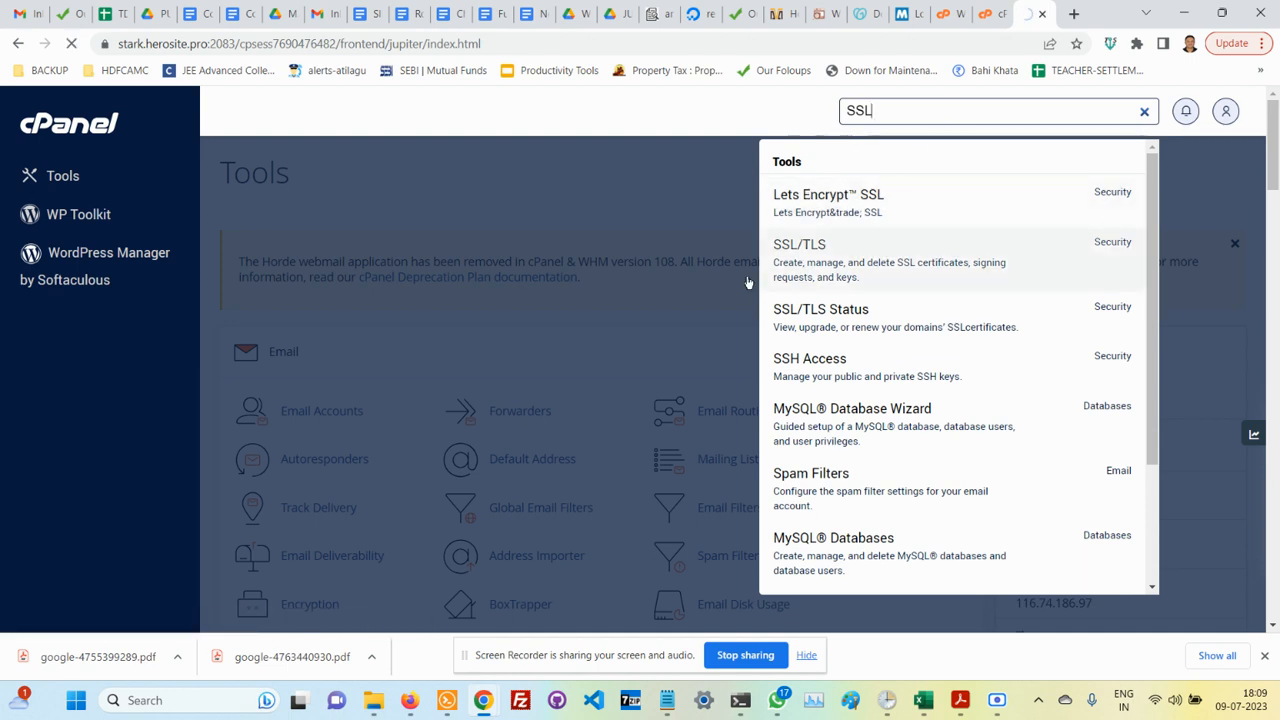
{"action": "left_click", "coordinate": [828, 194]}
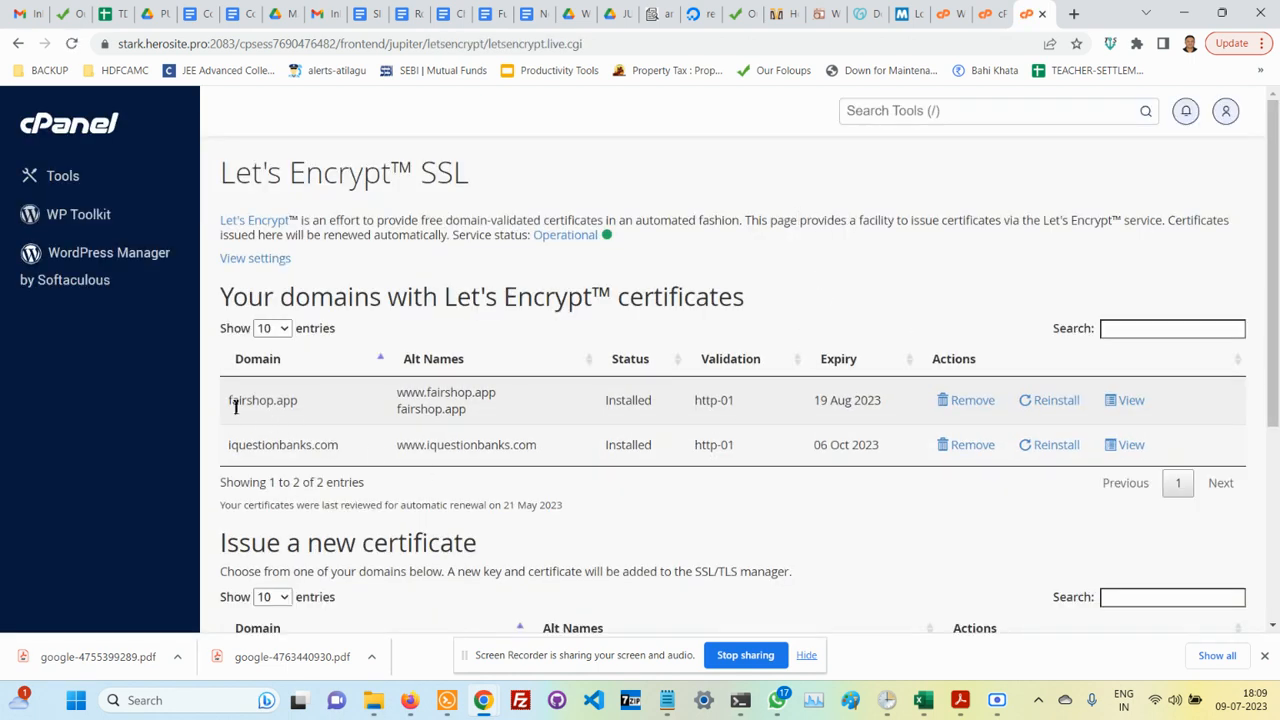
{"action": "double_click", "coordinate": [263, 400]}
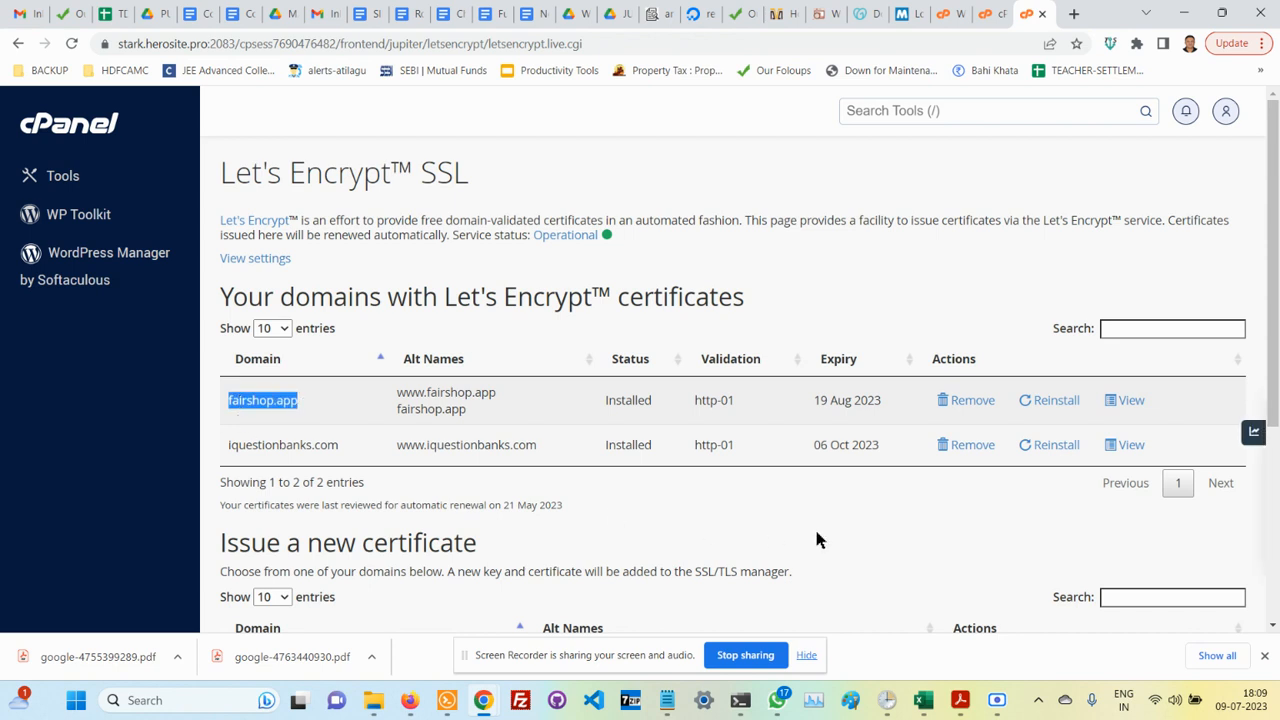
{"action": "scroll", "scroll_direction": "down", "scroll_amount": 3}
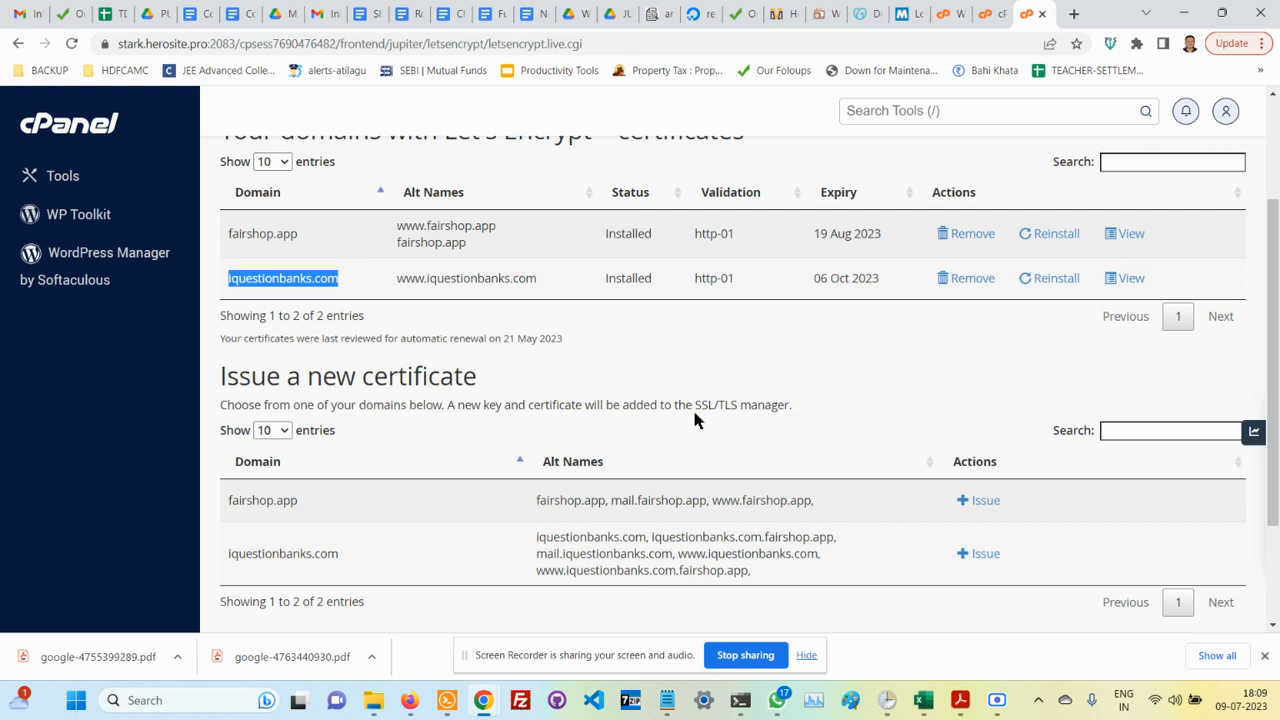
{"action": "mouse_move", "coordinate": [820, 527]}
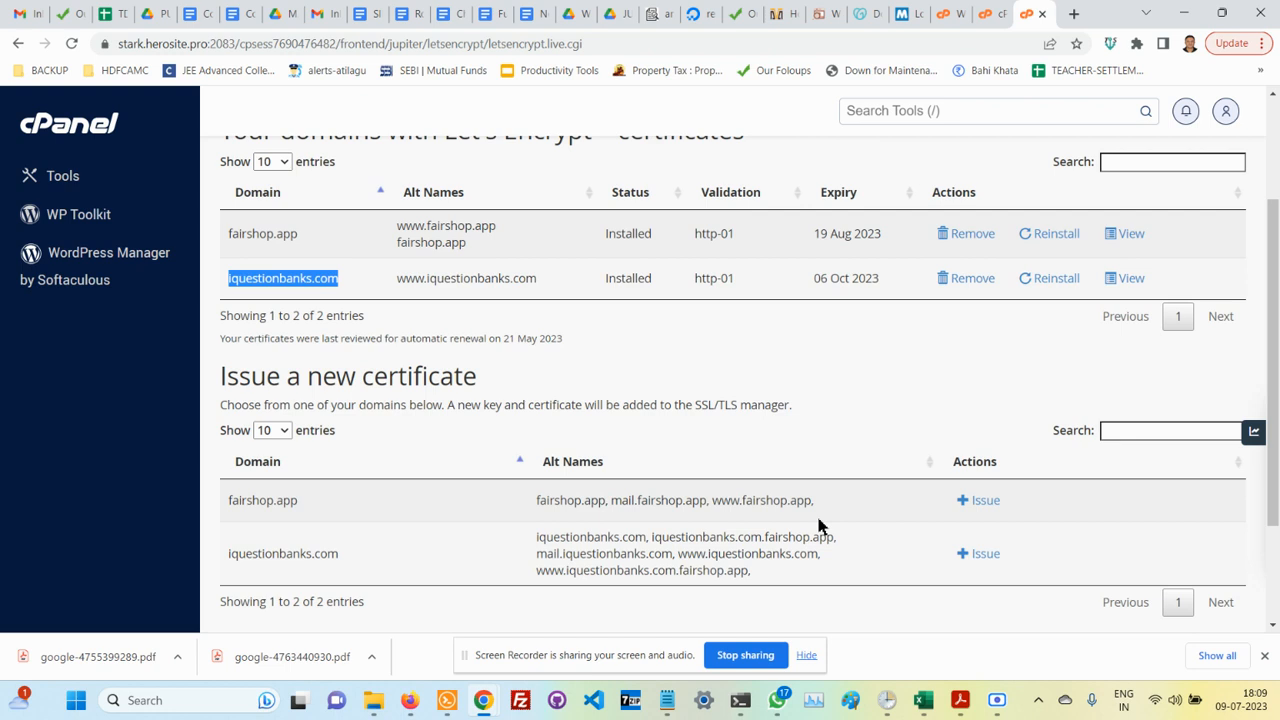
{"action": "scroll", "scroll_direction": "up", "scroll_amount": 3}
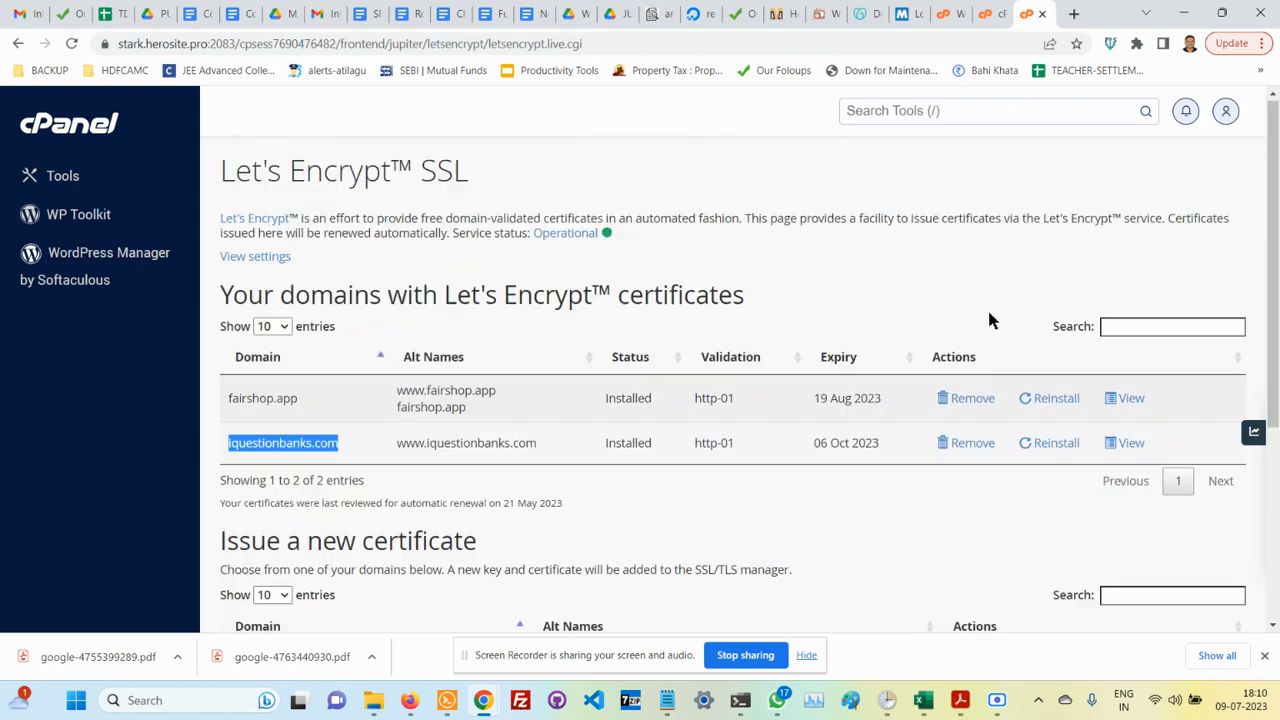
Open File Manager via a 'file' search and view the iquestionbanks.com folder contents.
{"action": "type", "text": "file"}
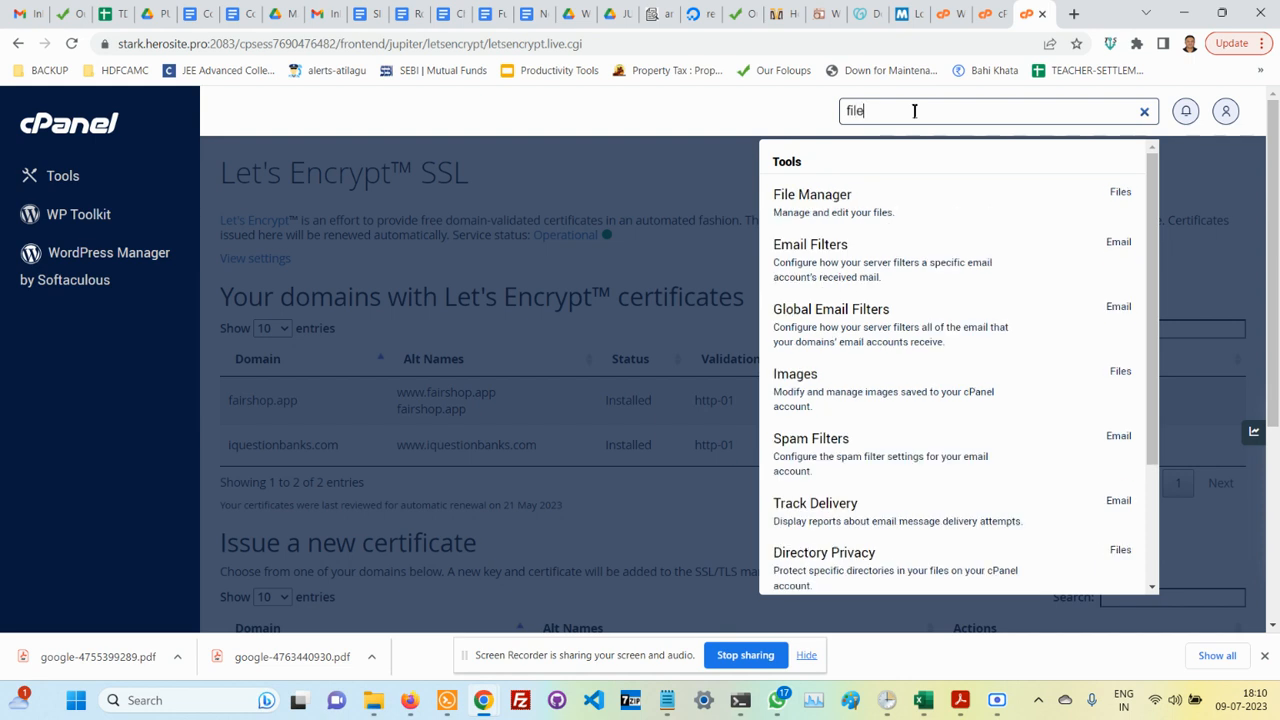
{"action": "left_click", "coordinate": [811, 194]}
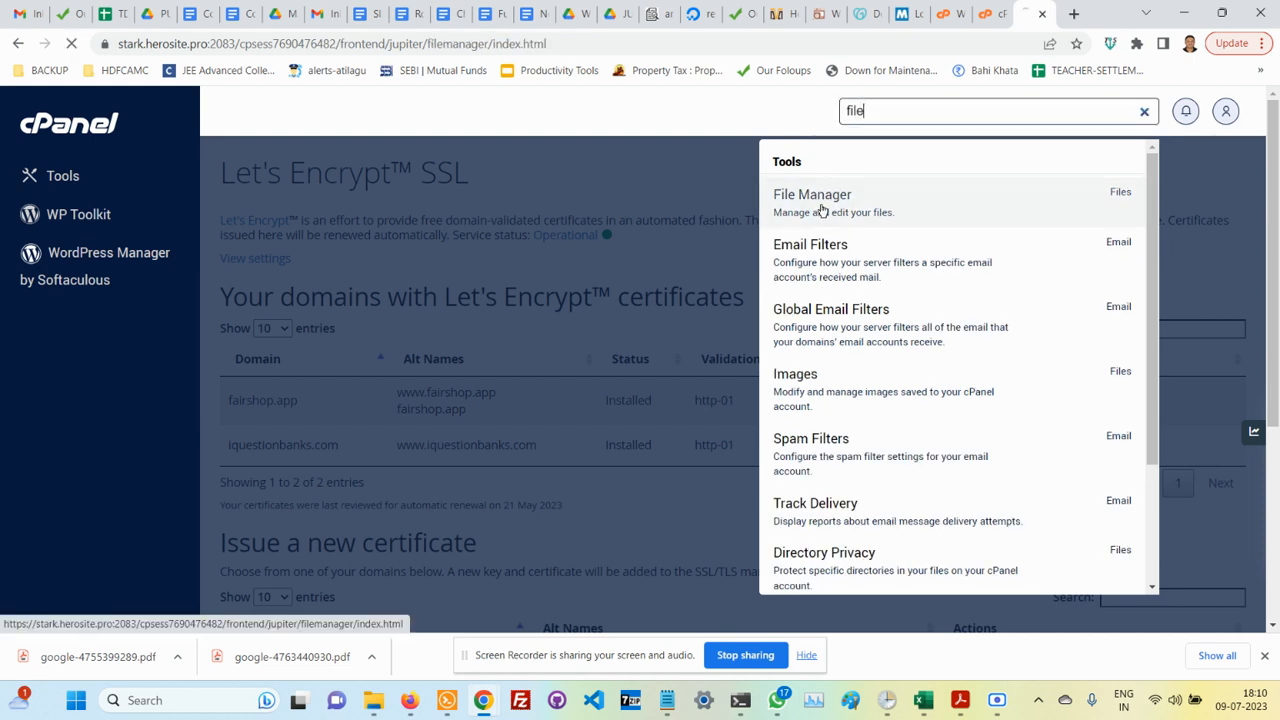
{"action": "left_click", "coordinate": [812, 194]}
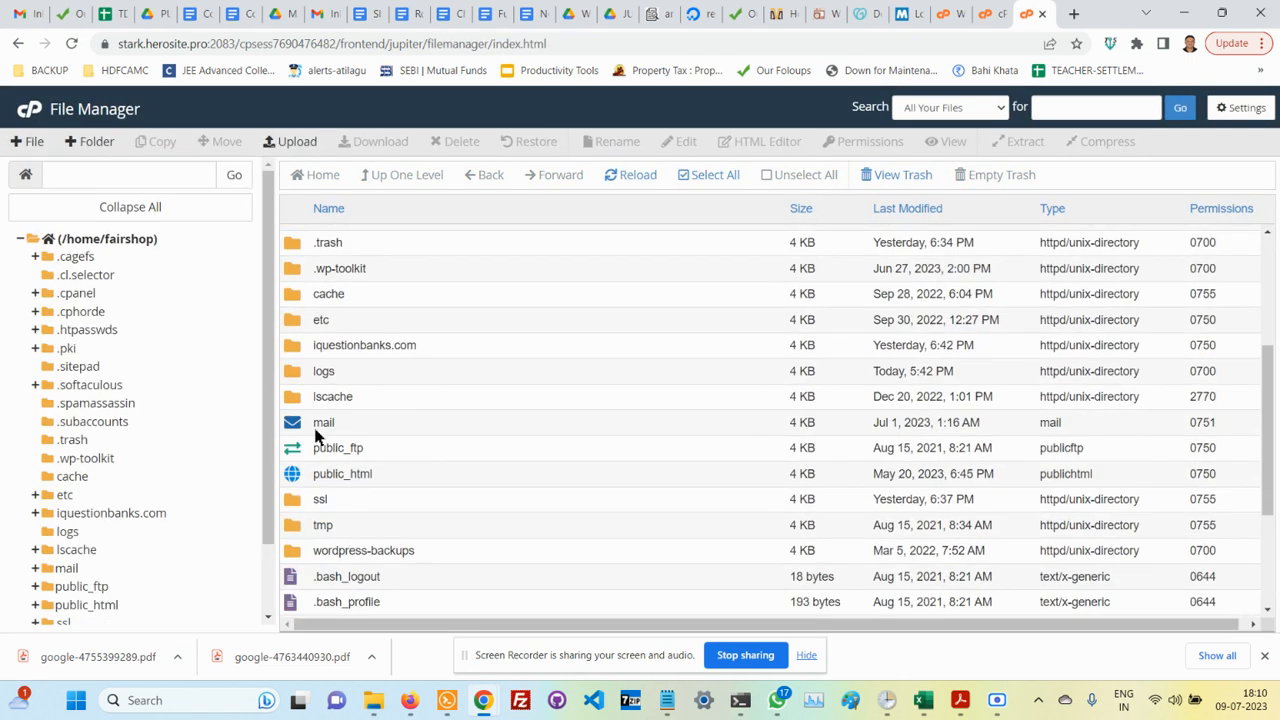
{"action": "double_click", "coordinate": [364, 344]}
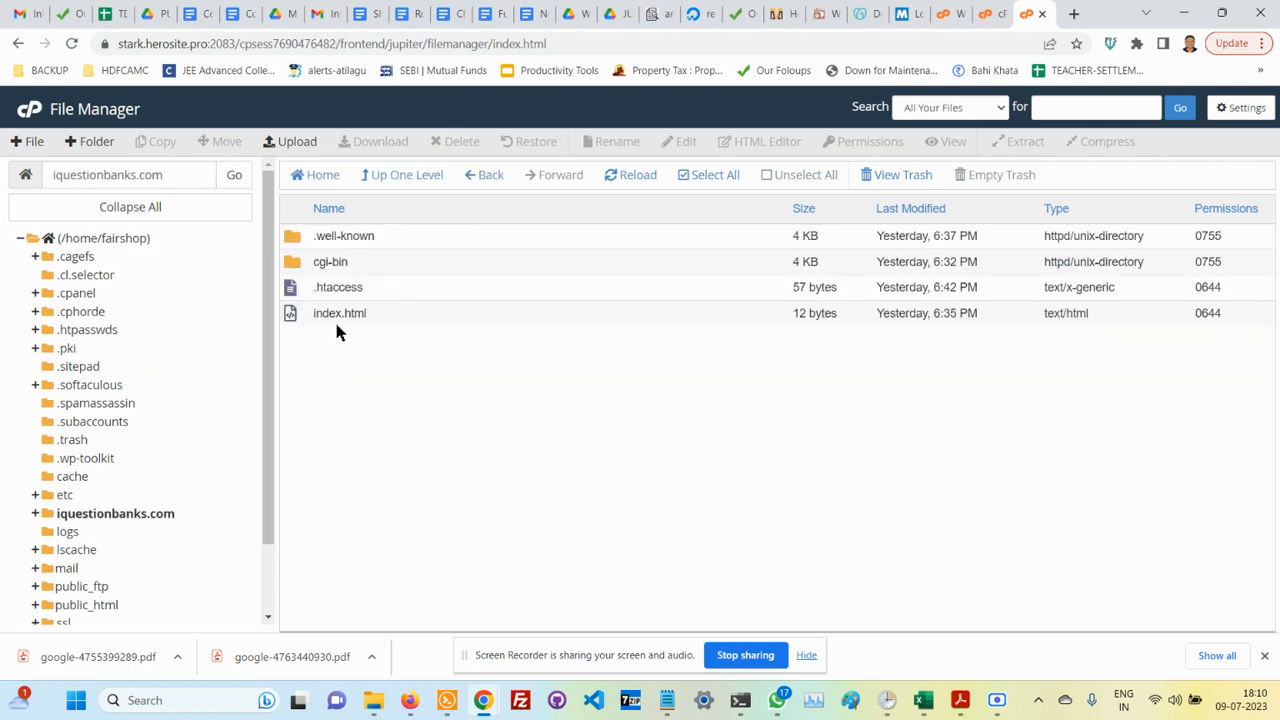
{"action": "mouse_move", "coordinate": [345, 336]}
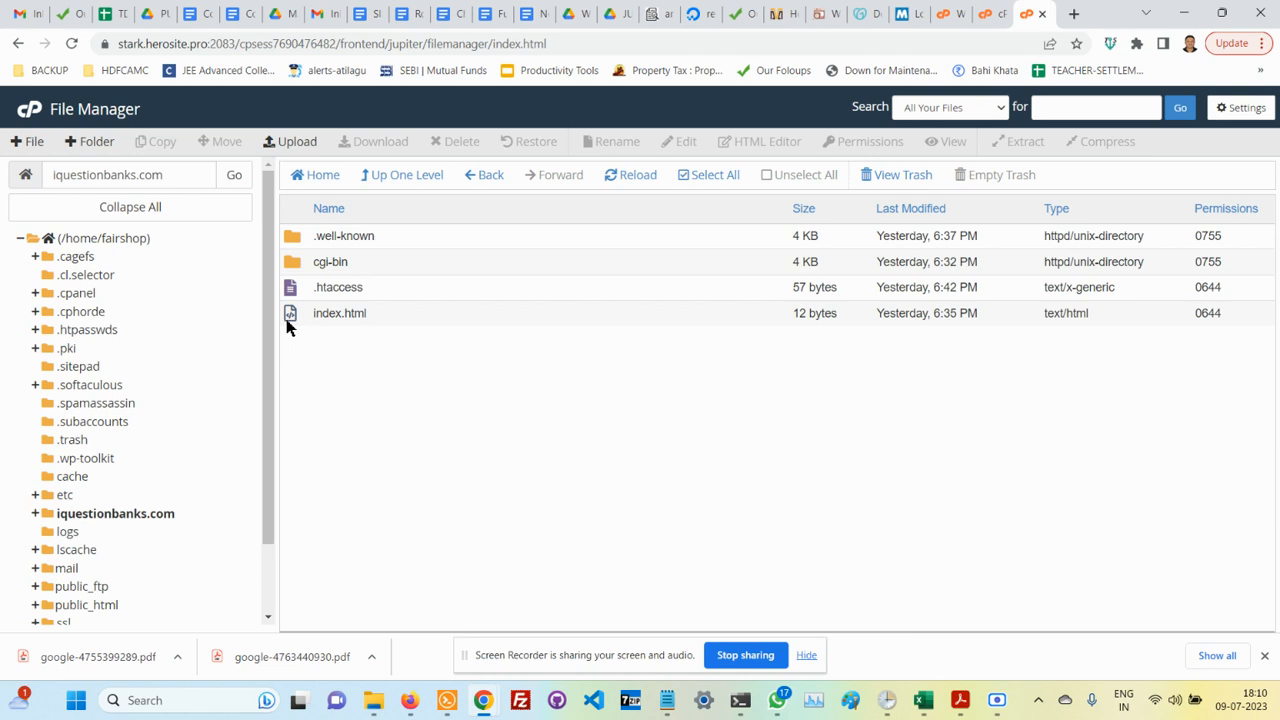
{"action": "mouse_move", "coordinate": [323, 318]}
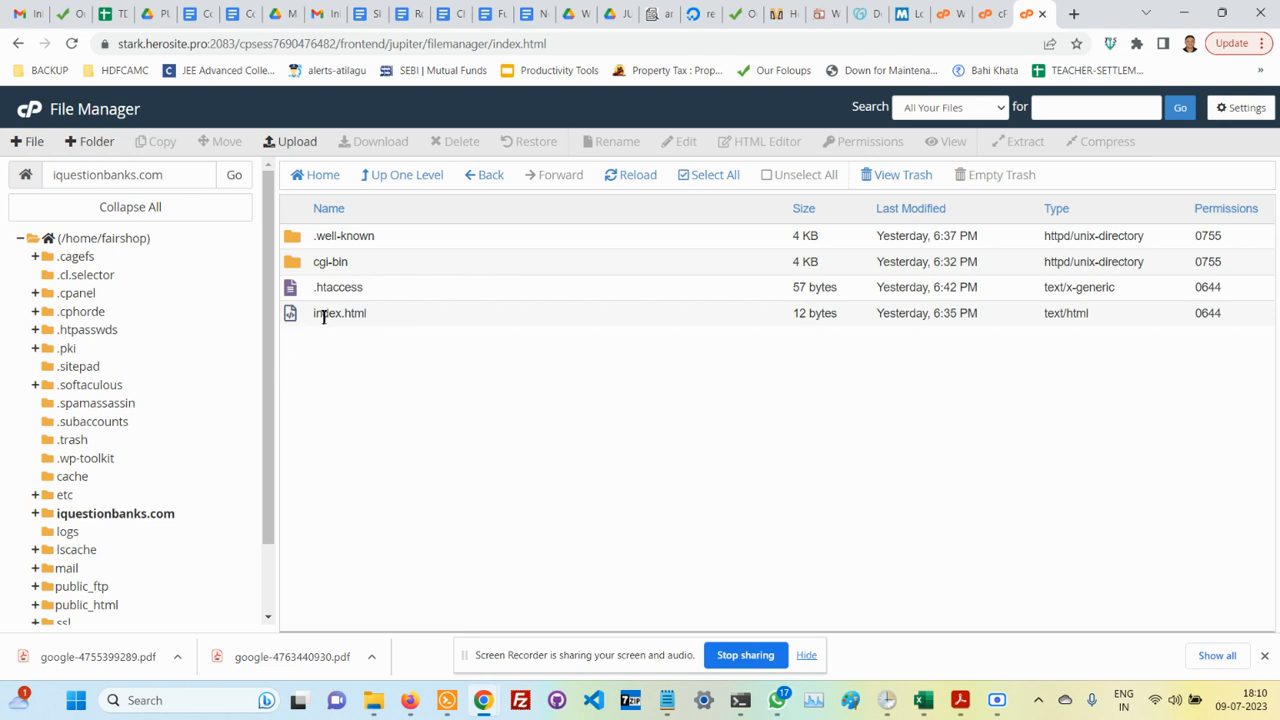
{"action": "mouse_move", "coordinate": [386, 302]}
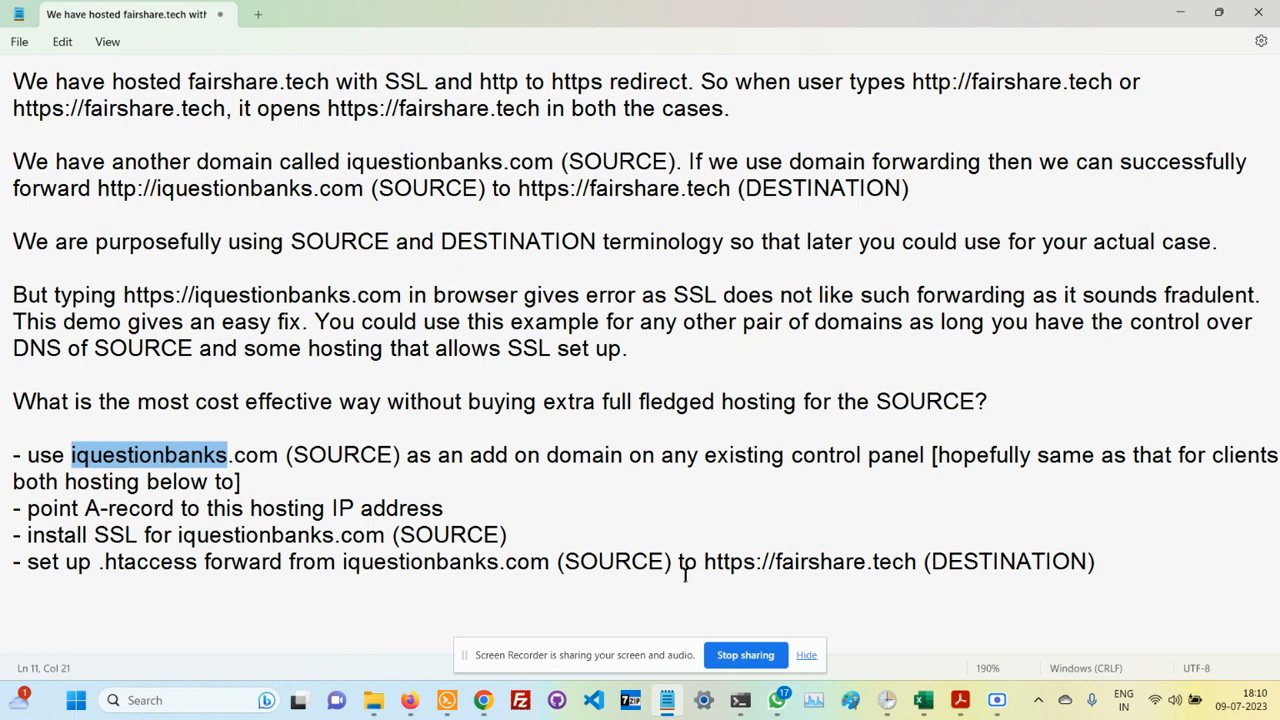
{"action": "mouse_move", "coordinate": [565, 485]}
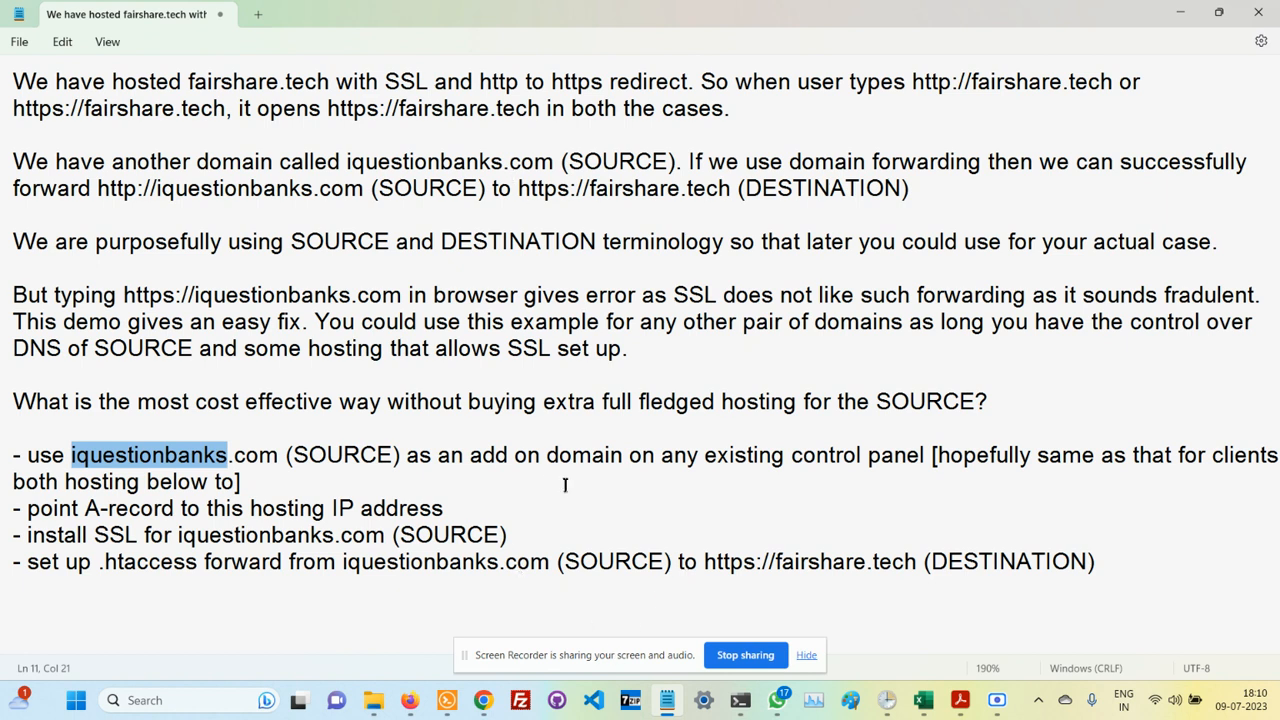
{"action": "mouse_move", "coordinate": [159, 565]}
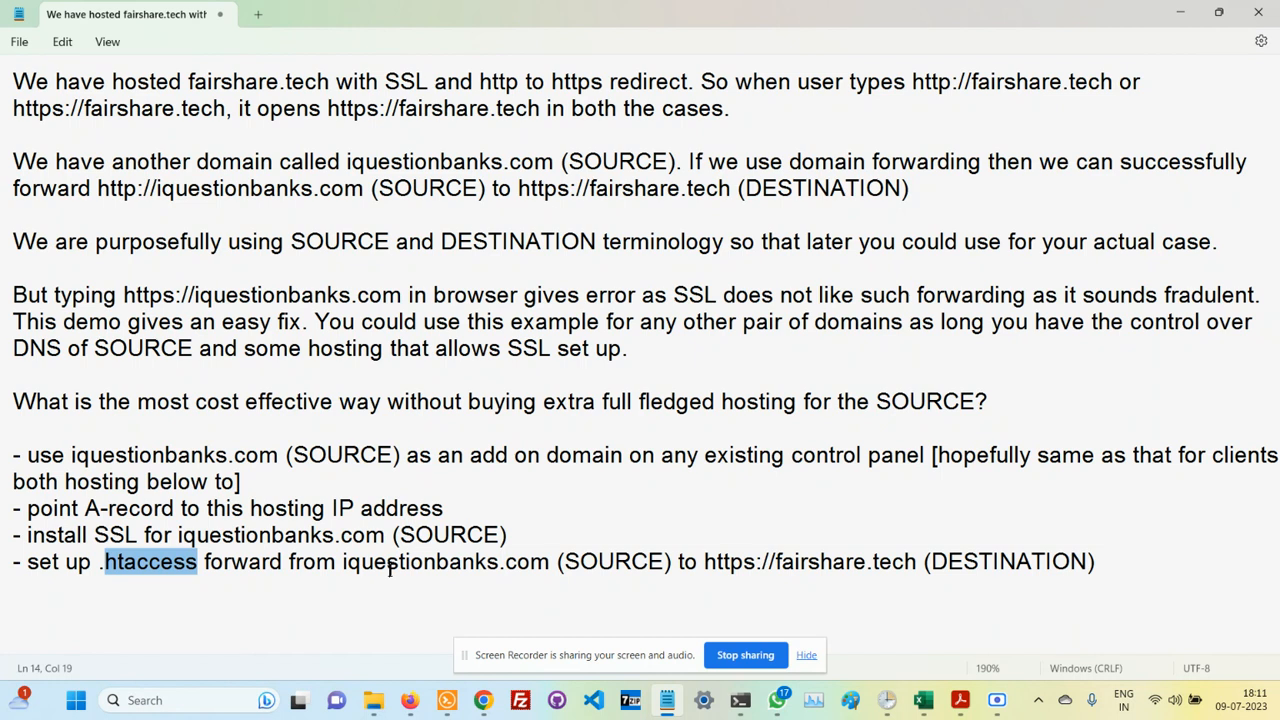
{"action": "mouse_move", "coordinate": [705, 697]}
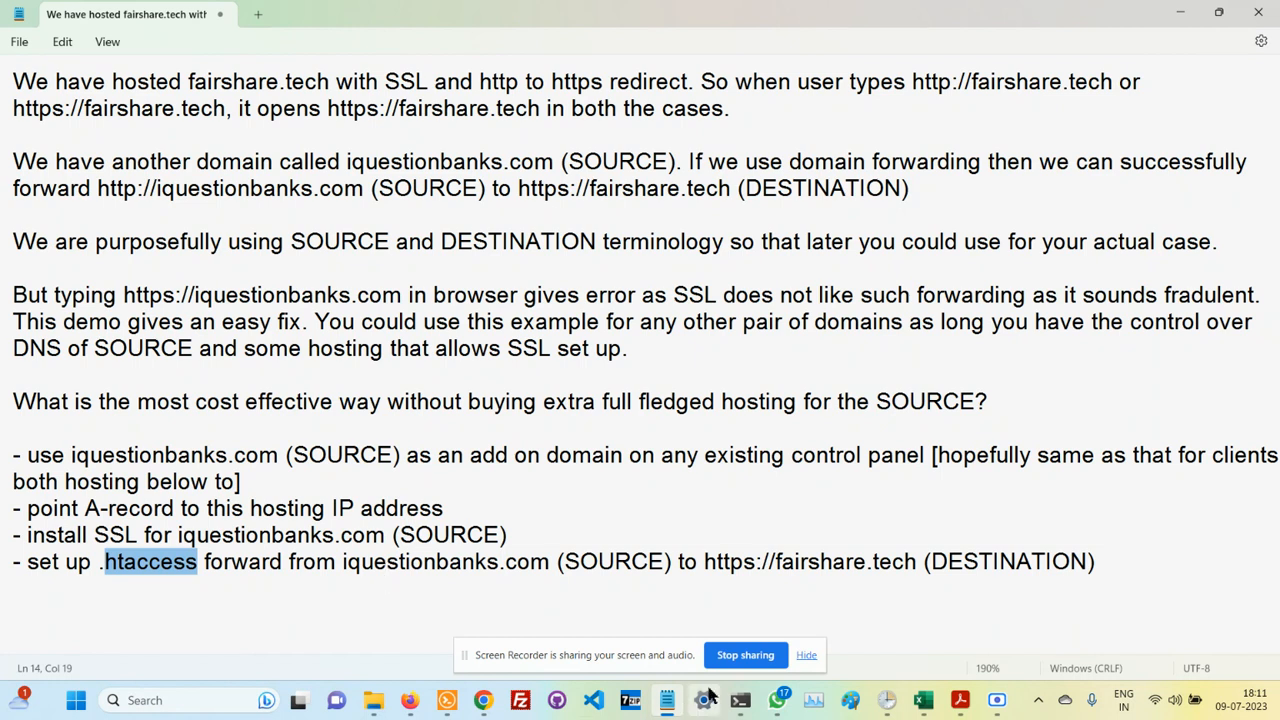